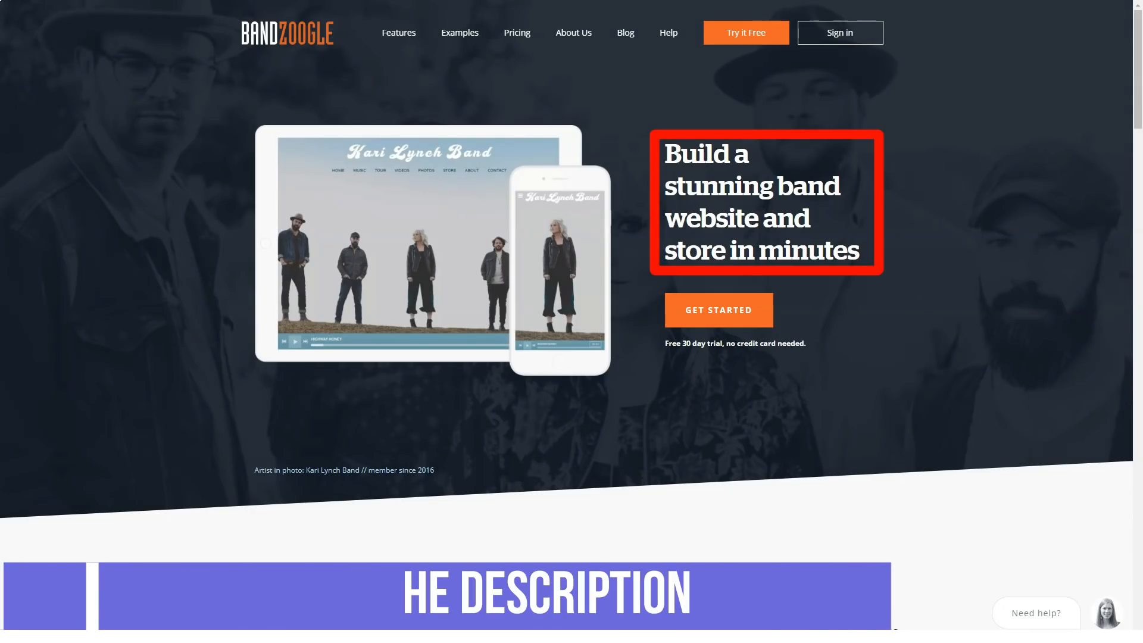
- Scroll the homepage past the hero, banjo-player testimonial and store section to the mobile-friendly themes
{"action": "scroll", "scroll_direction": "down", "scroll_amount": 3}
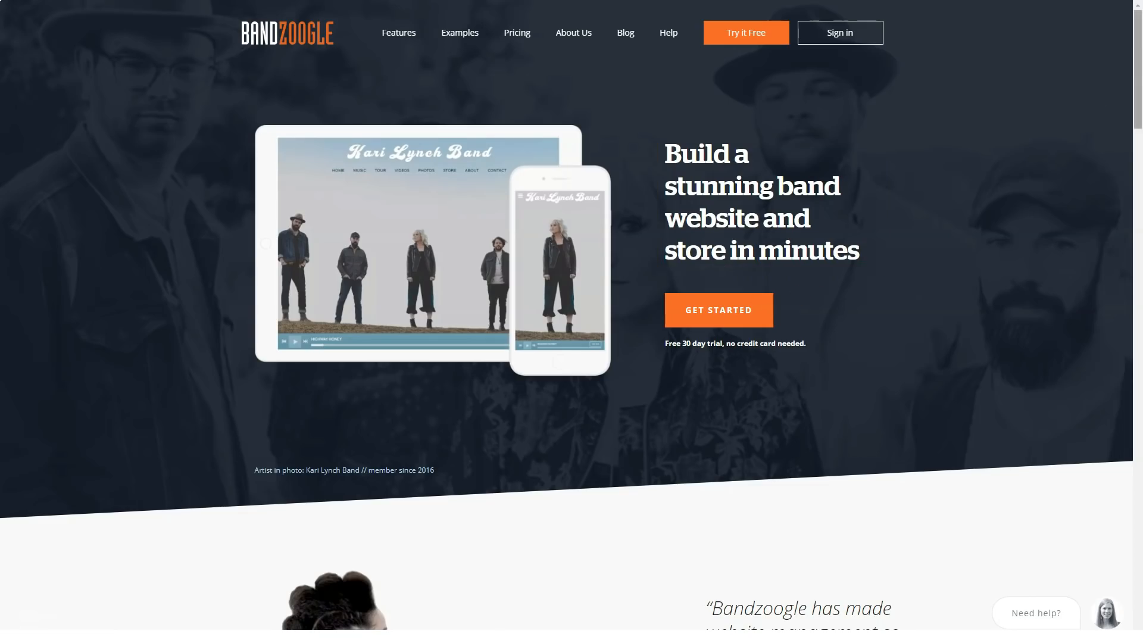
{"action": "scroll", "scroll_direction": "down", "scroll_amount": 3}
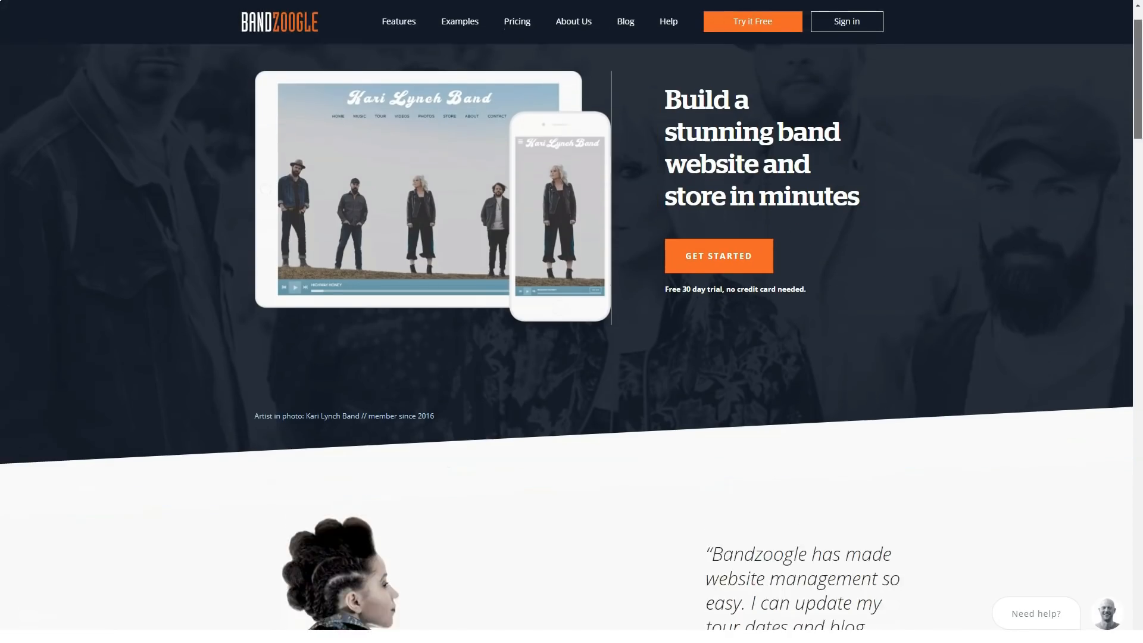
{"action": "scroll", "scroll_direction": "down", "scroll_amount": 3}
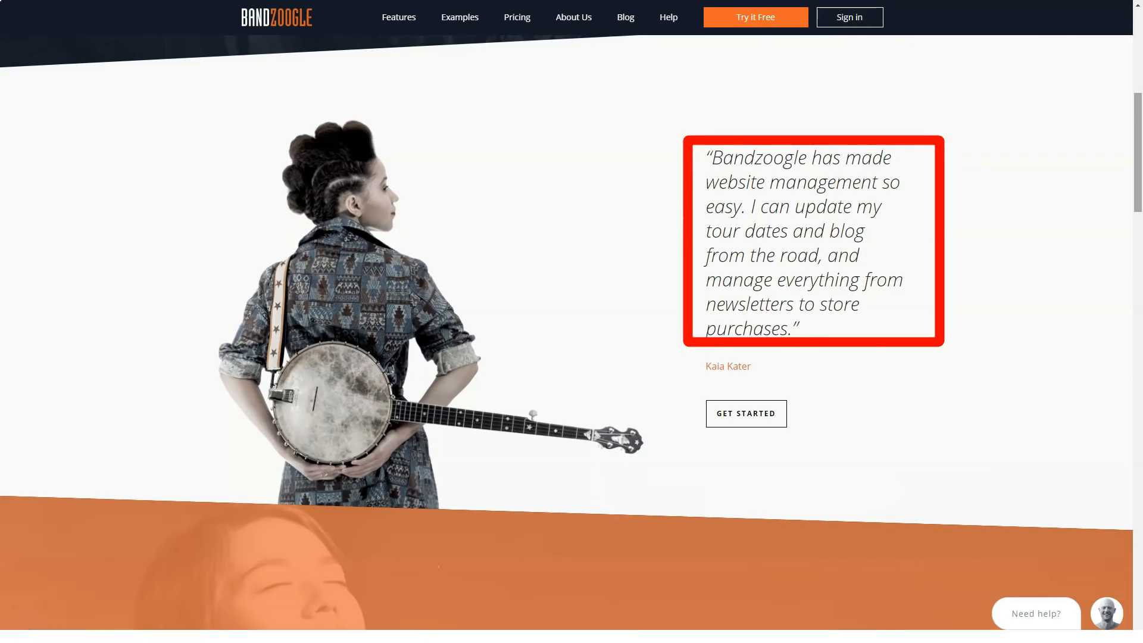
{"action": "scroll", "scroll_direction": "down", "scroll_amount": 3}
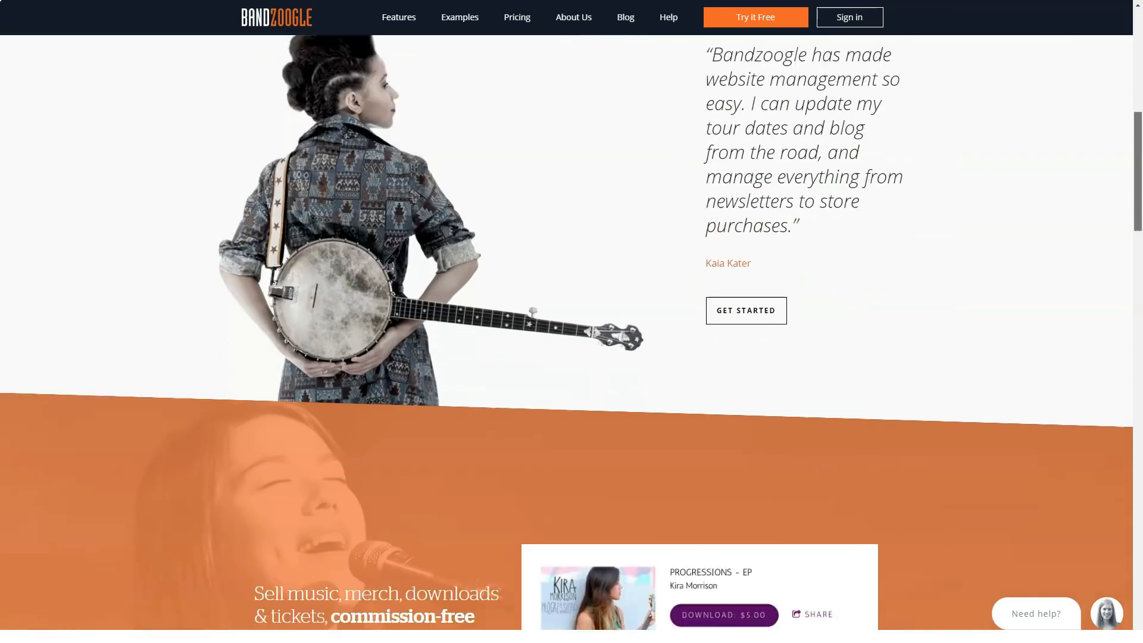
{"action": "scroll", "scroll_direction": "down", "scroll_amount": 3}
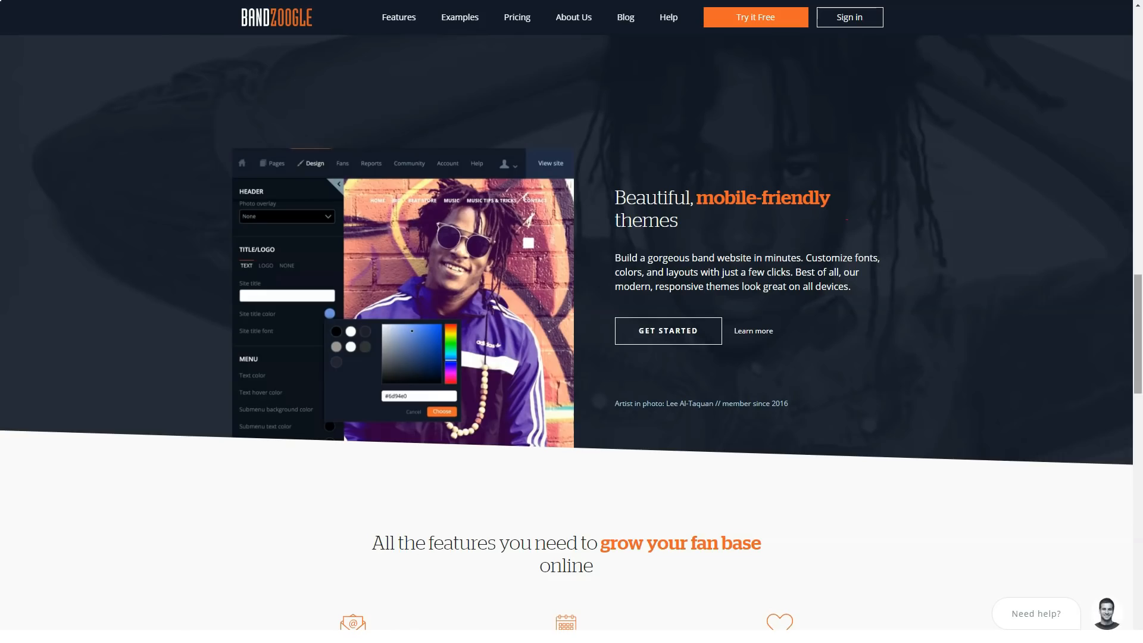
- Scroll past the fan-base features, service integrations and support team to the free-trial offer
{"action": "scroll", "scroll_direction": "down", "scroll_amount": 3}
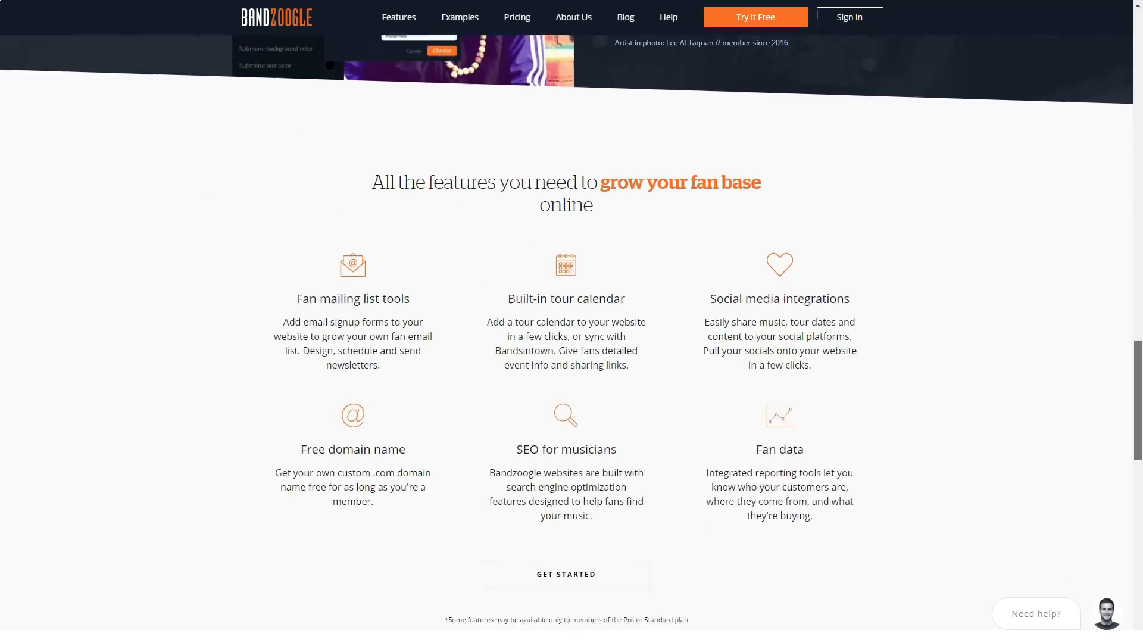
{"action": "scroll", "scroll_direction": "down", "scroll_amount": 3}
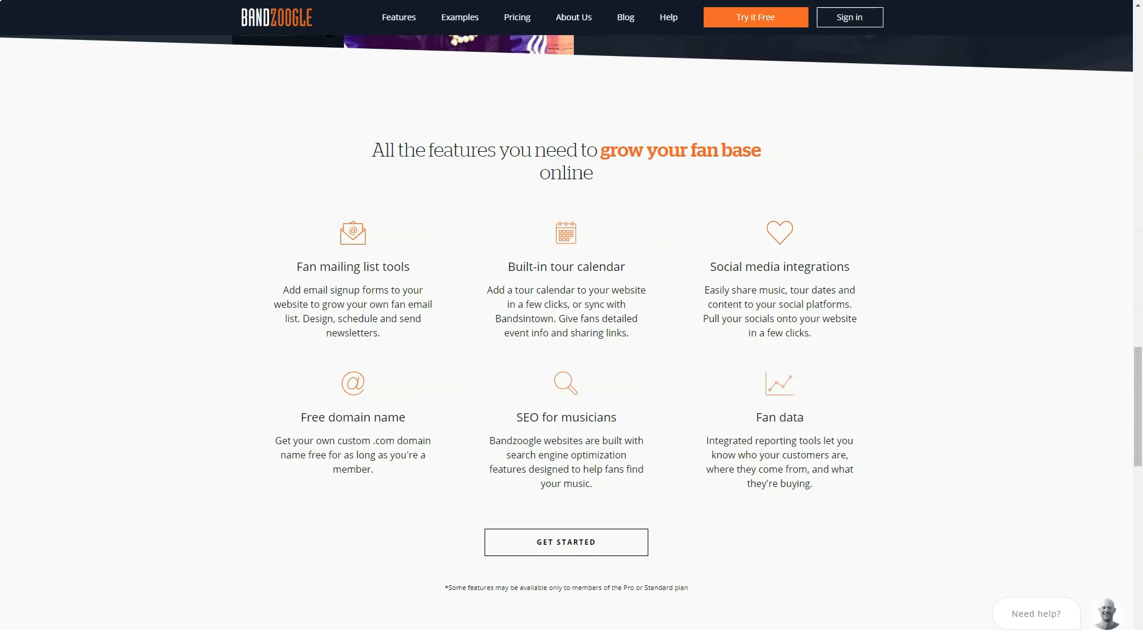
{"action": "scroll", "scroll_direction": "down", "scroll_amount": 3}
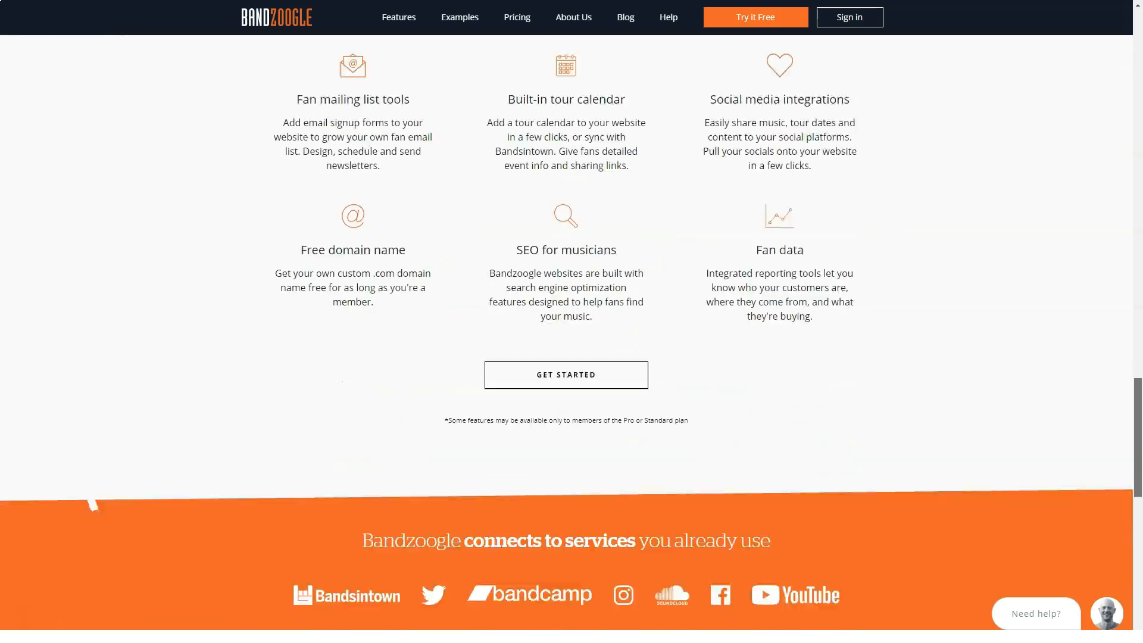
{"action": "scroll", "scroll_direction": "down", "scroll_amount": 3}
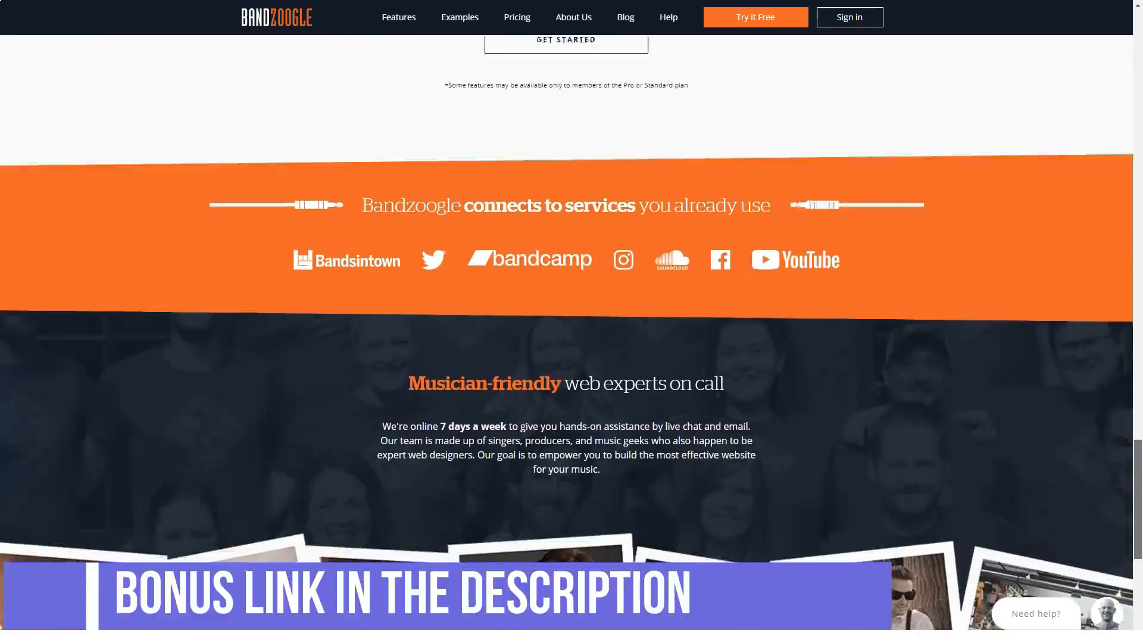
{"action": "scroll", "scroll_direction": "down", "scroll_amount": 3}
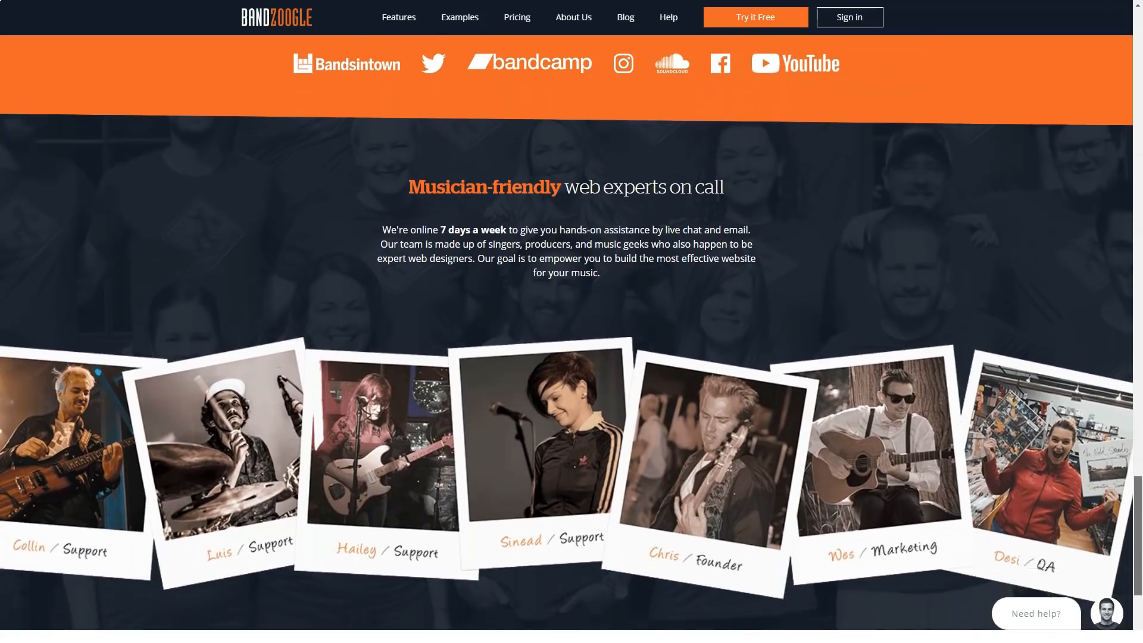
{"action": "scroll", "scroll_direction": "down", "scroll_amount": 3}
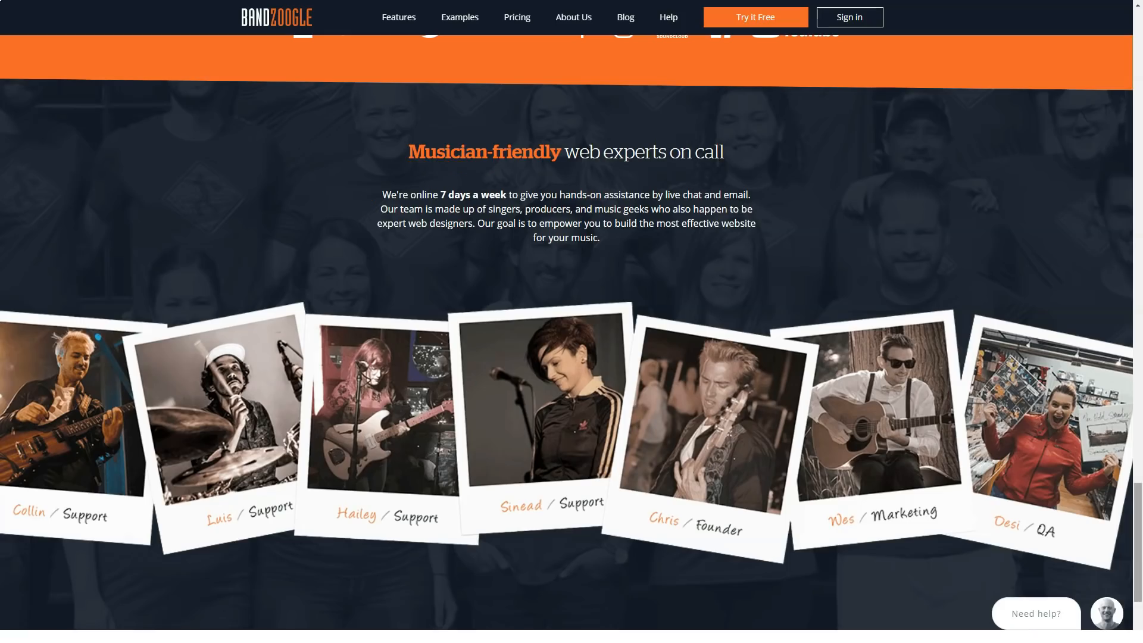
{"action": "scroll", "scroll_direction": "down", "scroll_amount": 3}
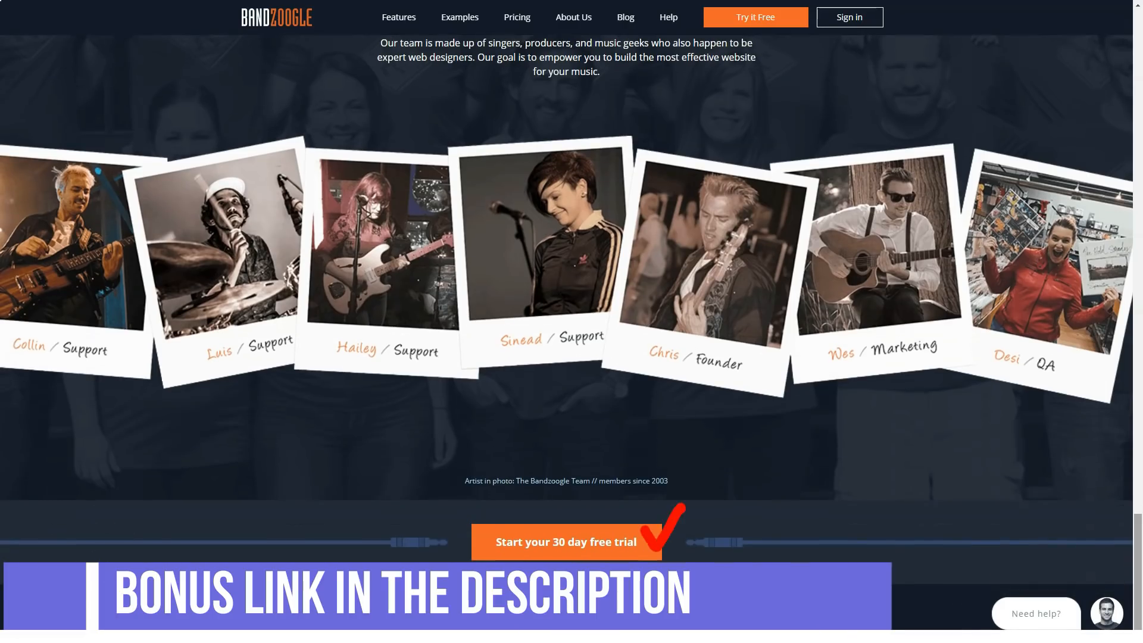
- Go to the Features page from the top navigation
{"action": "left_click", "coordinate": [399, 17]}
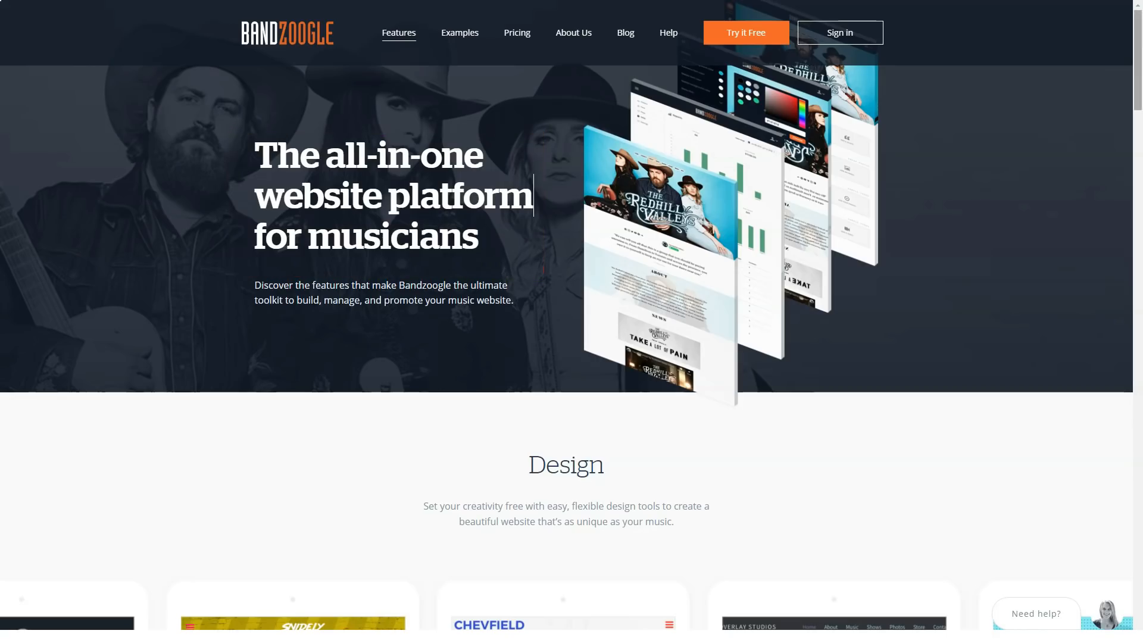
- Scroll the Features page through Design and Connect down to the Sell section's commission-free sales counter
{"action": "scroll", "scroll_direction": "down", "scroll_amount": 3}
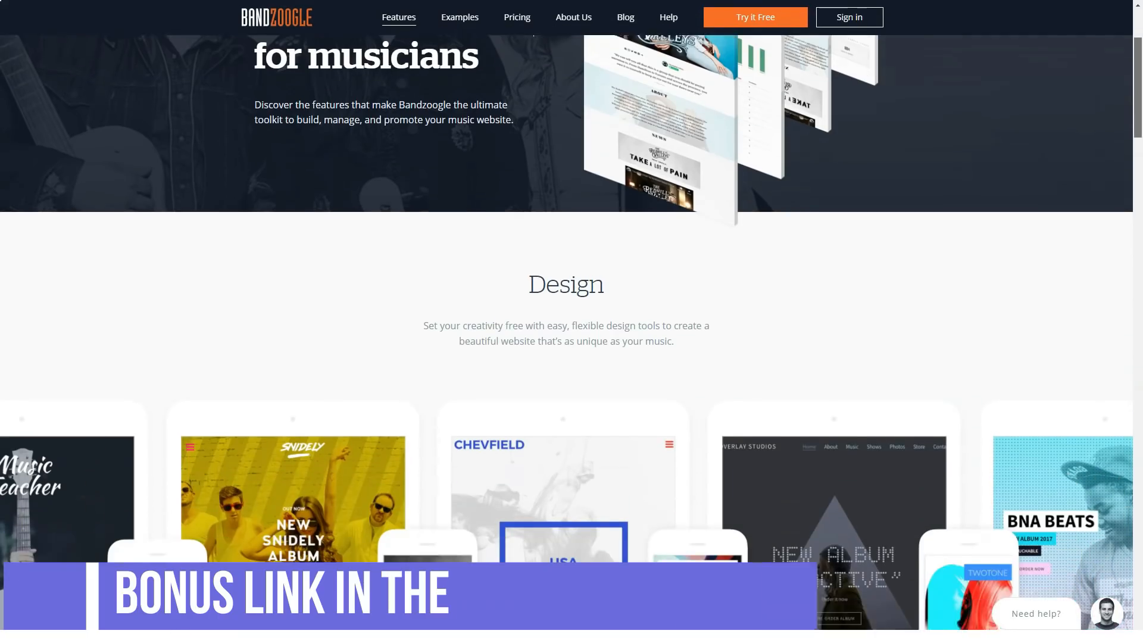
{"action": "scroll", "scroll_direction": "down", "scroll_amount": 3}
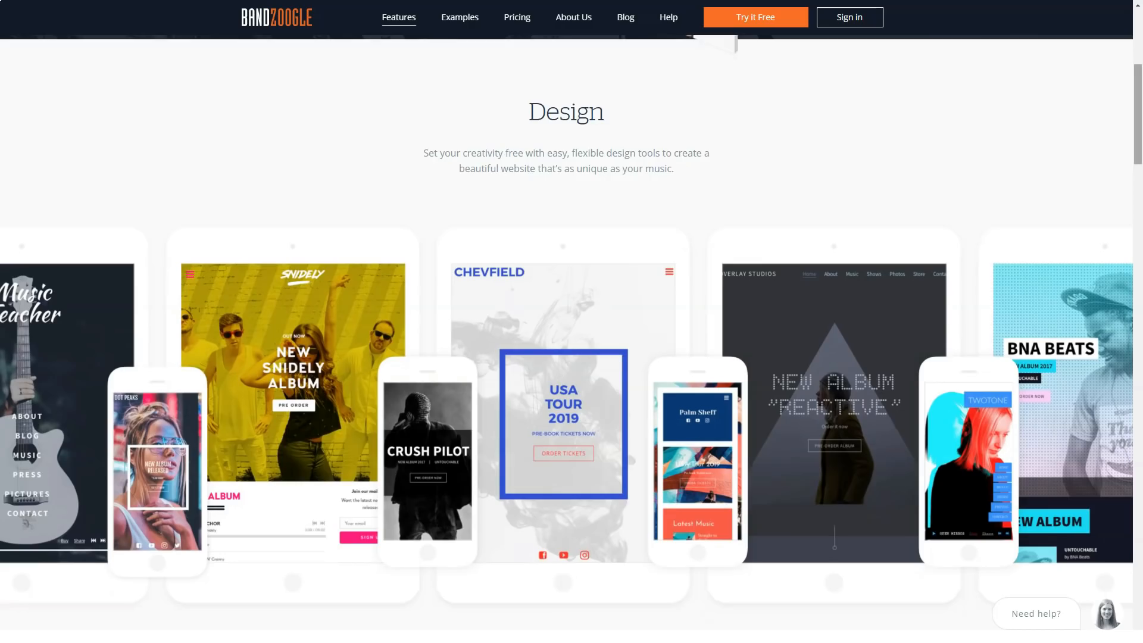
{"action": "scroll", "scroll_direction": "down", "scroll_amount": 3}
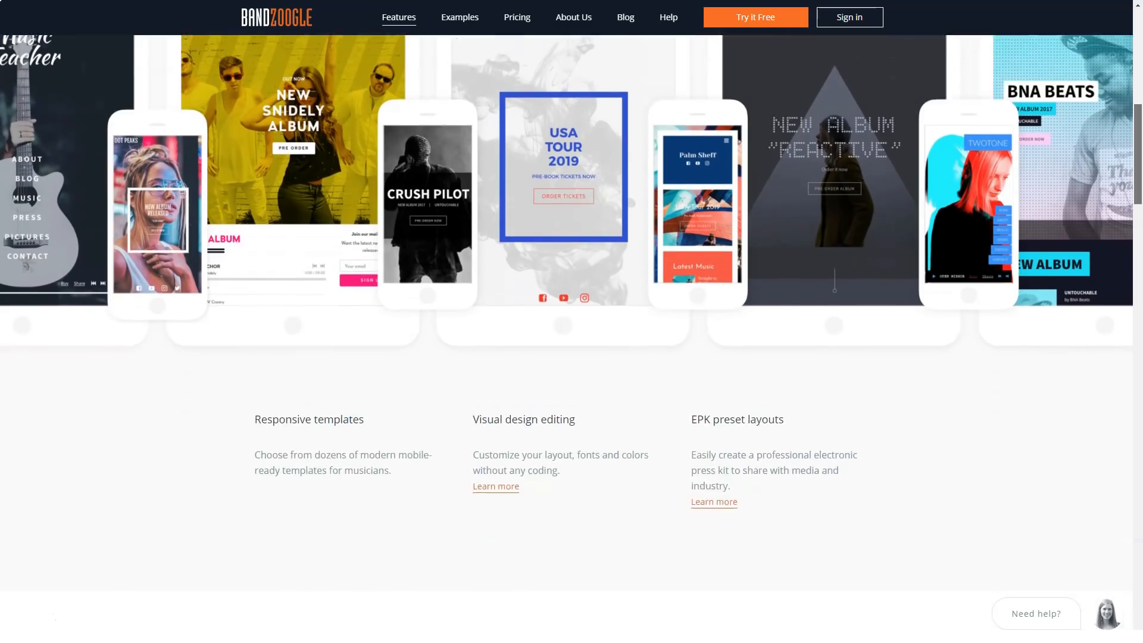
{"action": "scroll", "scroll_direction": "down", "scroll_amount": 3}
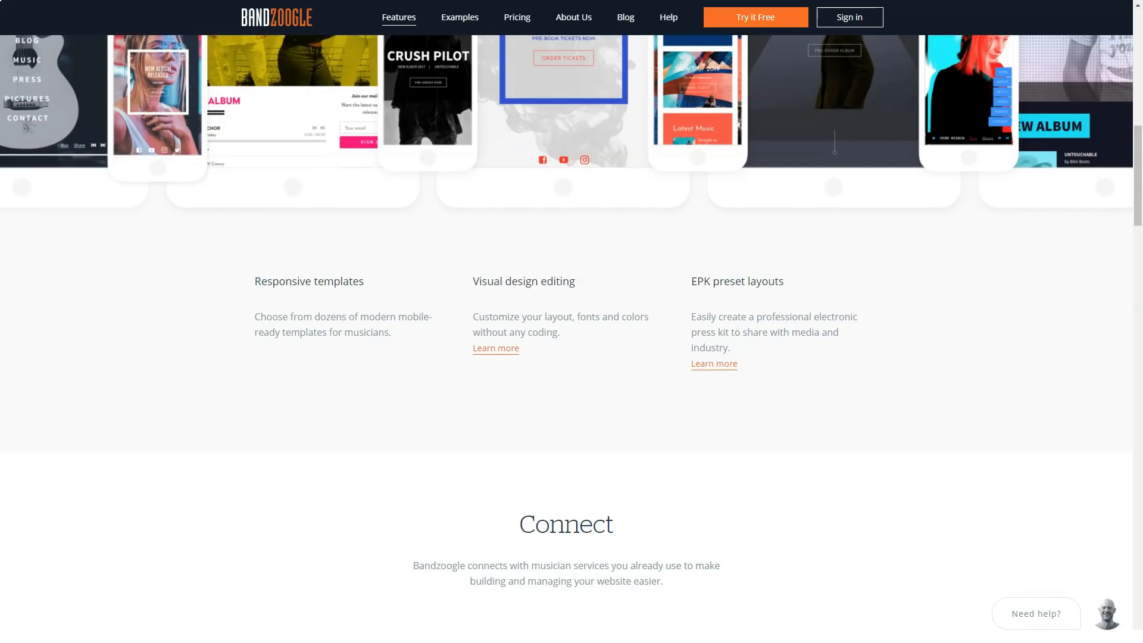
{"action": "scroll", "scroll_direction": "down", "scroll_amount": 3}
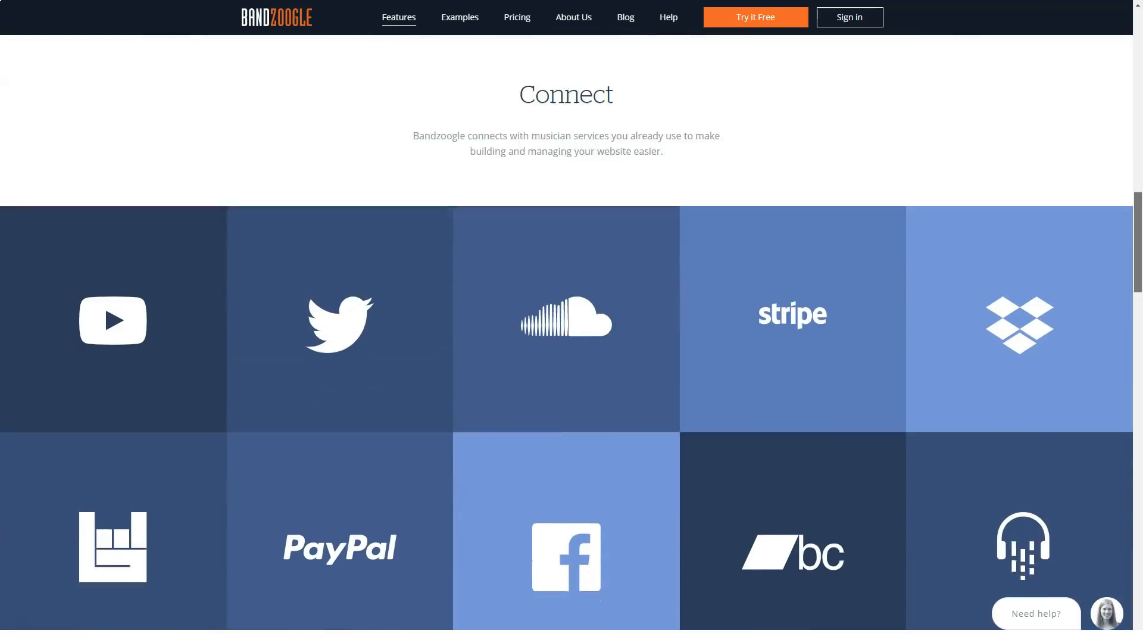
{"action": "scroll", "scroll_direction": "down", "scroll_amount": 3}
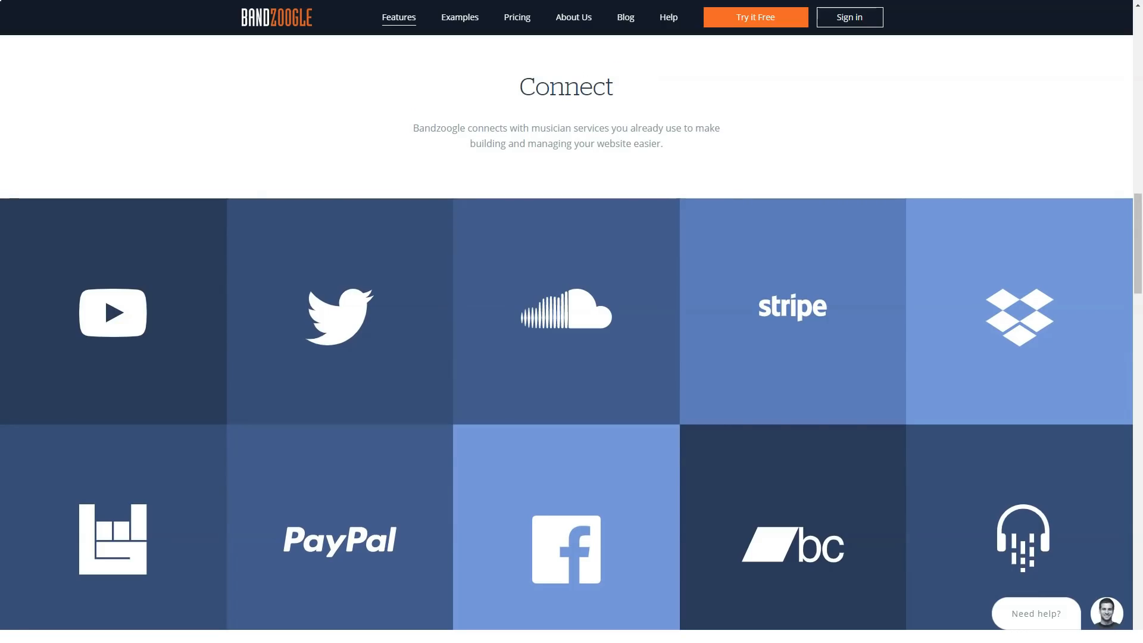
{"action": "scroll", "scroll_direction": "down", "scroll_amount": 3}
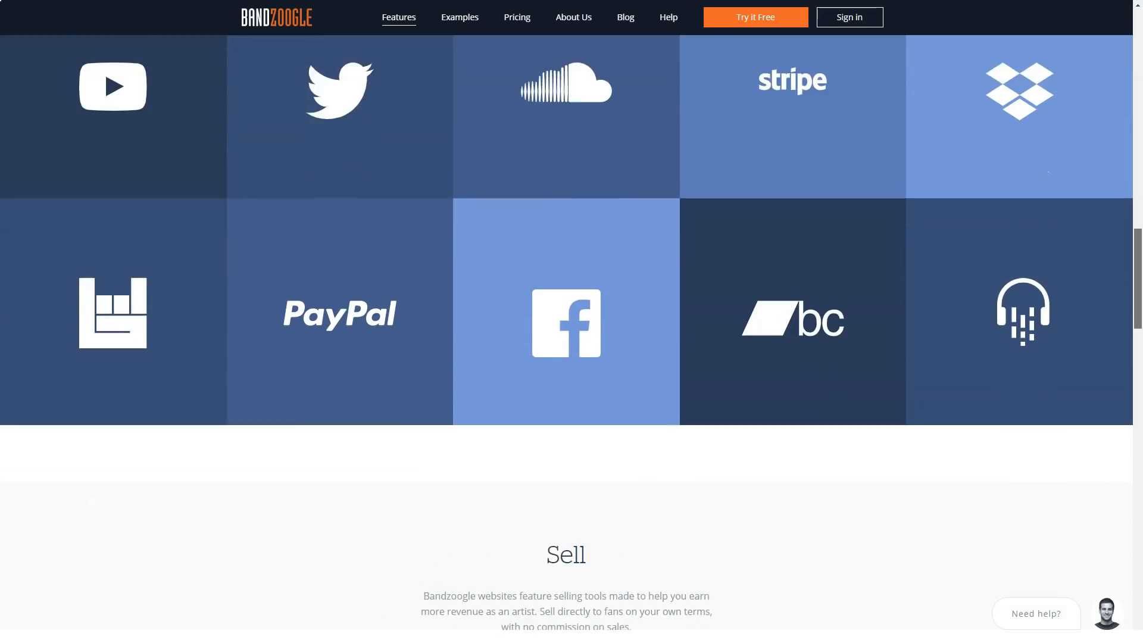
{"action": "scroll", "scroll_direction": "down", "scroll_amount": 3}
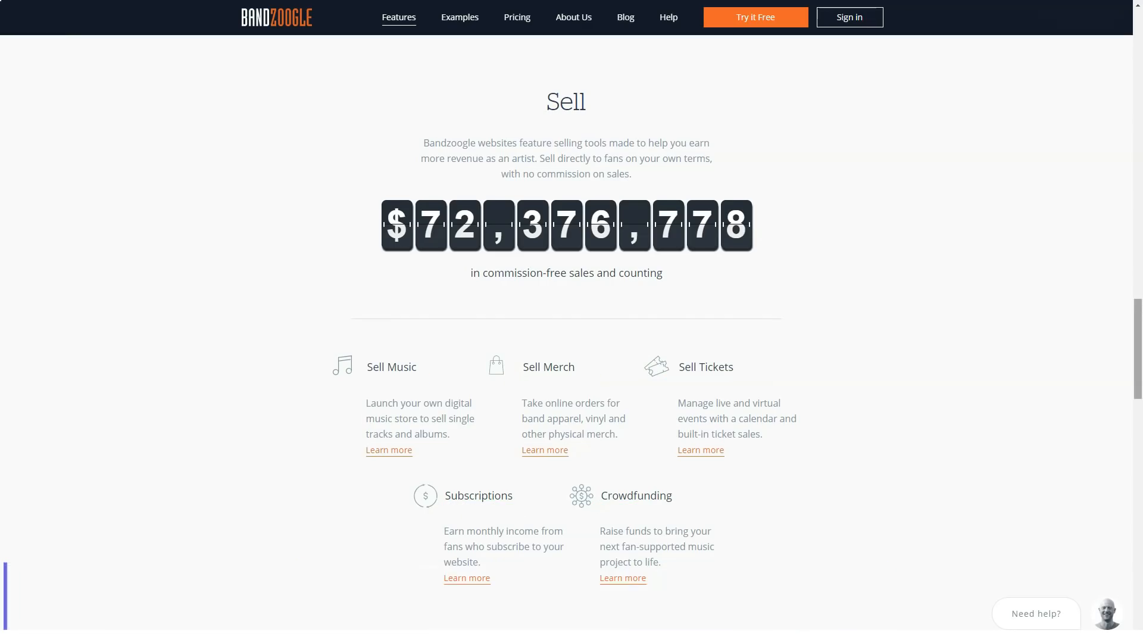
- Scroll the Features page through the Promote, Tech and Team sections
{"action": "scroll", "scroll_direction": "down", "scroll_amount": 3}
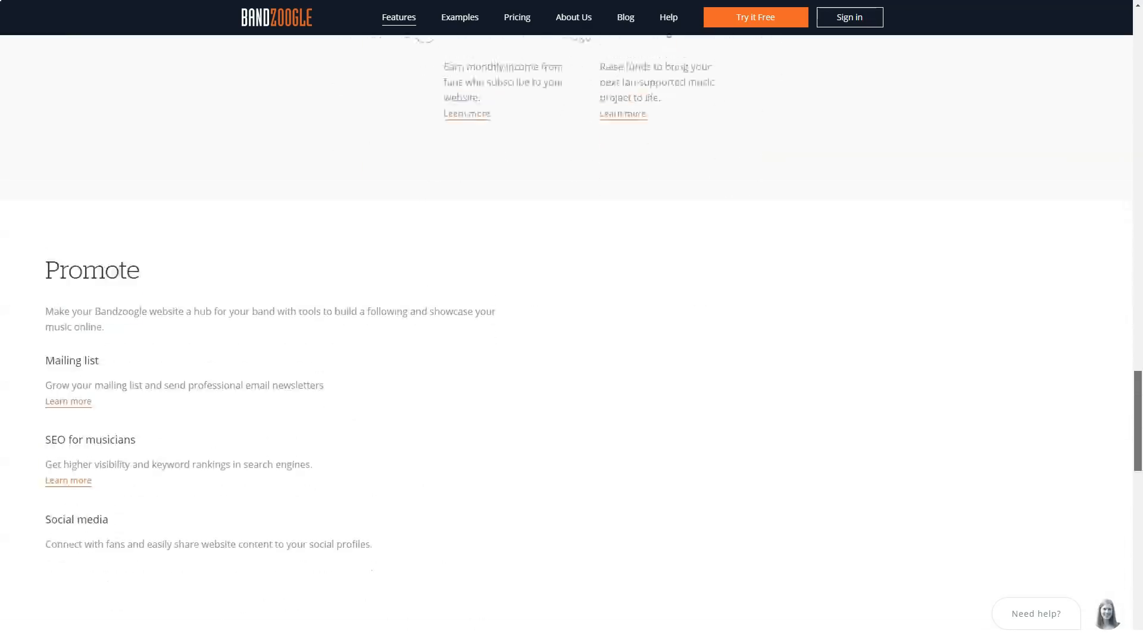
{"action": "scroll", "scroll_direction": "down", "scroll_amount": 3}
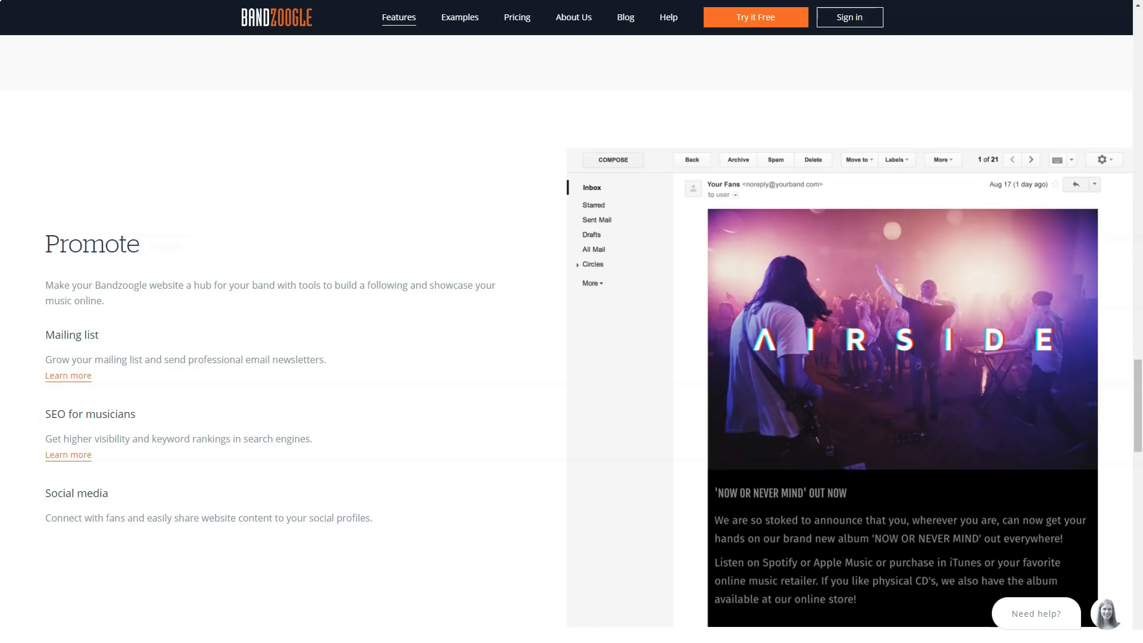
{"action": "scroll", "scroll_direction": "down", "scroll_amount": 3}
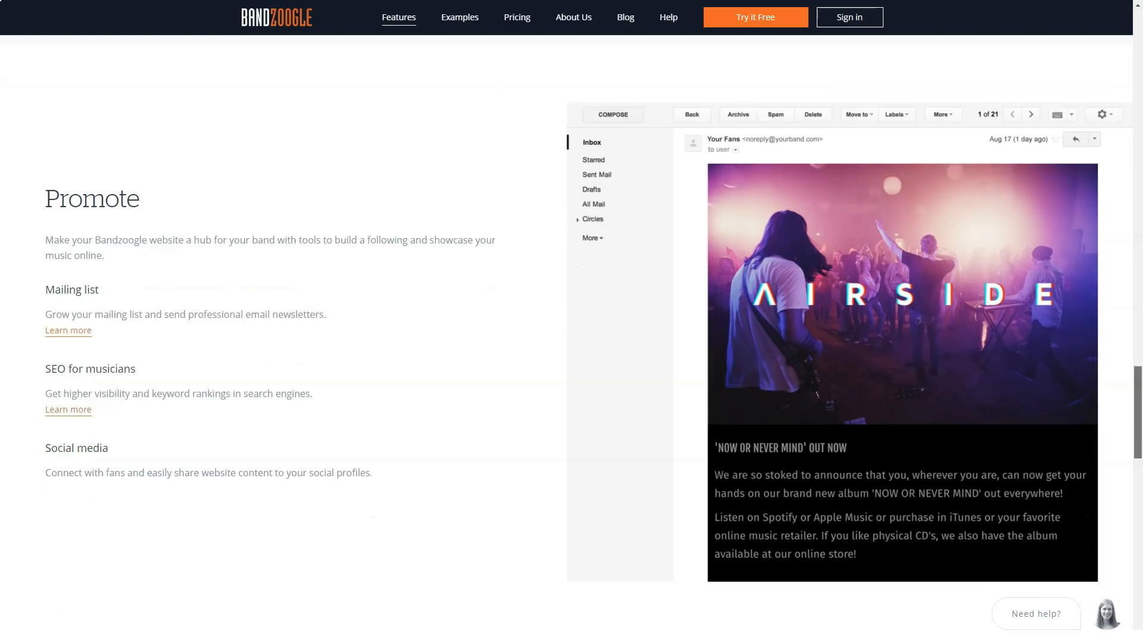
{"action": "scroll", "scroll_direction": "down", "scroll_amount": 3}
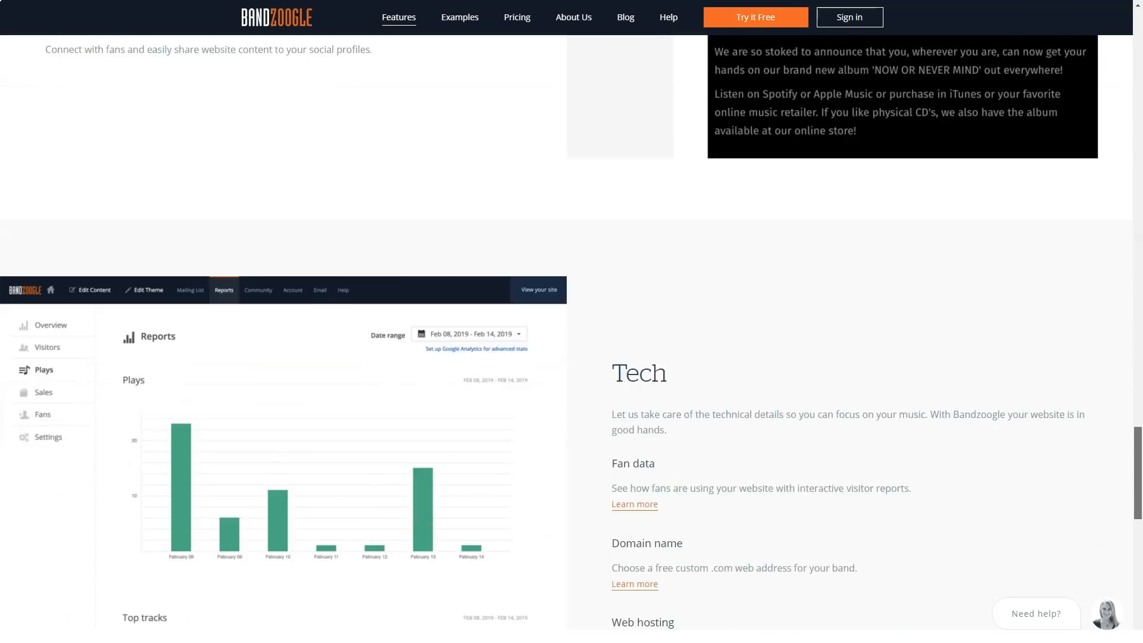
{"action": "scroll", "scroll_direction": "down", "scroll_amount": 3}
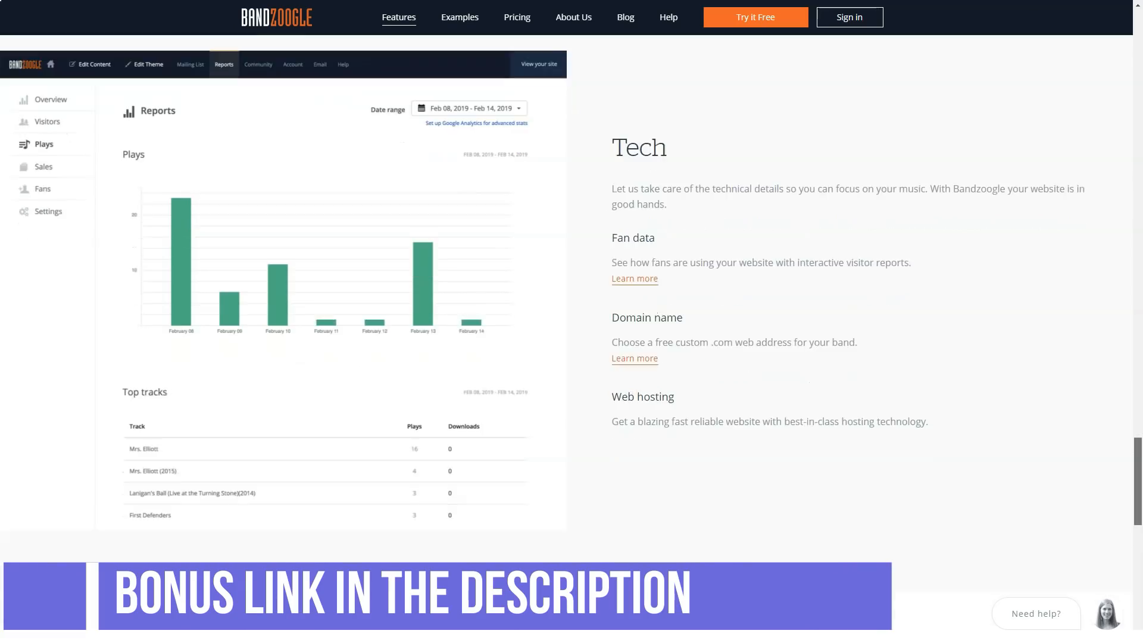
{"action": "scroll", "scroll_direction": "down", "scroll_amount": 3}
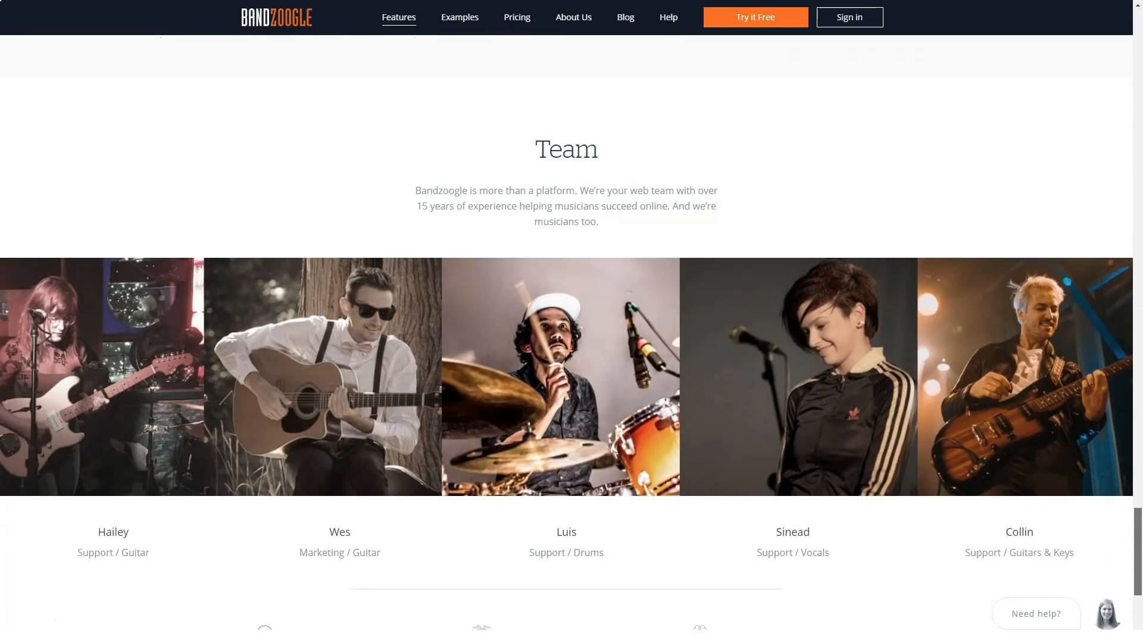
{"action": "scroll", "scroll_direction": "down", "scroll_amount": 3}
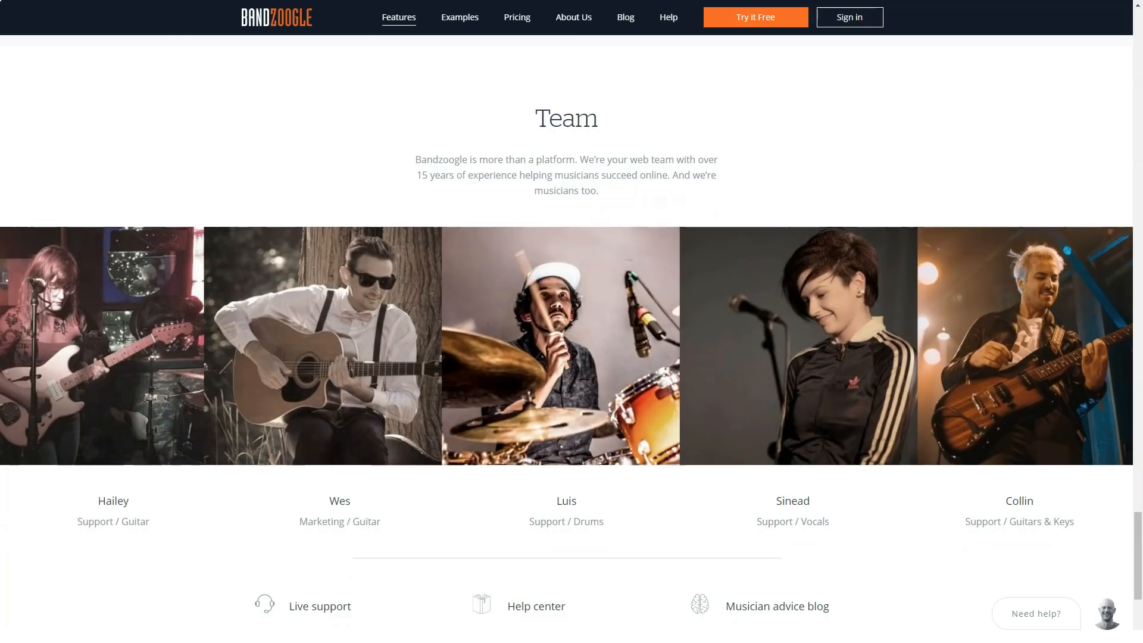
- Go to the Examples page of live musician websites
{"action": "left_click", "coordinate": [460, 17]}
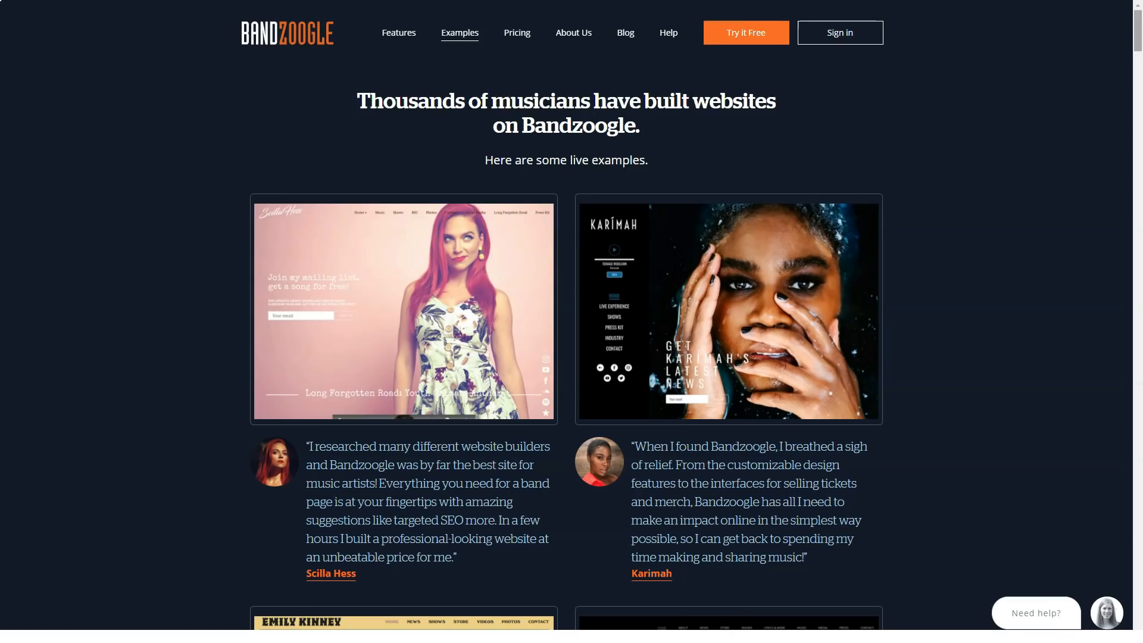
- Scroll the Examples page through the first showcased artist sites and their testimonials
{"action": "scroll", "scroll_direction": "down", "scroll_amount": 3}
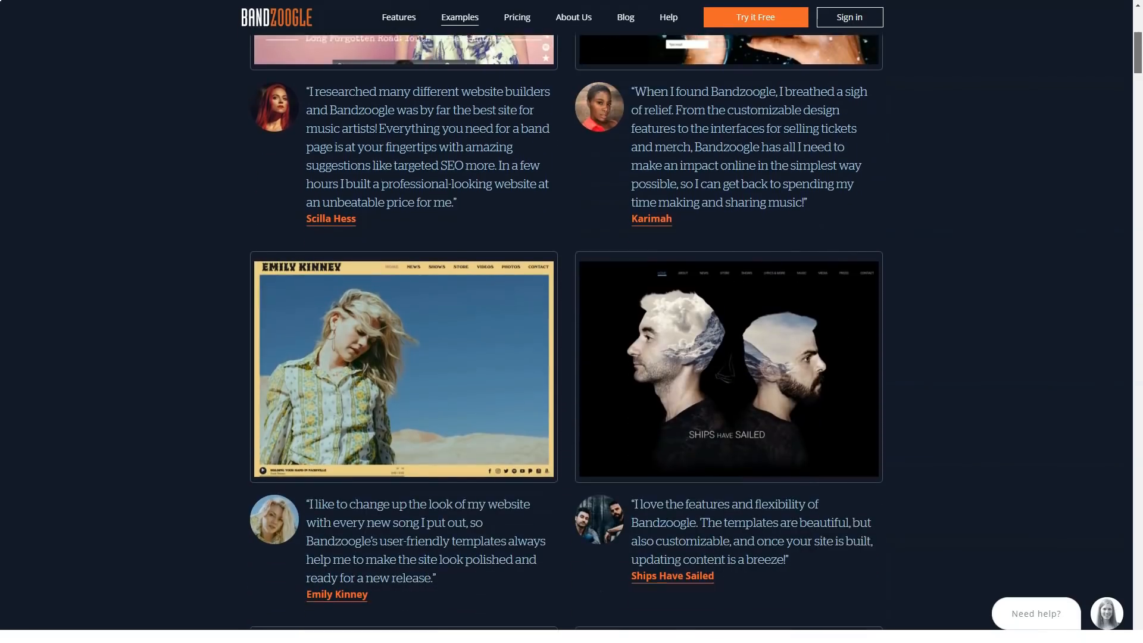
{"action": "scroll", "scroll_direction": "down", "scroll_amount": 3}
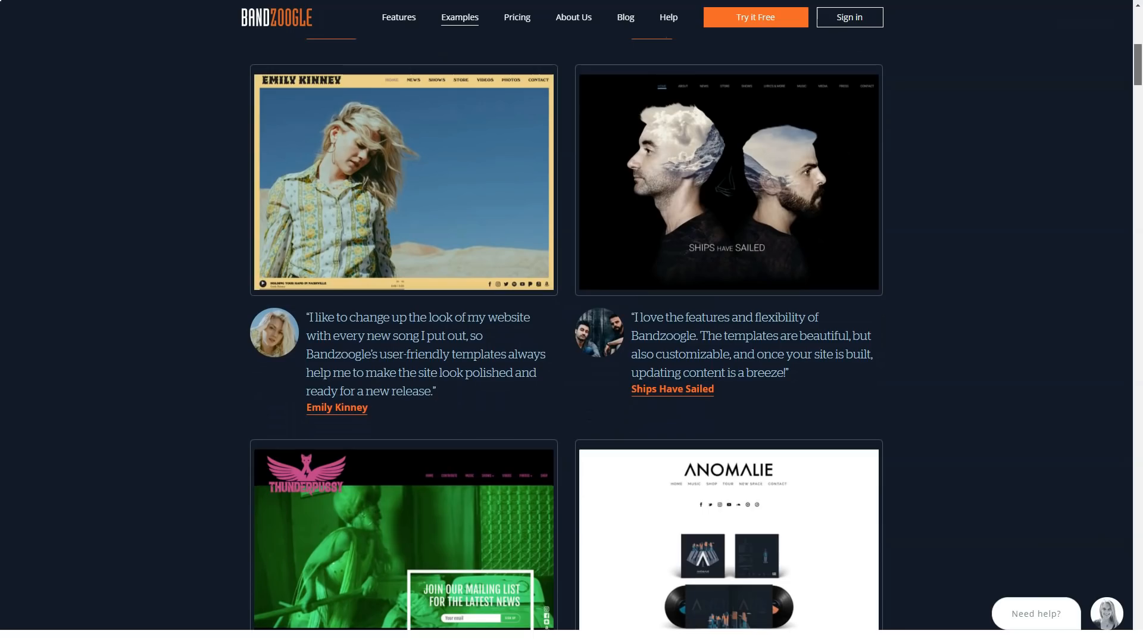
{"action": "scroll", "scroll_direction": "down", "scroll_amount": 3}
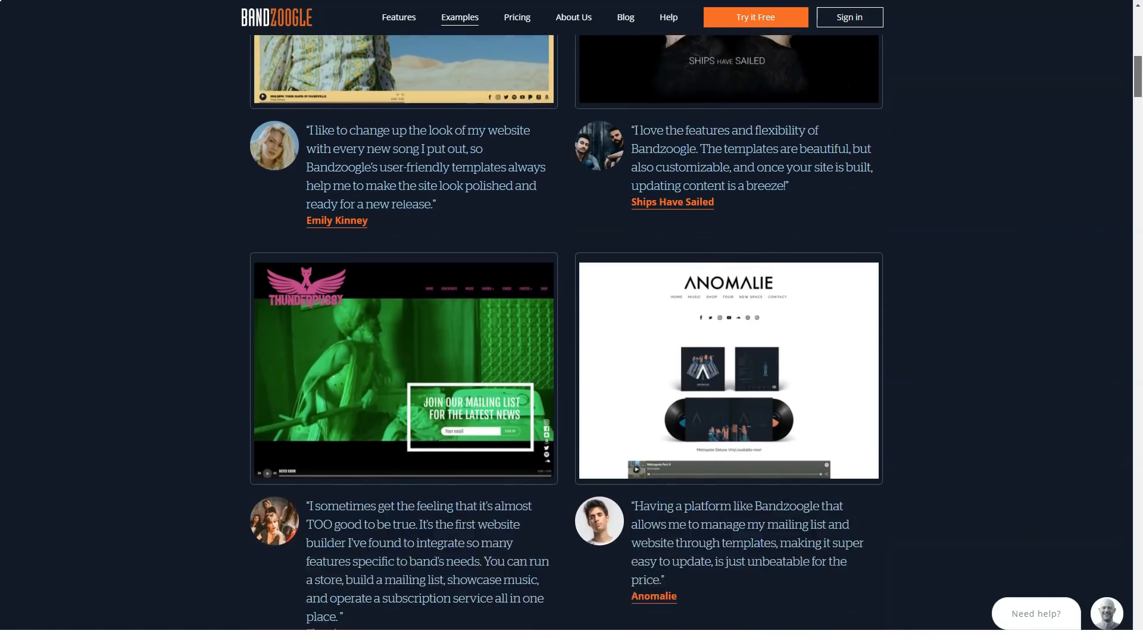
{"action": "scroll", "scroll_direction": "down", "scroll_amount": 3}
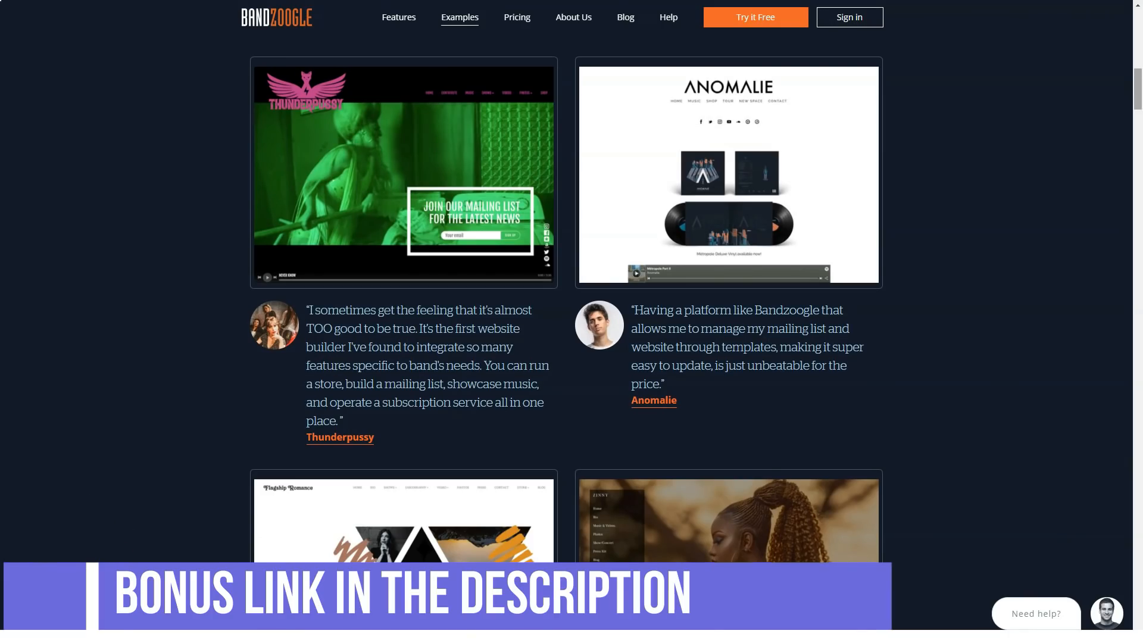
{"action": "scroll", "scroll_direction": "down", "scroll_amount": 3}
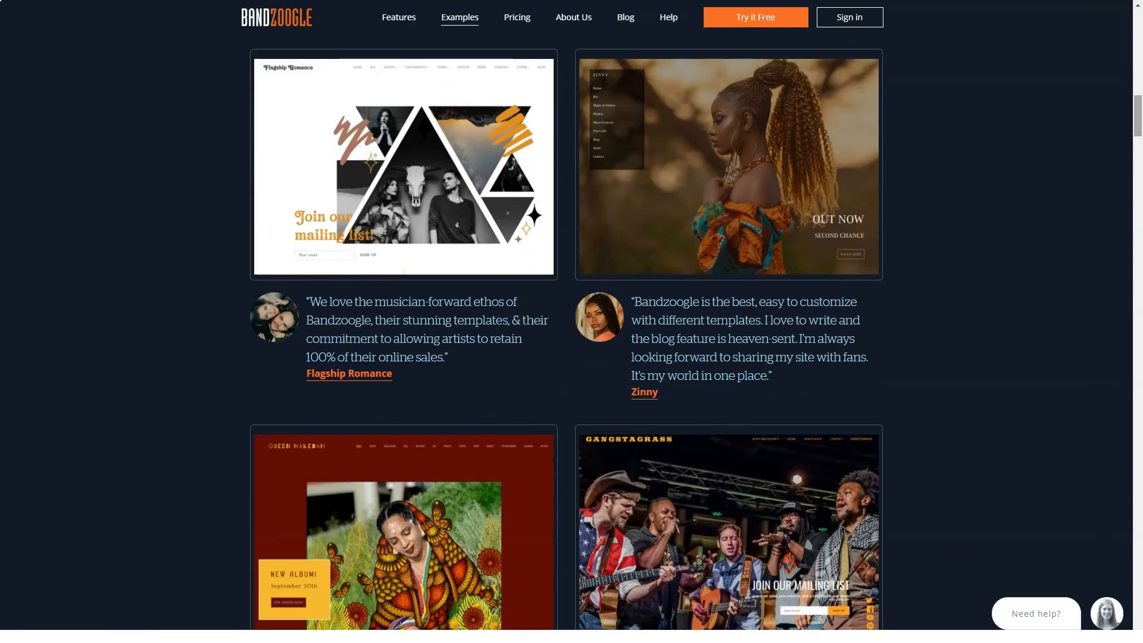
{"action": "scroll", "scroll_direction": "down", "scroll_amount": 3}
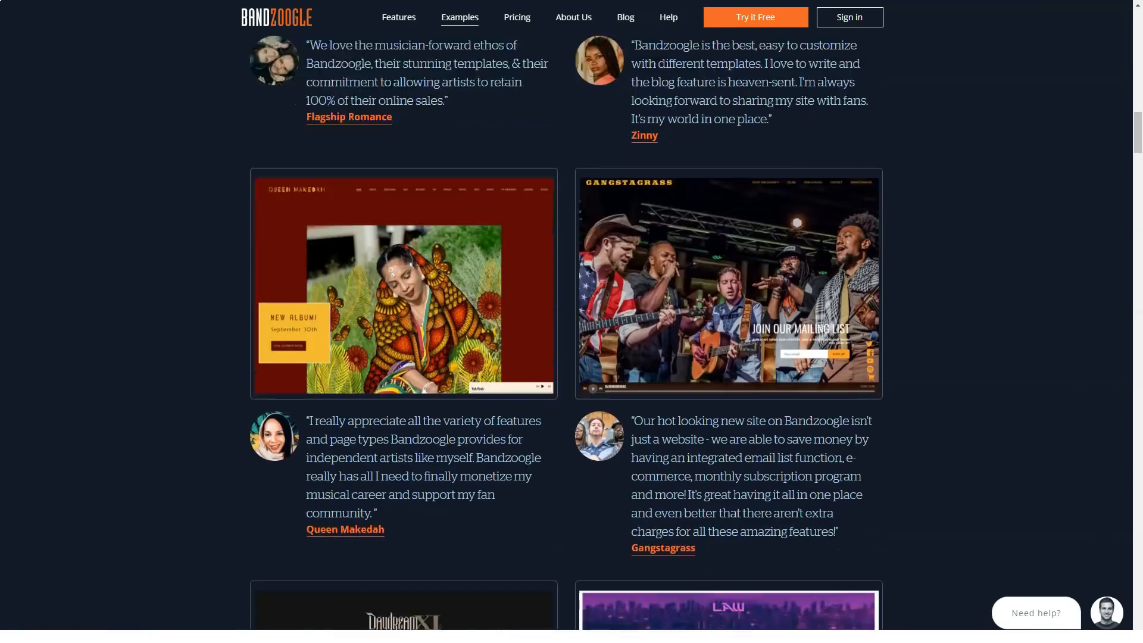
{"action": "scroll", "scroll_direction": "down", "scroll_amount": 3}
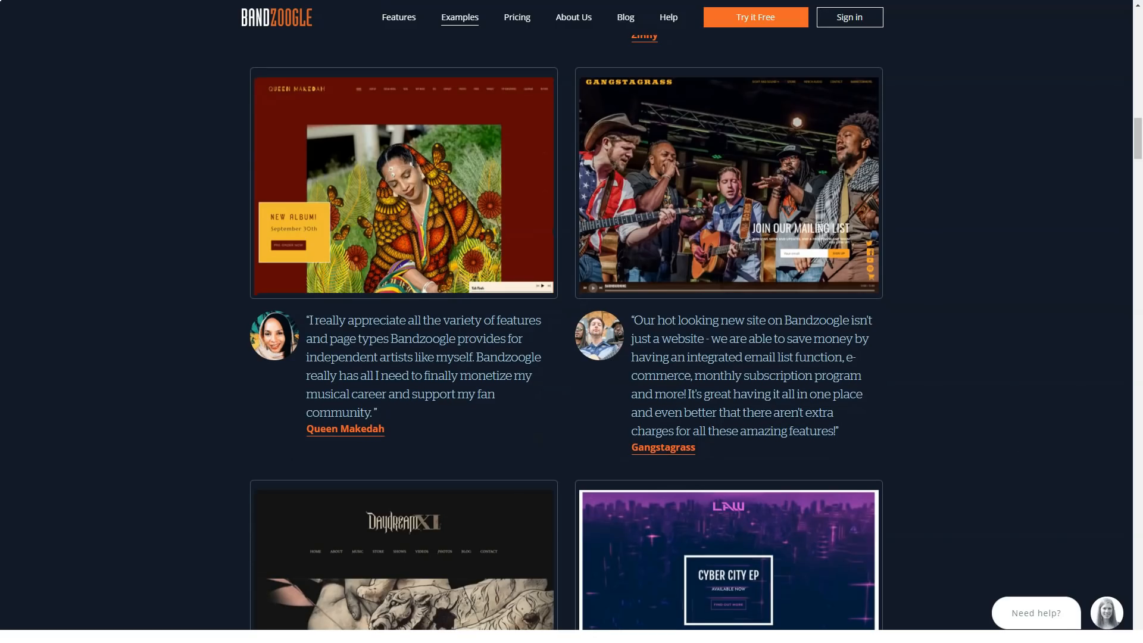
{"action": "scroll", "scroll_direction": "down", "scroll_amount": 3}
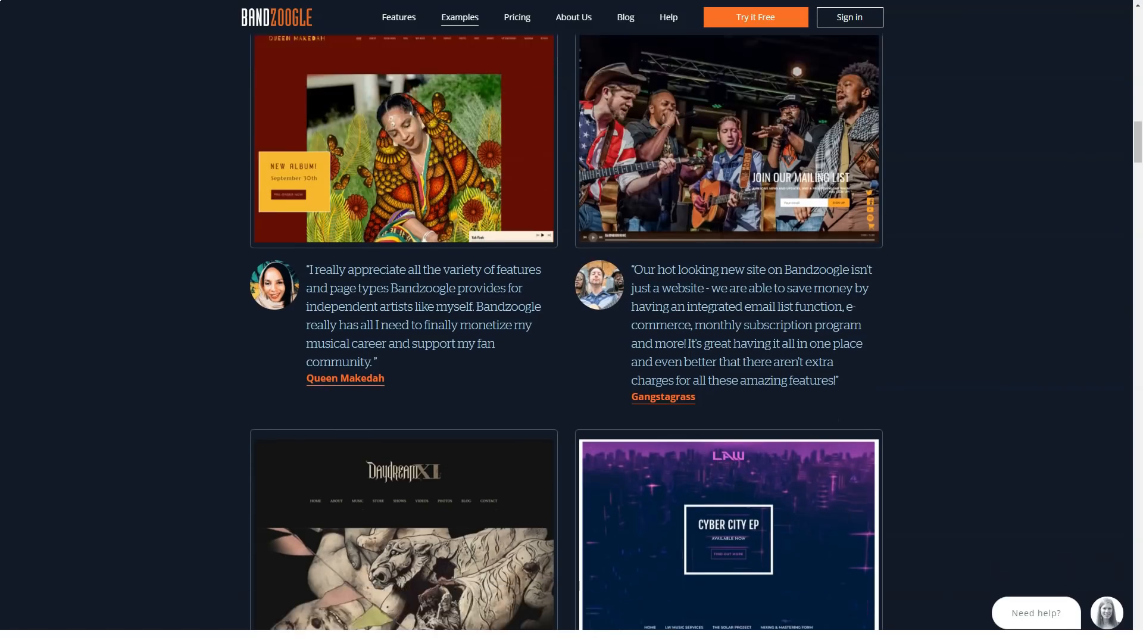
{"action": "scroll", "scroll_direction": "down", "scroll_amount": 3}
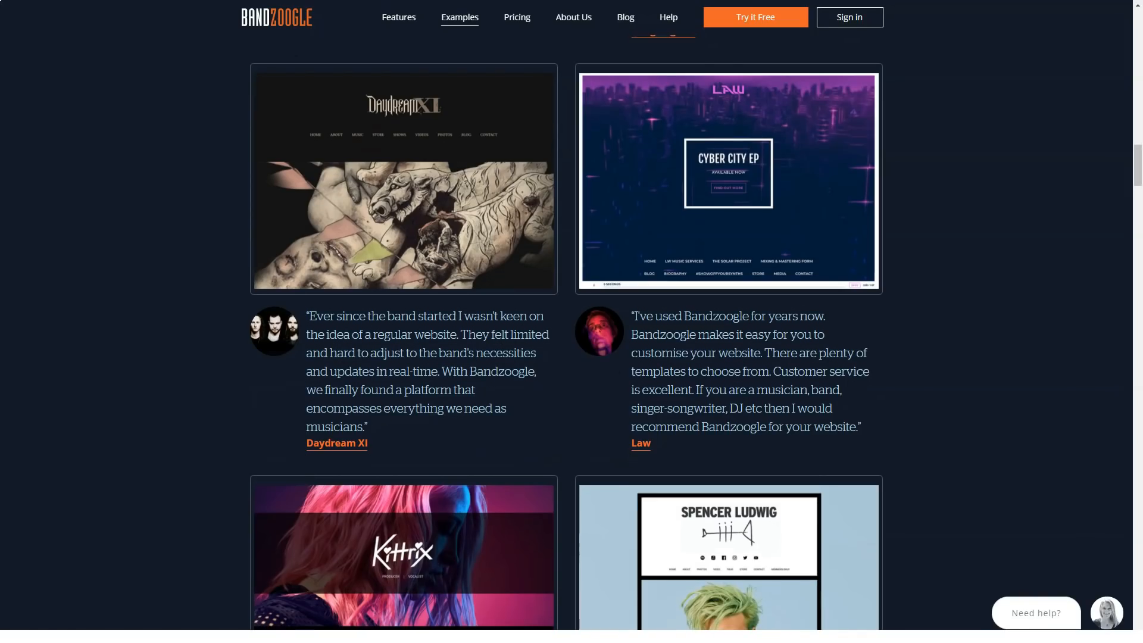
{"action": "scroll", "scroll_direction": "down", "scroll_amount": 3}
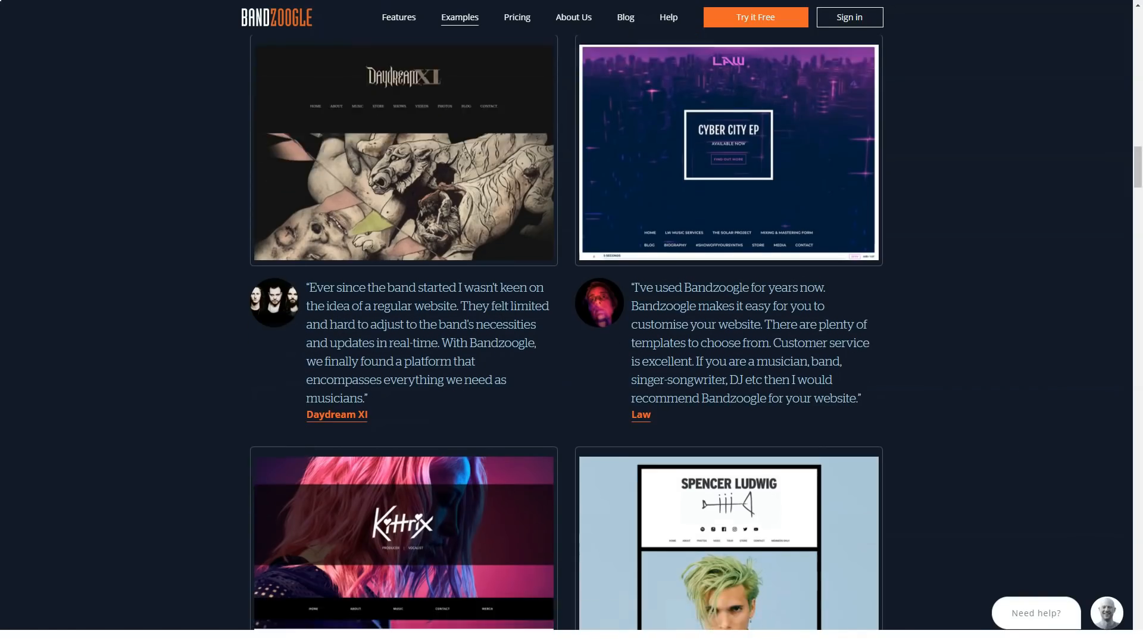
{"action": "scroll", "scroll_direction": "down", "scroll_amount": 3}
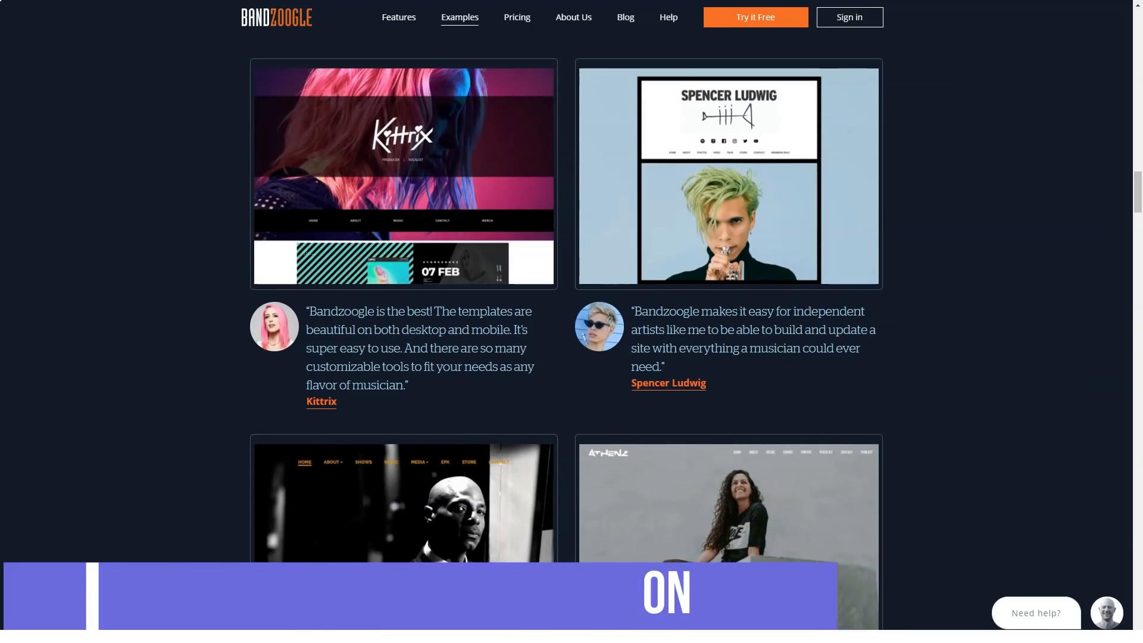
{"action": "scroll", "scroll_direction": "down", "scroll_amount": 3}
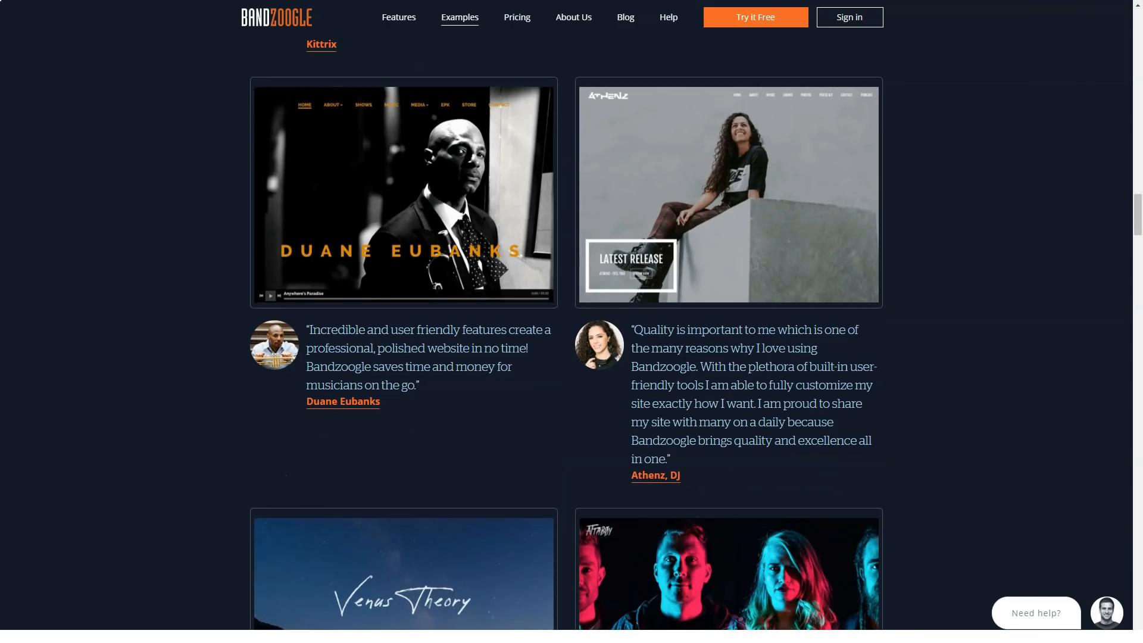
{"action": "scroll", "scroll_direction": "down", "scroll_amount": 3}
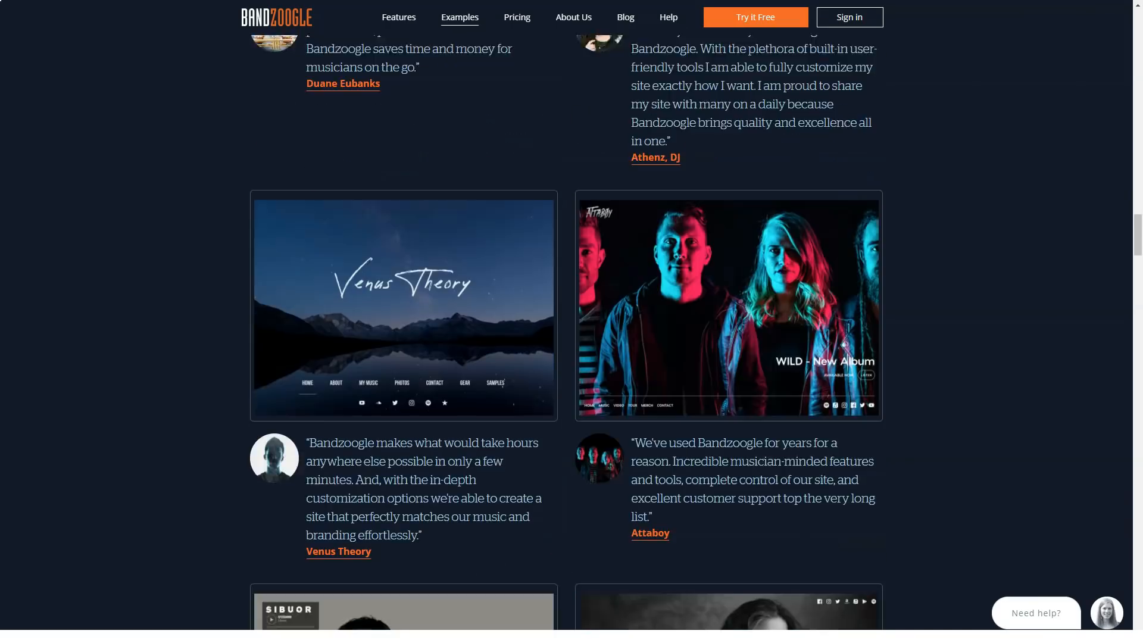
{"action": "scroll", "scroll_direction": "down", "scroll_amount": 3}
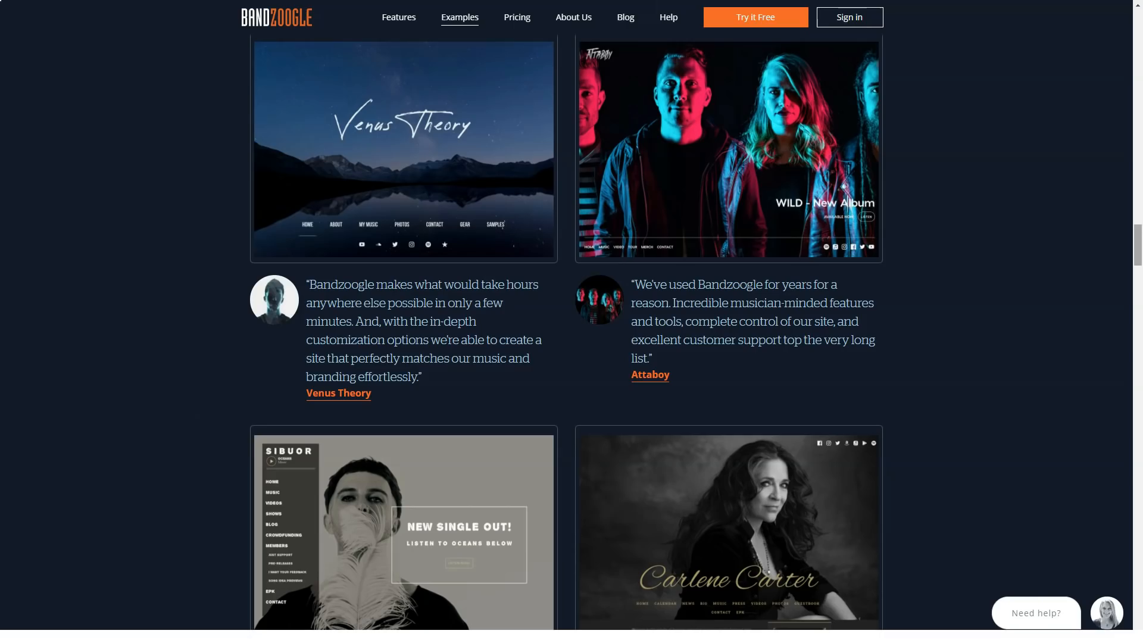
{"action": "scroll", "scroll_direction": "down", "scroll_amount": 3}
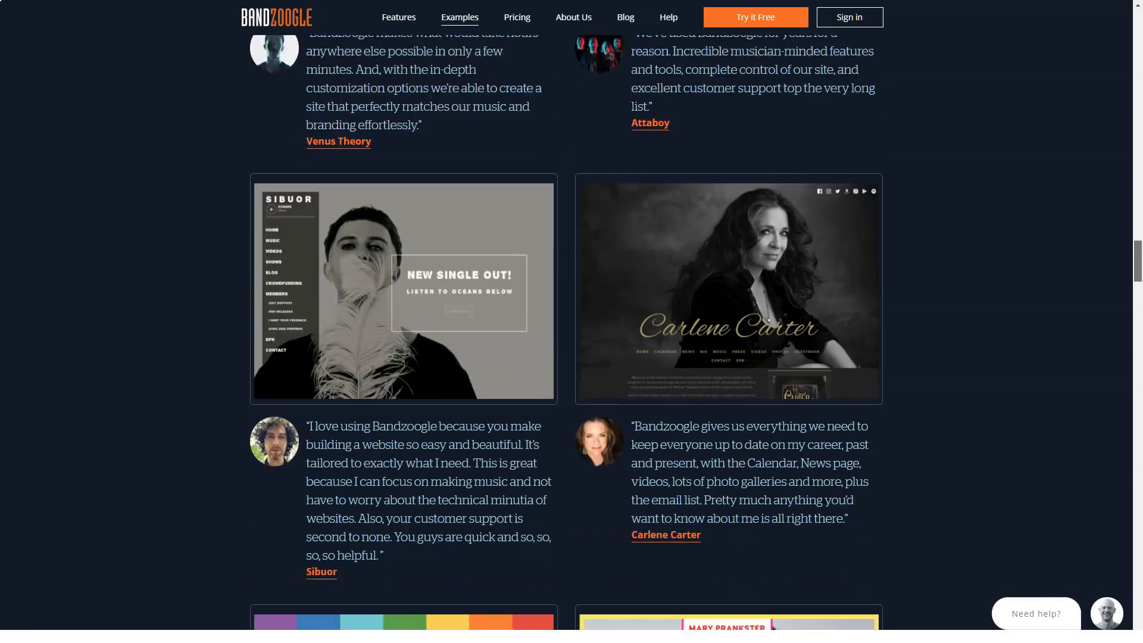
{"action": "scroll", "scroll_direction": "down", "scroll_amount": 3}
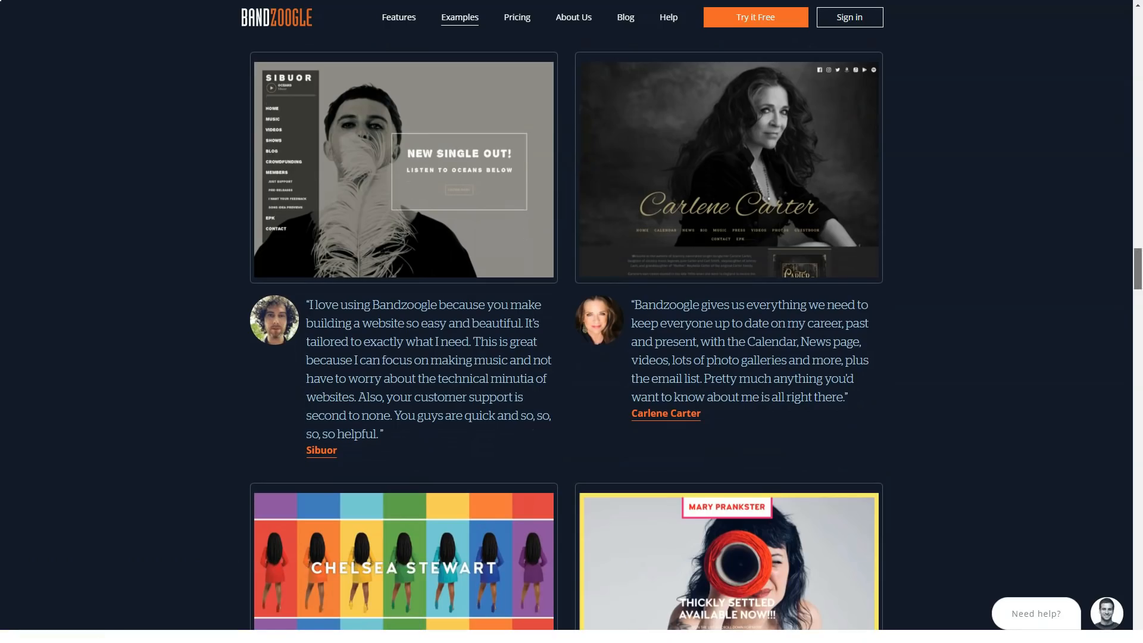
- Continue down the artist showcases to the Deafheaven and Camila Meza examples
{"action": "scroll", "scroll_direction": "down", "scroll_amount": 3}
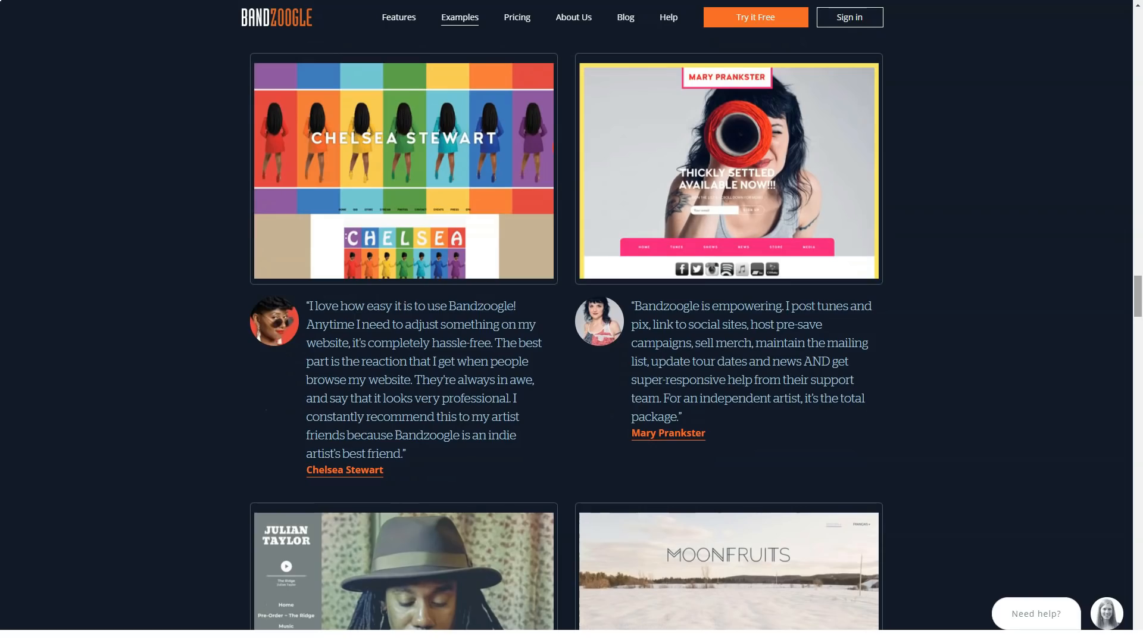
{"action": "scroll", "scroll_direction": "down", "scroll_amount": 3}
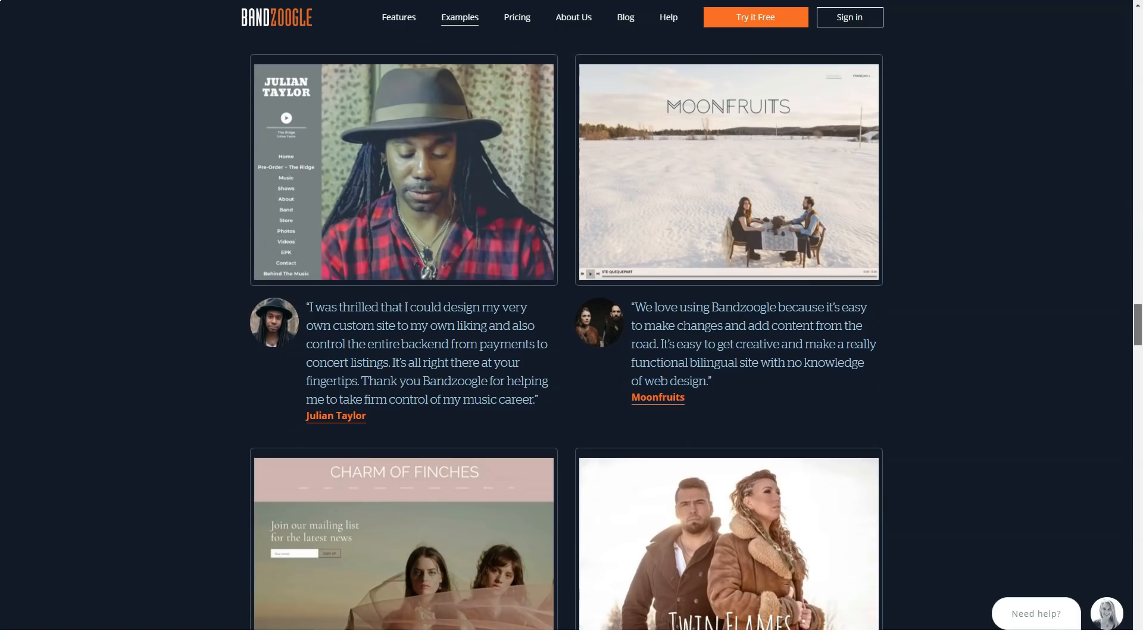
{"action": "scroll", "scroll_direction": "down", "scroll_amount": 3}
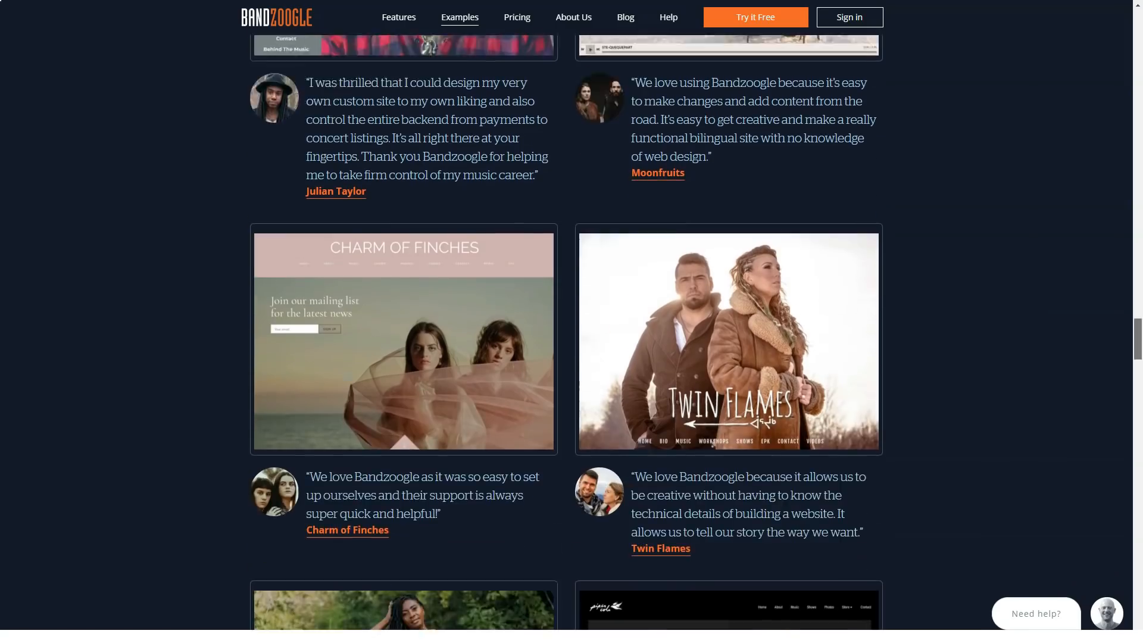
{"action": "scroll", "scroll_direction": "down", "scroll_amount": 3}
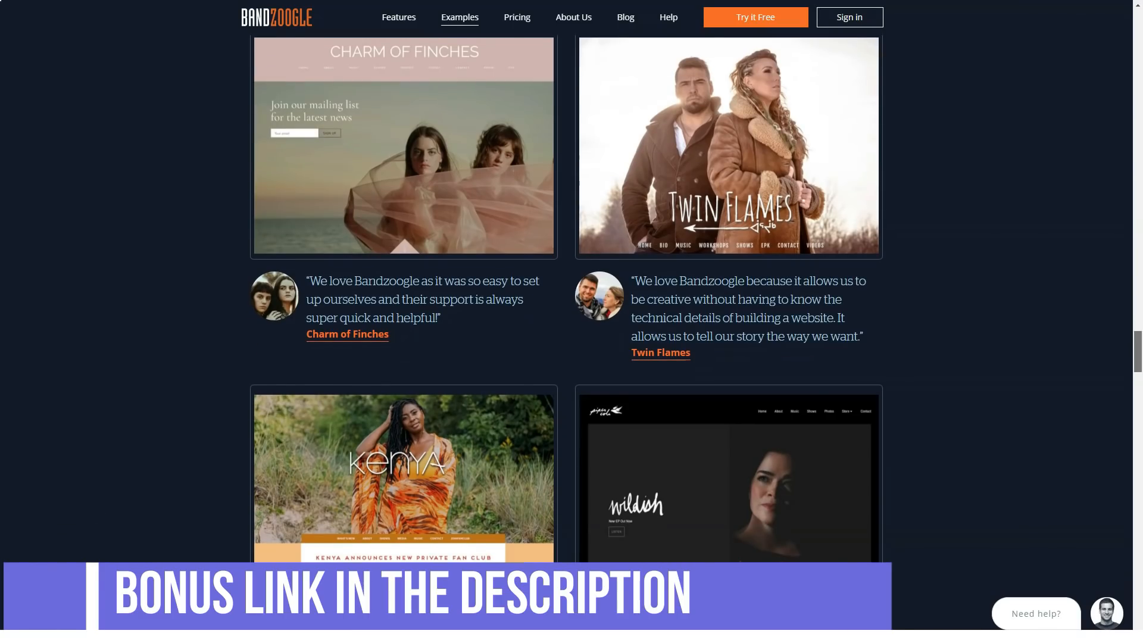
{"action": "scroll", "scroll_direction": "down", "scroll_amount": 3}
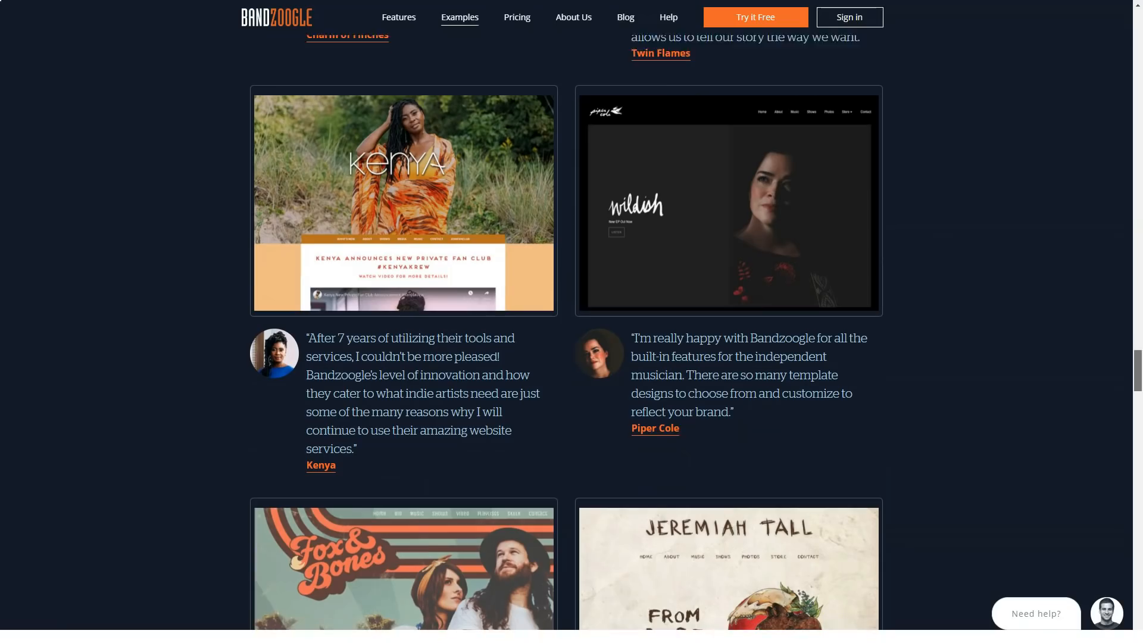
{"action": "scroll", "scroll_direction": "down", "scroll_amount": 3}
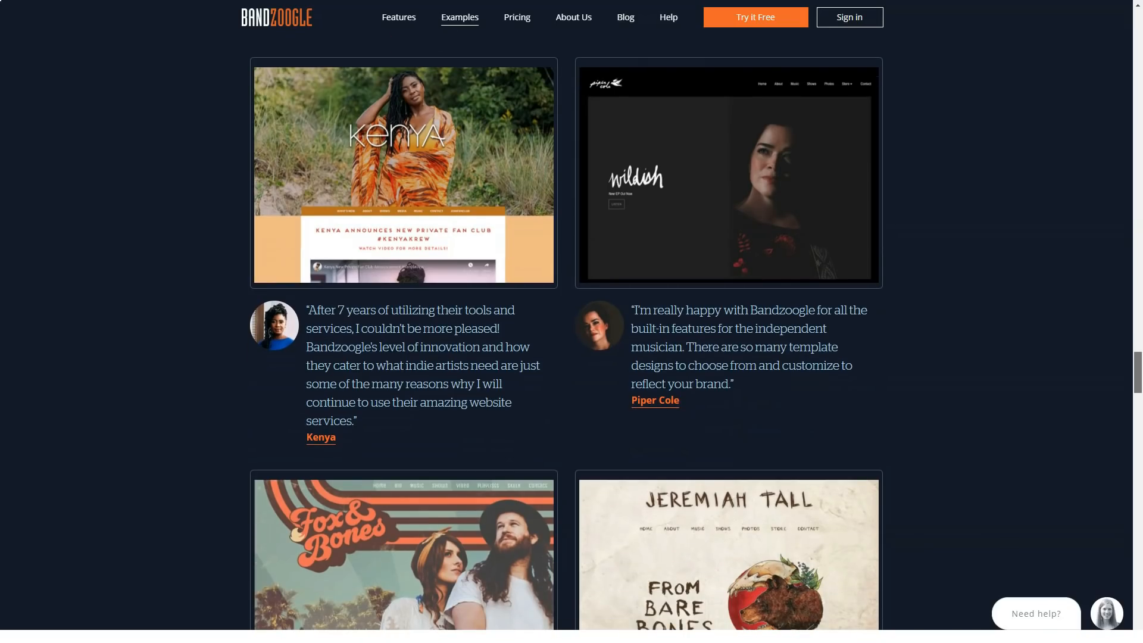
{"action": "scroll", "scroll_direction": "down", "scroll_amount": 3}
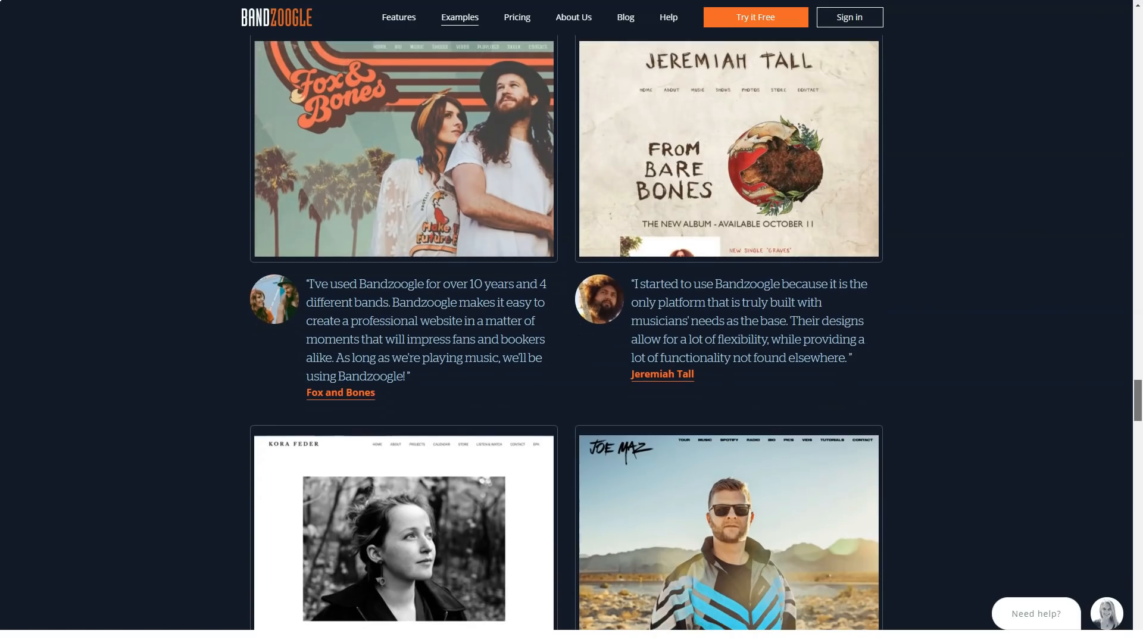
{"action": "scroll", "scroll_direction": "down", "scroll_amount": 3}
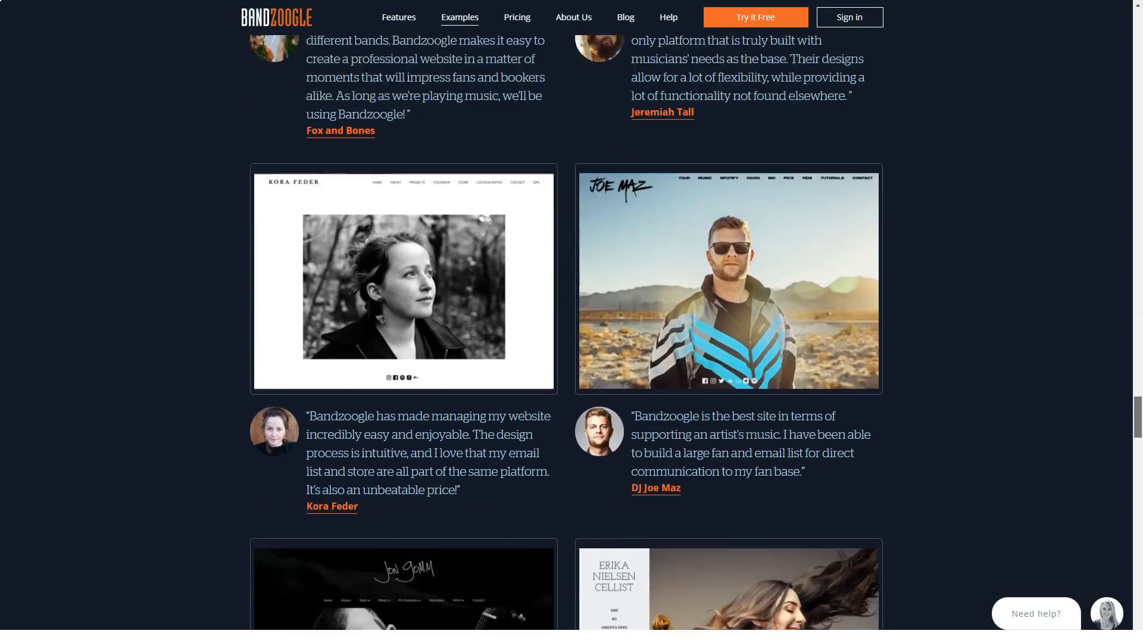
{"action": "scroll", "scroll_direction": "down", "scroll_amount": 3}
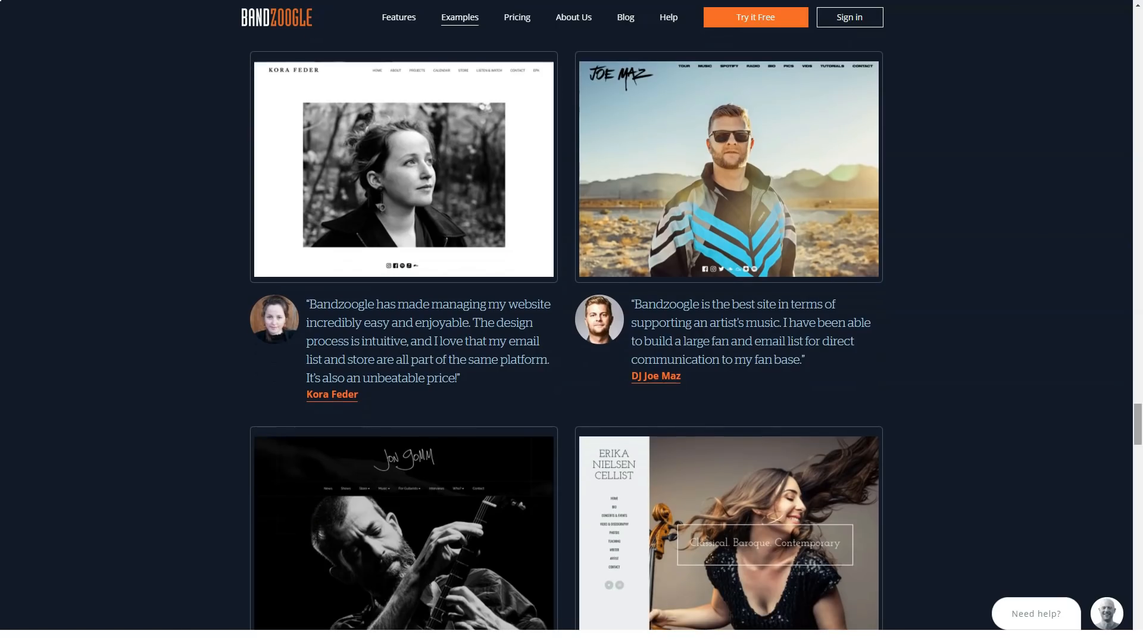
{"action": "scroll", "scroll_direction": "down", "scroll_amount": 3}
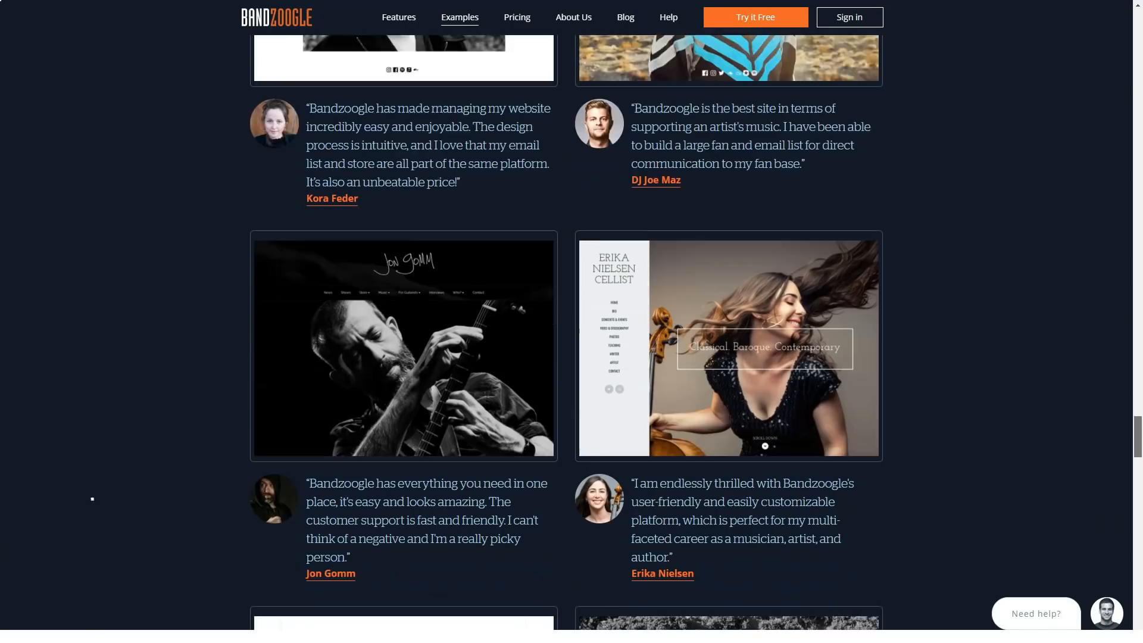
{"action": "scroll", "scroll_direction": "down", "scroll_amount": 3}
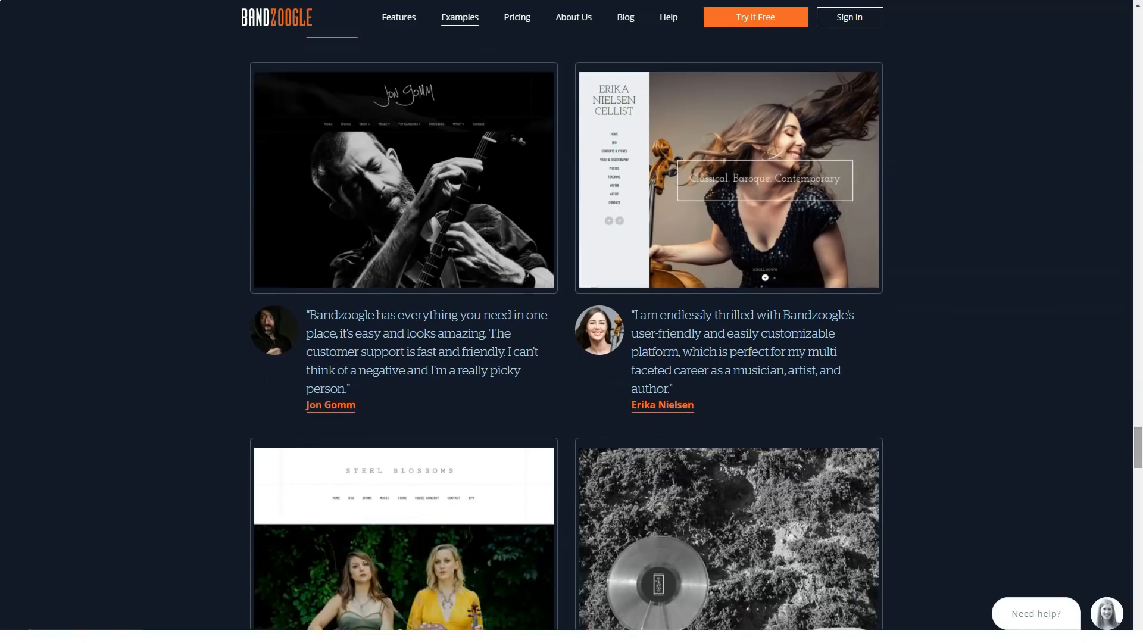
{"action": "scroll", "scroll_direction": "down", "scroll_amount": 3}
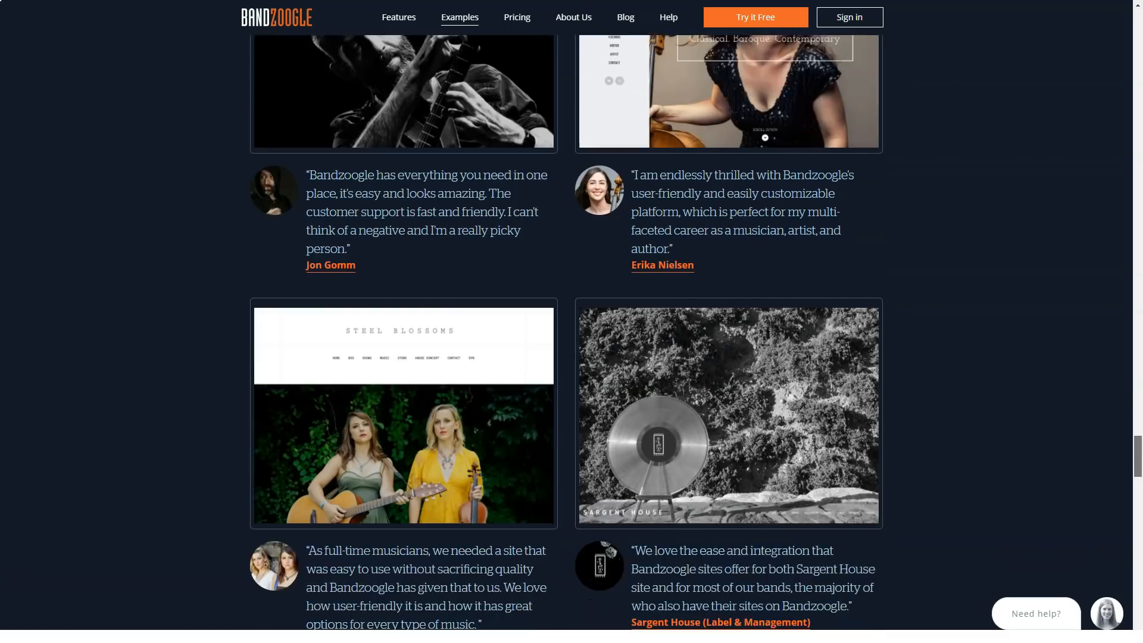
{"action": "scroll", "scroll_direction": "down", "scroll_amount": 3}
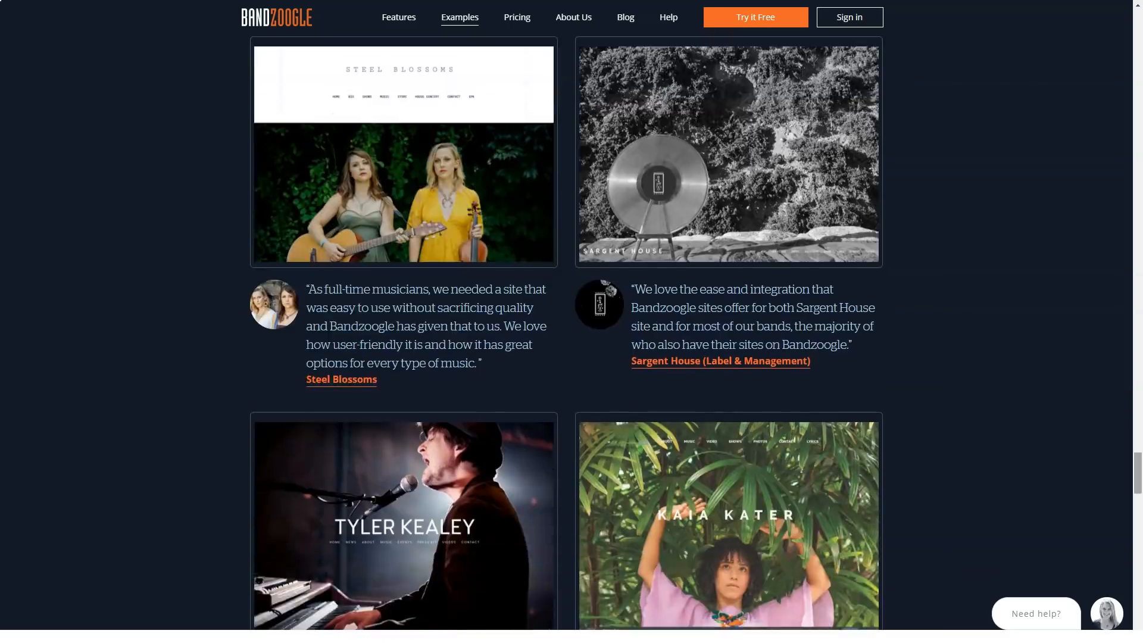
{"action": "scroll", "scroll_direction": "down", "scroll_amount": 3}
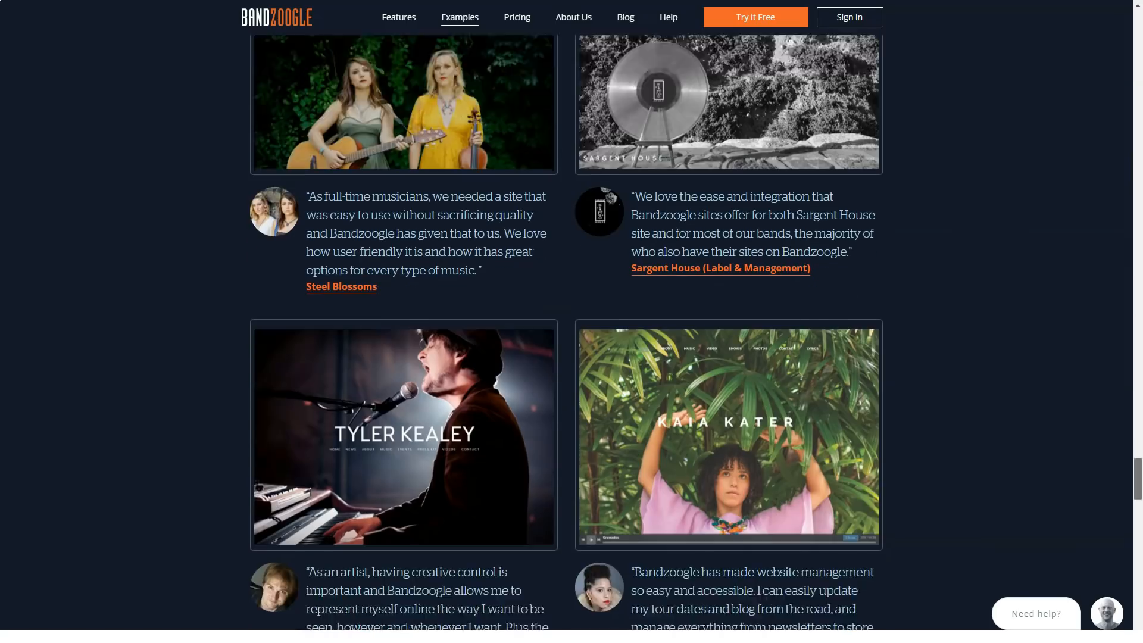
{"action": "scroll", "scroll_direction": "down", "scroll_amount": 3}
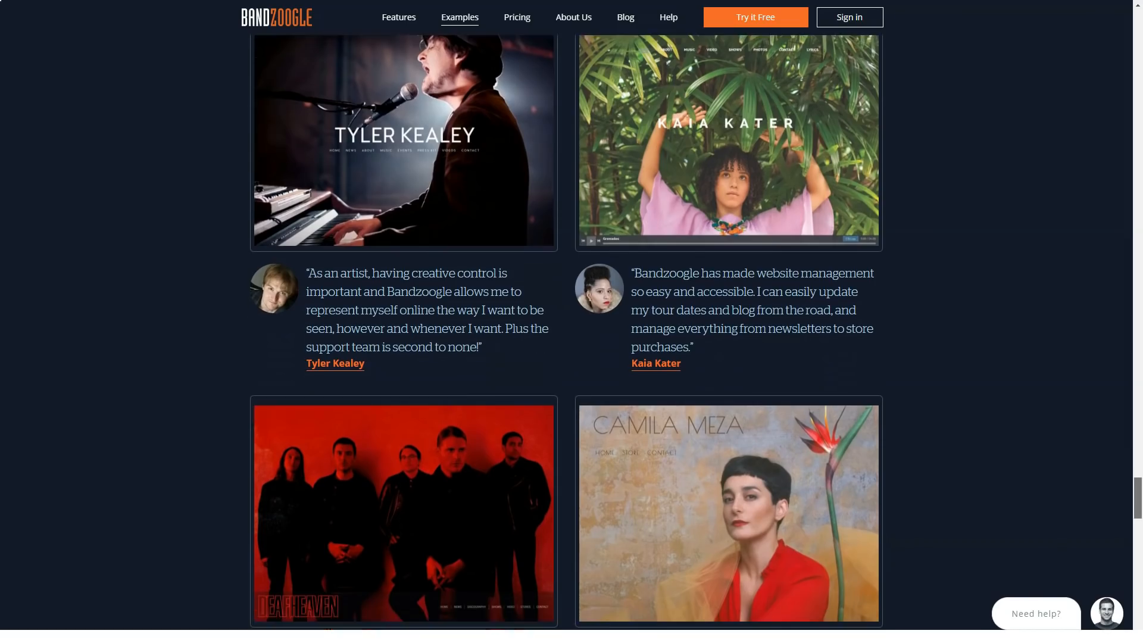
{"action": "scroll", "scroll_direction": "down", "scroll_amount": 3}
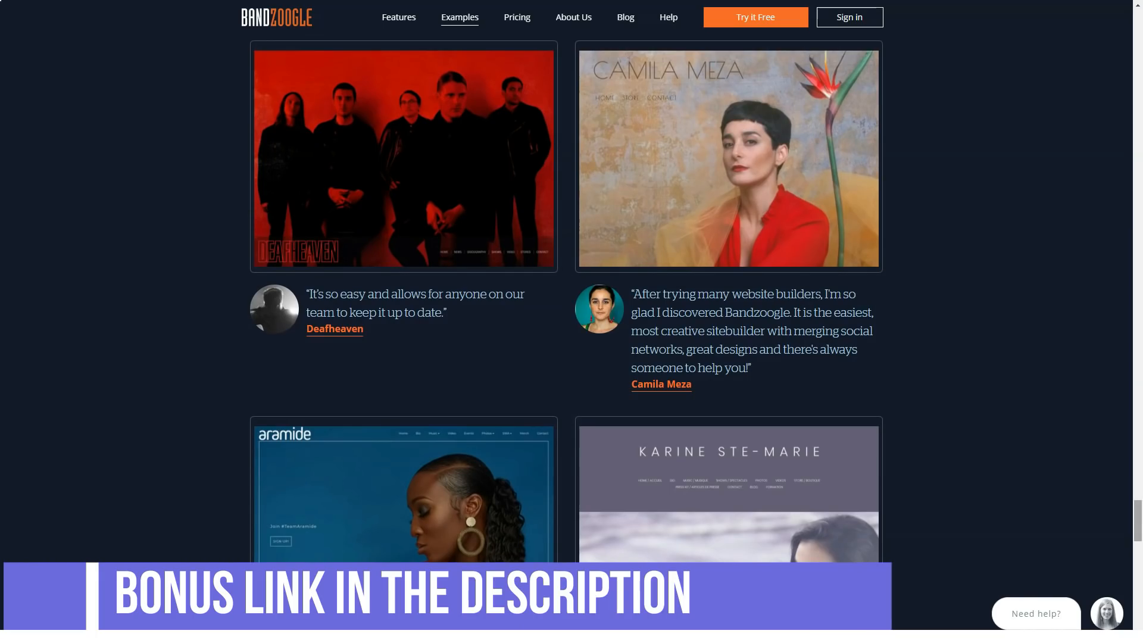
- Go to the Pricing page comparing Standard, Pro and Lite plans and view the basics, design and selling rows
{"action": "left_click", "coordinate": [516, 17]}
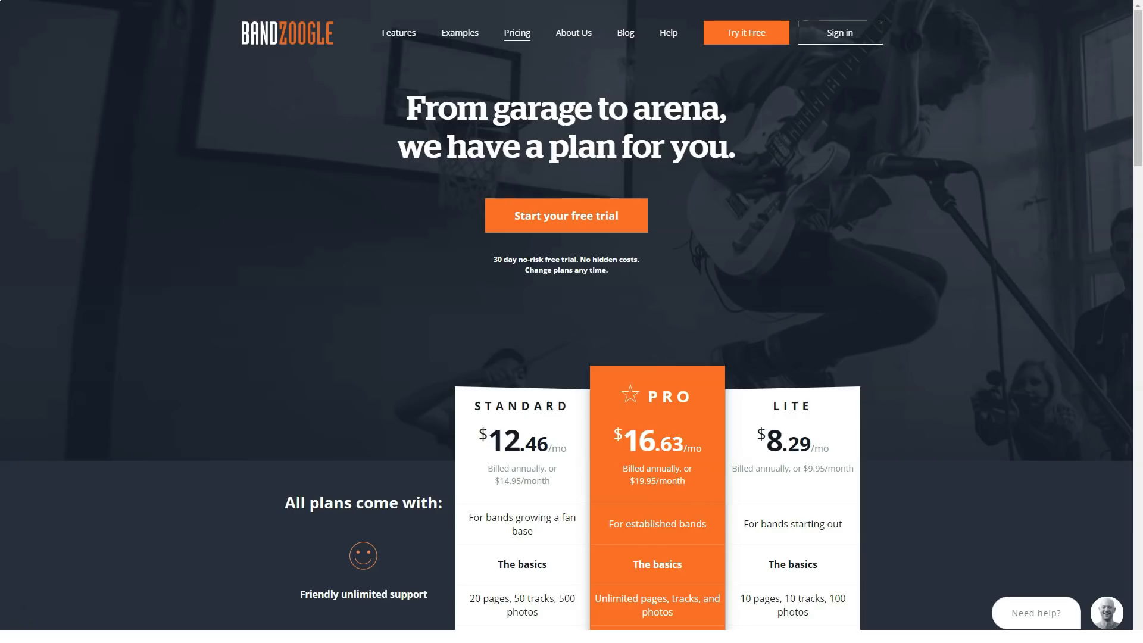
{"action": "left_click", "coordinate": [557, 126]}
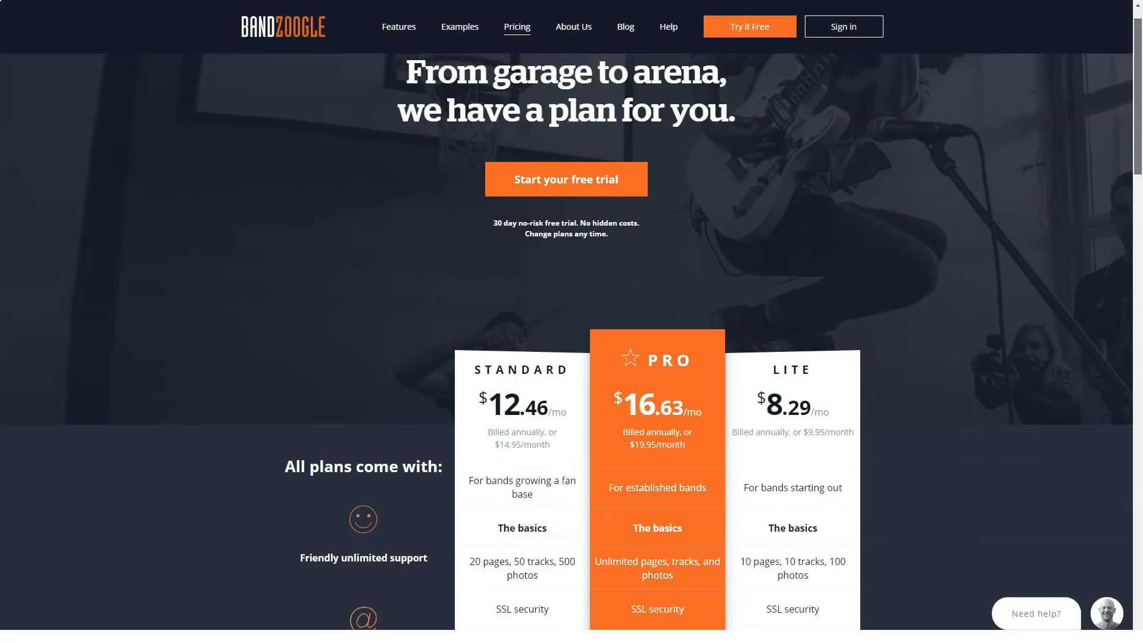
{"action": "scroll", "scroll_direction": "down", "scroll_amount": 3}
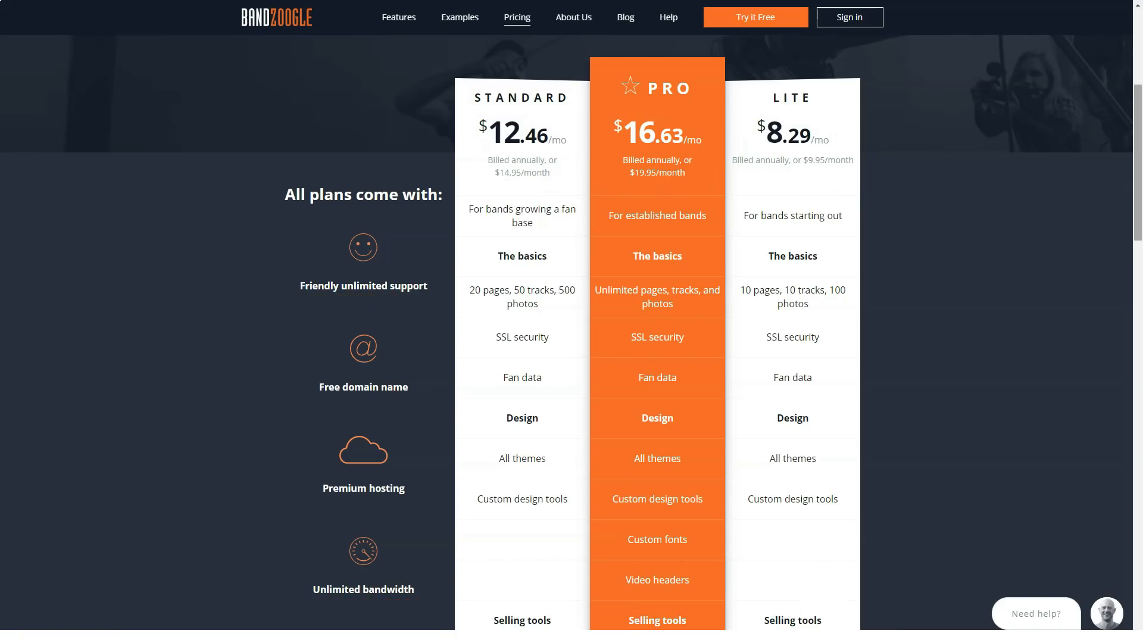
- Scroll the plan comparison through promotion features to the Free Trial buttons and FAQ
{"action": "scroll", "scroll_direction": "down", "scroll_amount": 3}
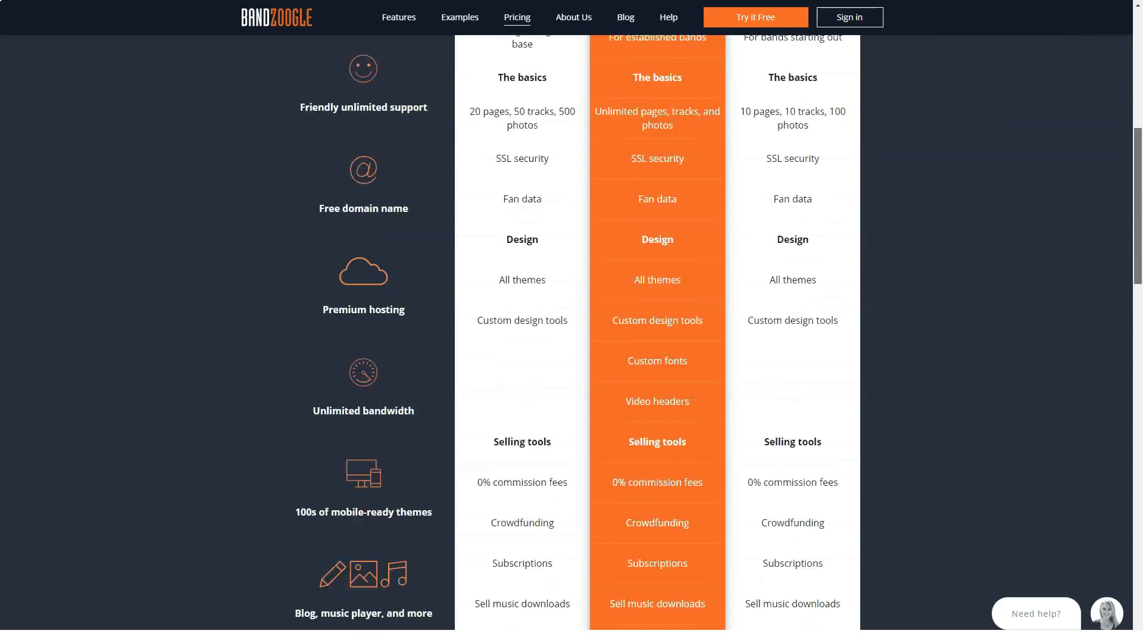
{"action": "scroll", "scroll_direction": "down", "scroll_amount": 3}
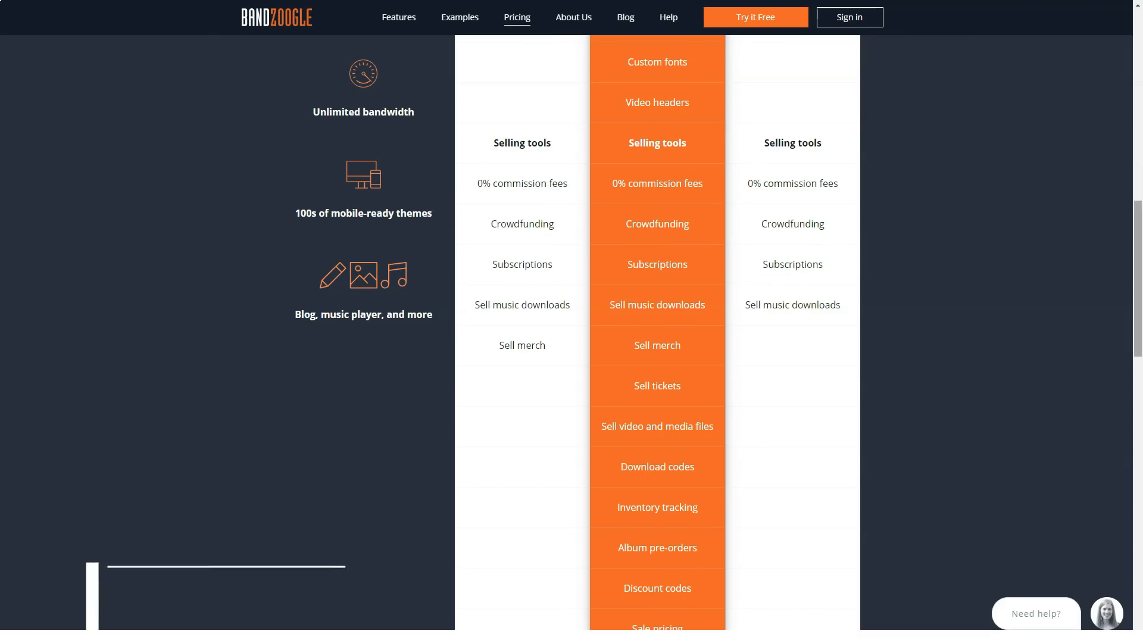
{"action": "scroll", "scroll_direction": "down", "scroll_amount": 3}
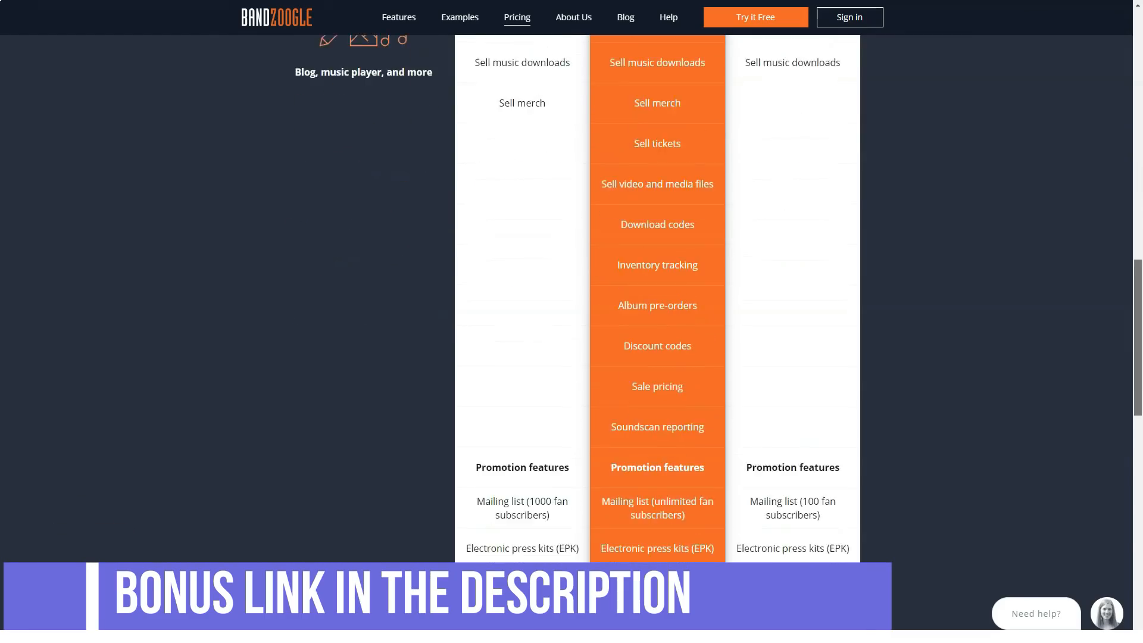
{"action": "scroll", "scroll_direction": "down", "scroll_amount": 3}
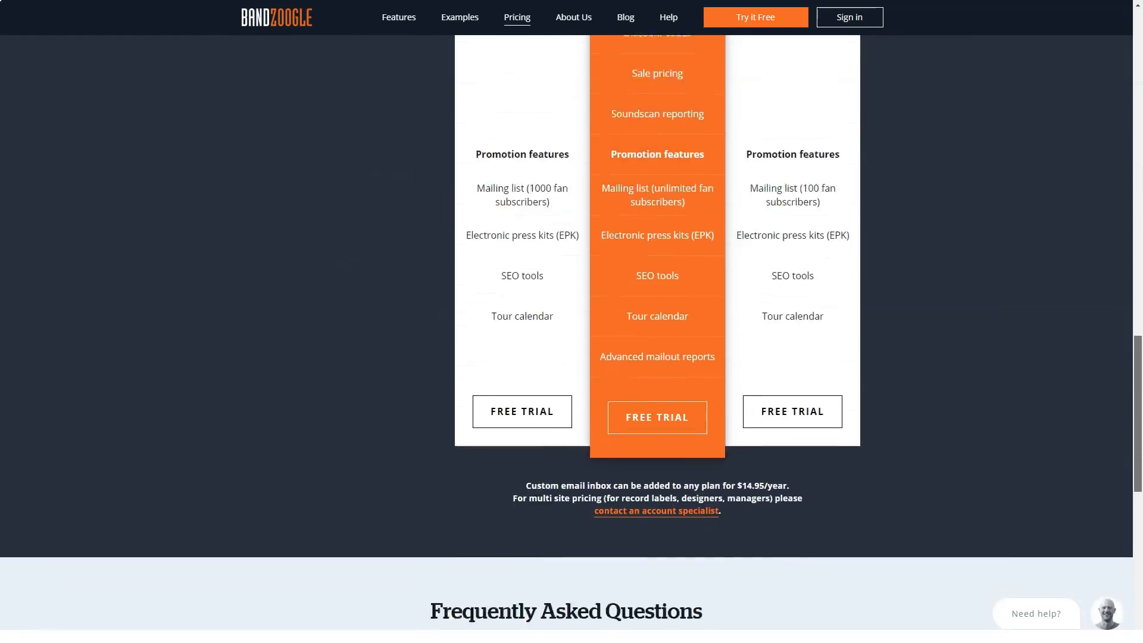
{"action": "scroll", "scroll_direction": "down", "scroll_amount": 3}
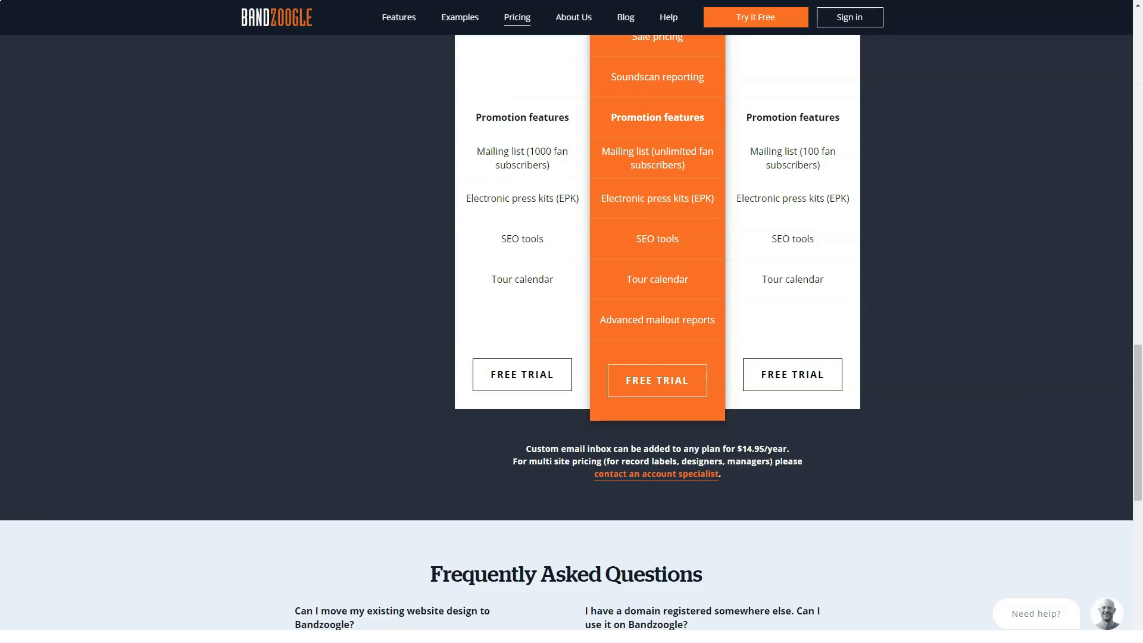
- Scroll past the FAQ answers and start the free trial to reach the Choose Theme step
{"action": "scroll", "scroll_direction": "down", "scroll_amount": 3}
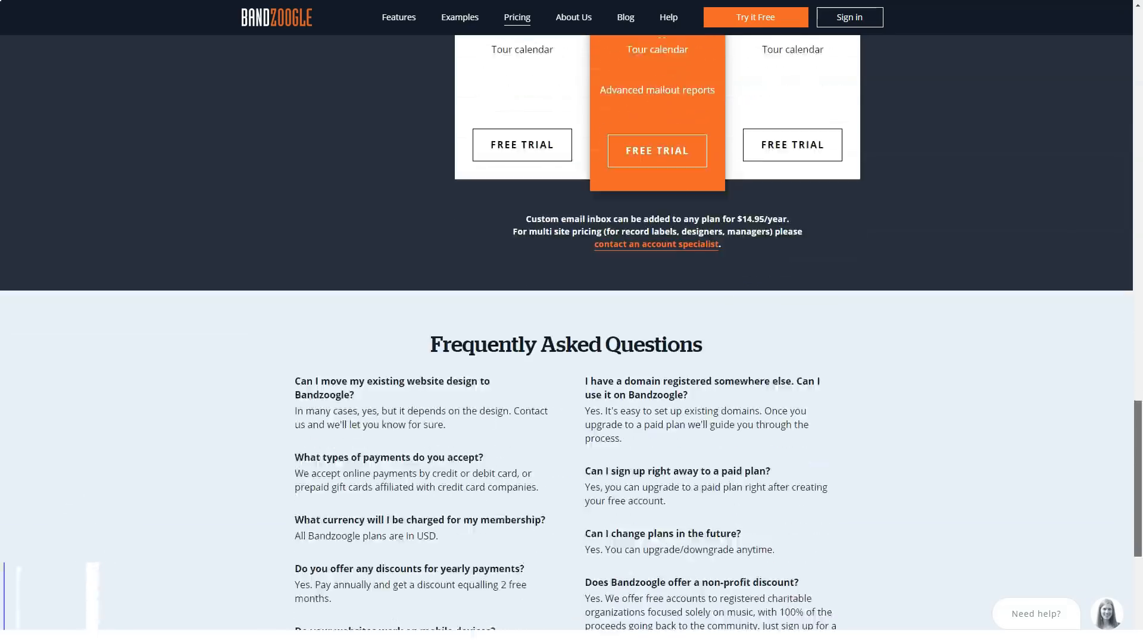
{"action": "scroll", "scroll_direction": "down", "scroll_amount": 3}
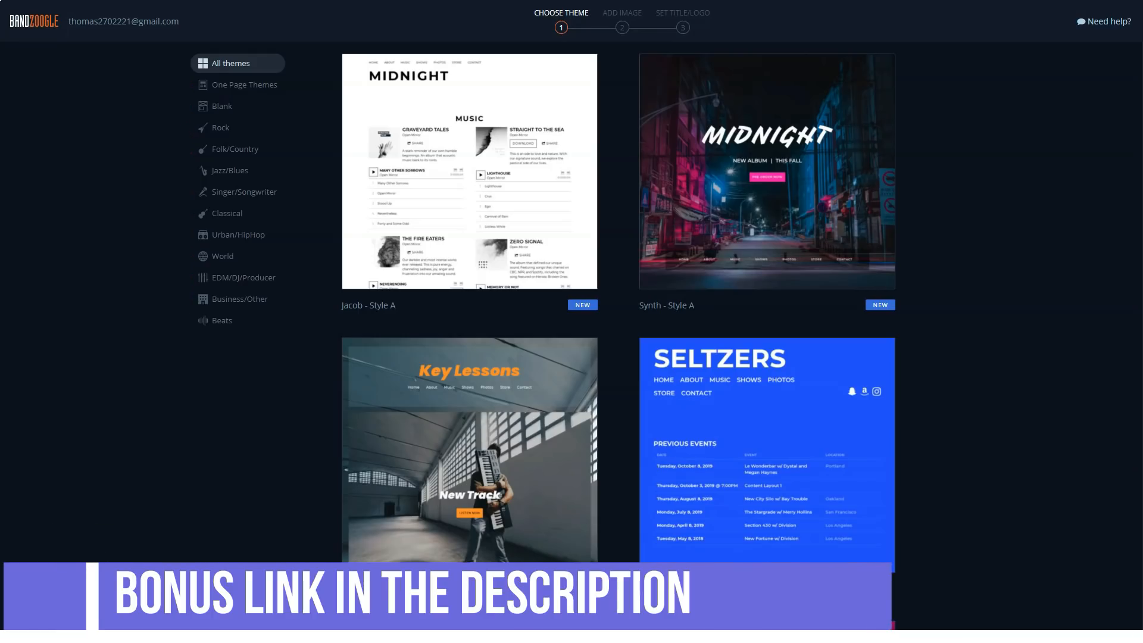
- Scroll the All themes grid from Jacob and Synth down to Zenith and Requiem
{"action": "scroll", "scroll_direction": "down", "scroll_amount": 3}
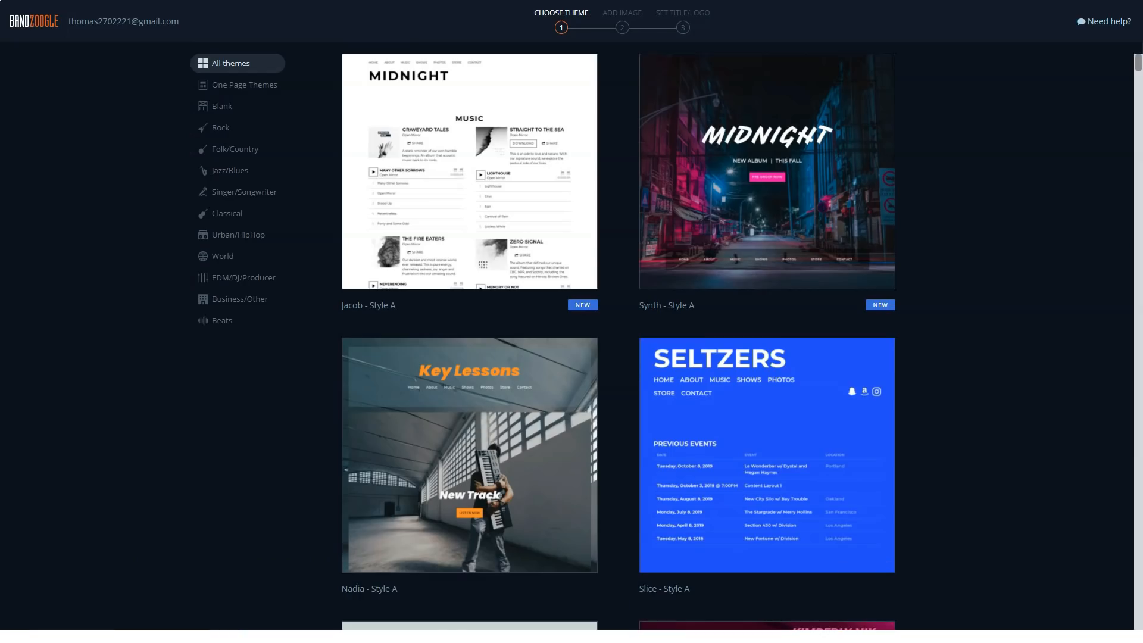
{"action": "scroll", "scroll_direction": "down", "scroll_amount": 3}
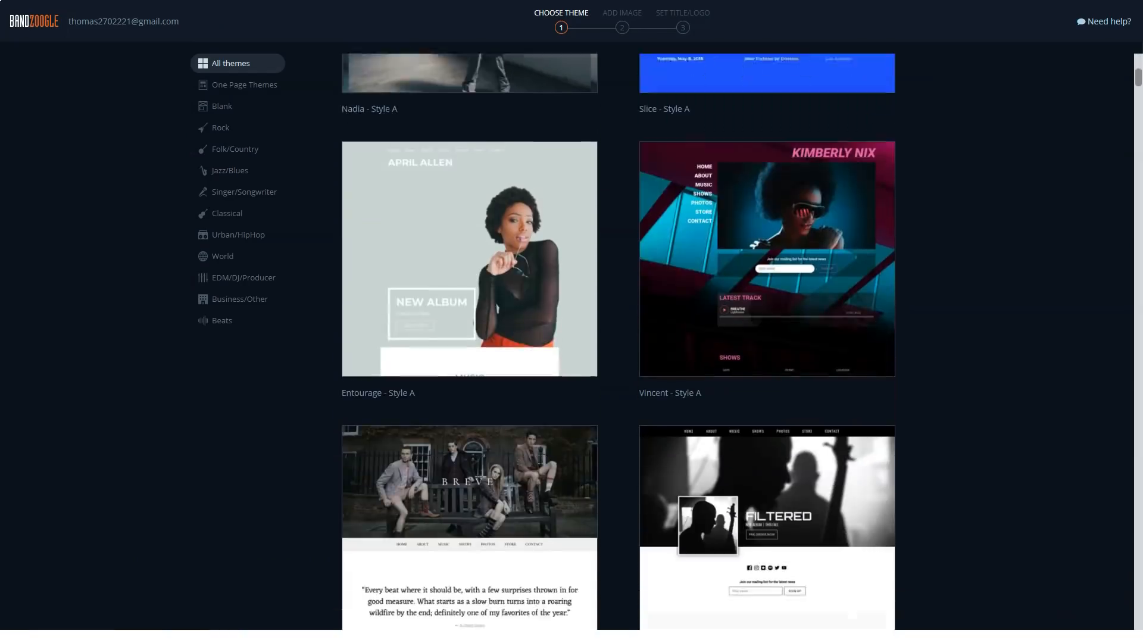
{"action": "scroll", "scroll_direction": "down", "scroll_amount": 3}
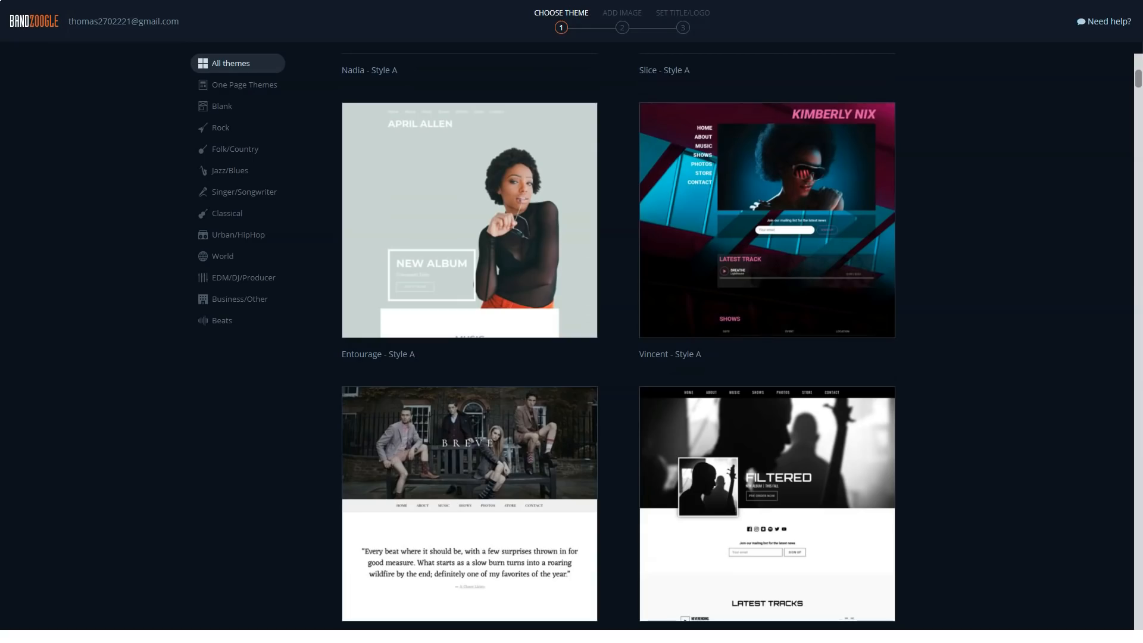
{"action": "scroll", "scroll_direction": "down", "scroll_amount": 3}
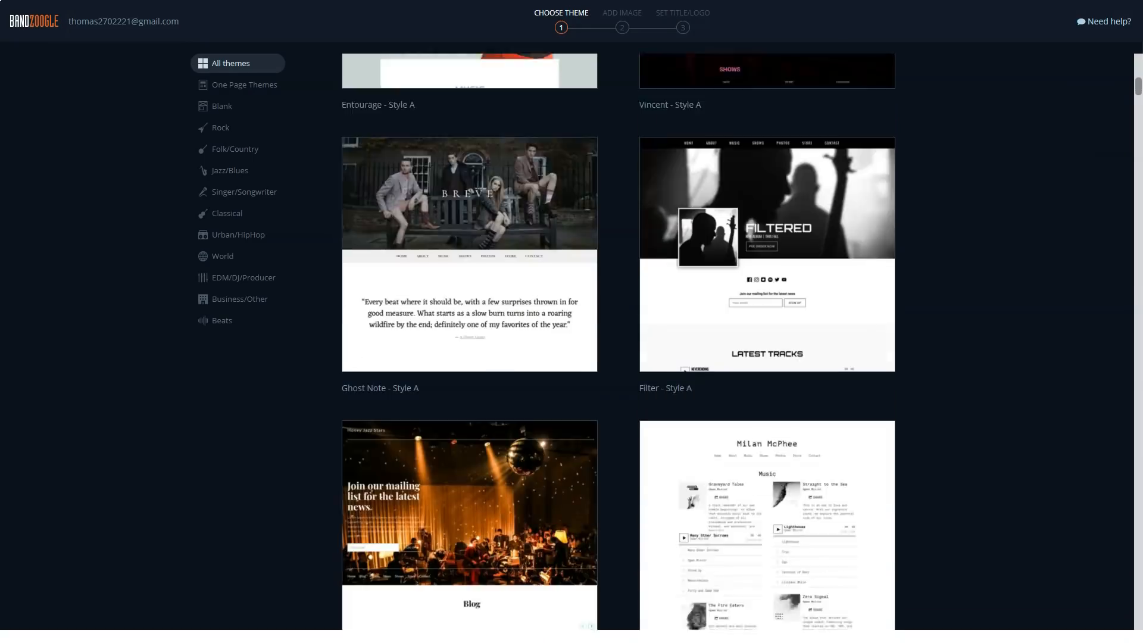
{"action": "scroll", "scroll_direction": "down", "scroll_amount": 3}
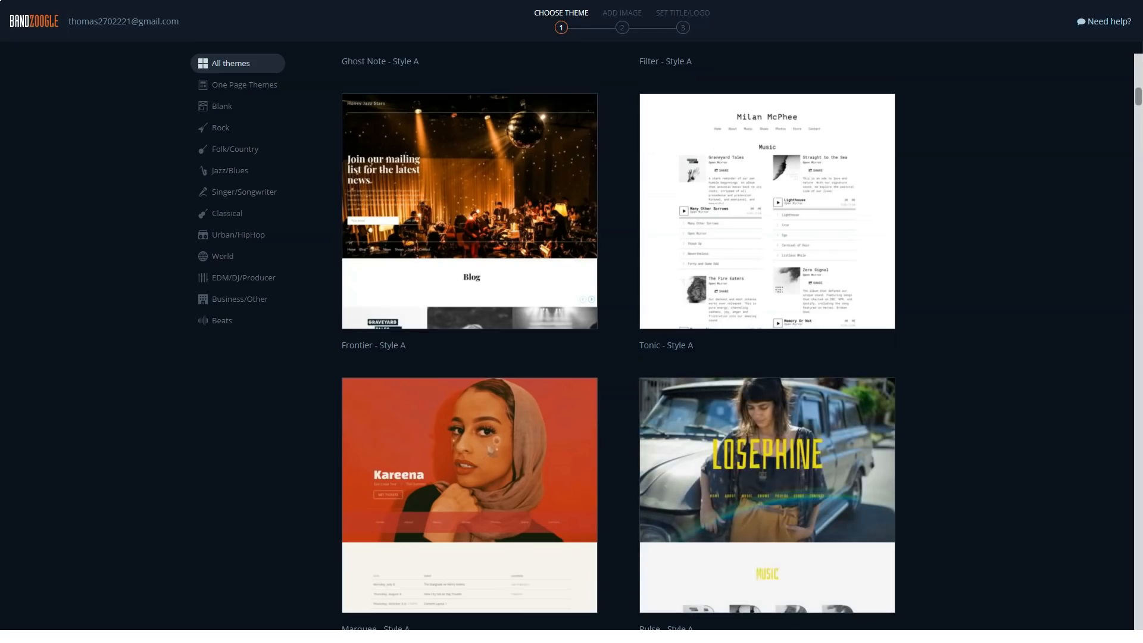
{"action": "scroll", "scroll_direction": "down", "scroll_amount": 3}
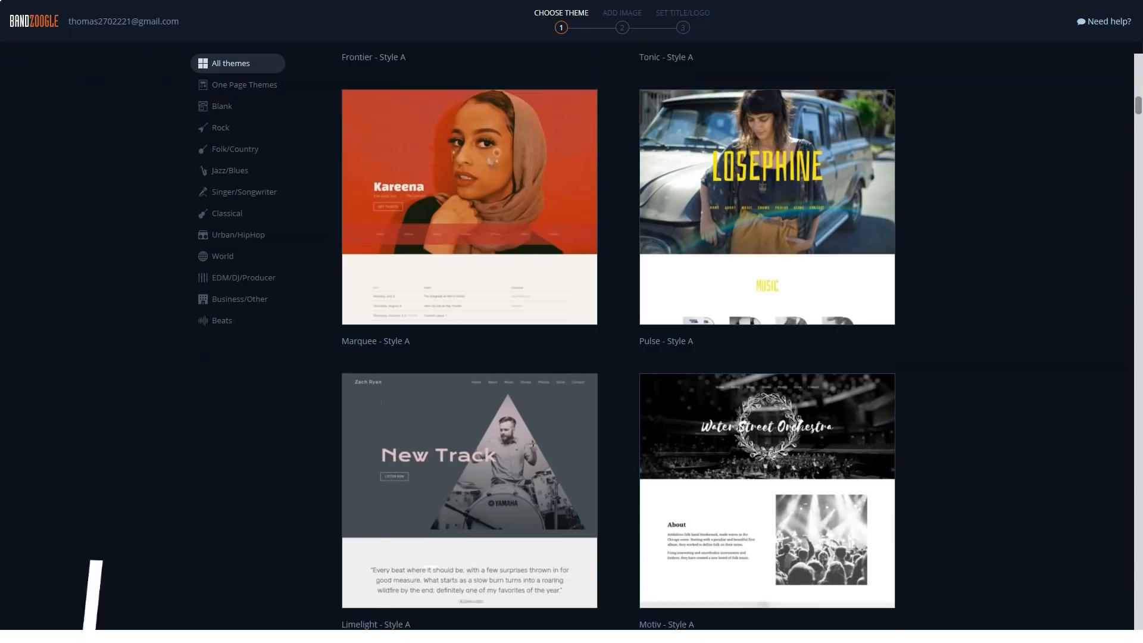
{"action": "scroll", "scroll_direction": "down", "scroll_amount": 3}
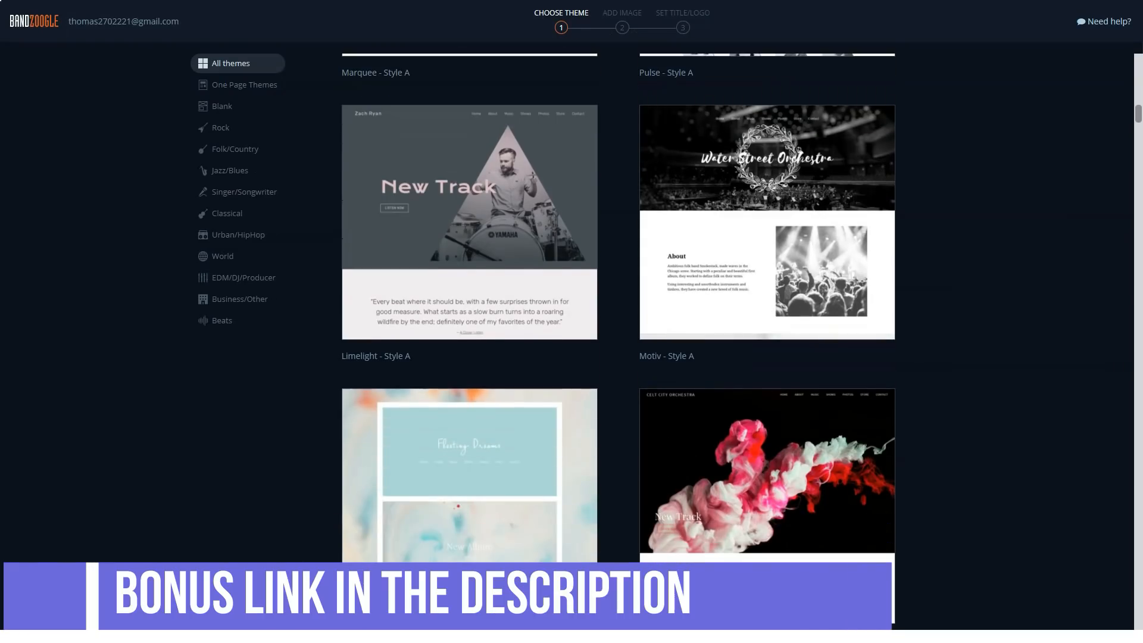
{"action": "scroll", "scroll_direction": "down", "scroll_amount": 3}
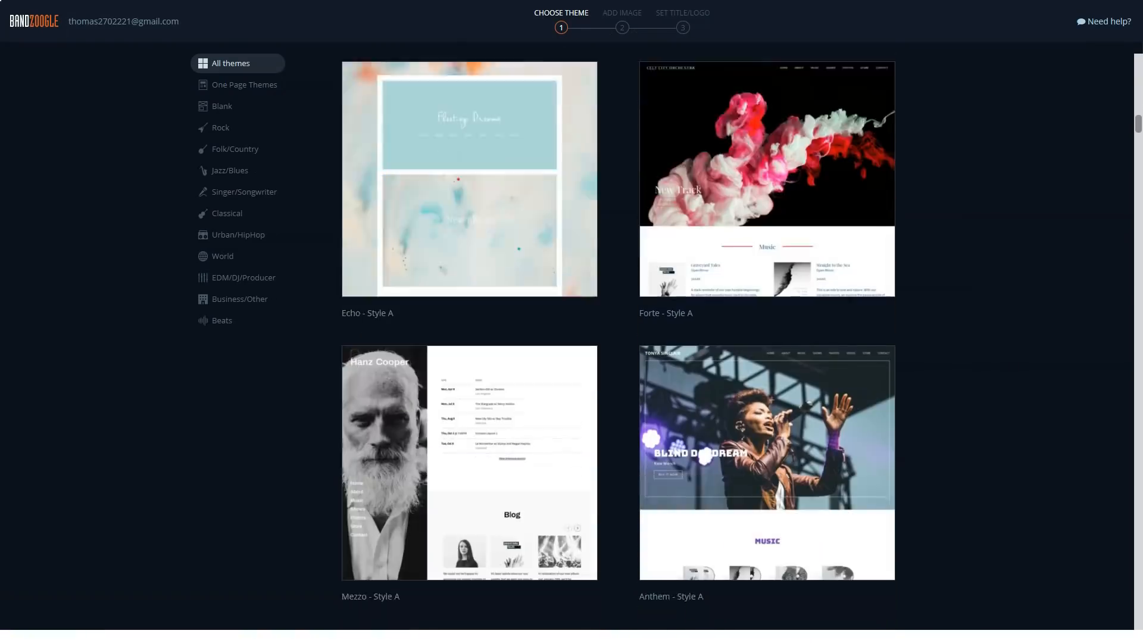
{"action": "scroll", "scroll_direction": "down", "scroll_amount": 3}
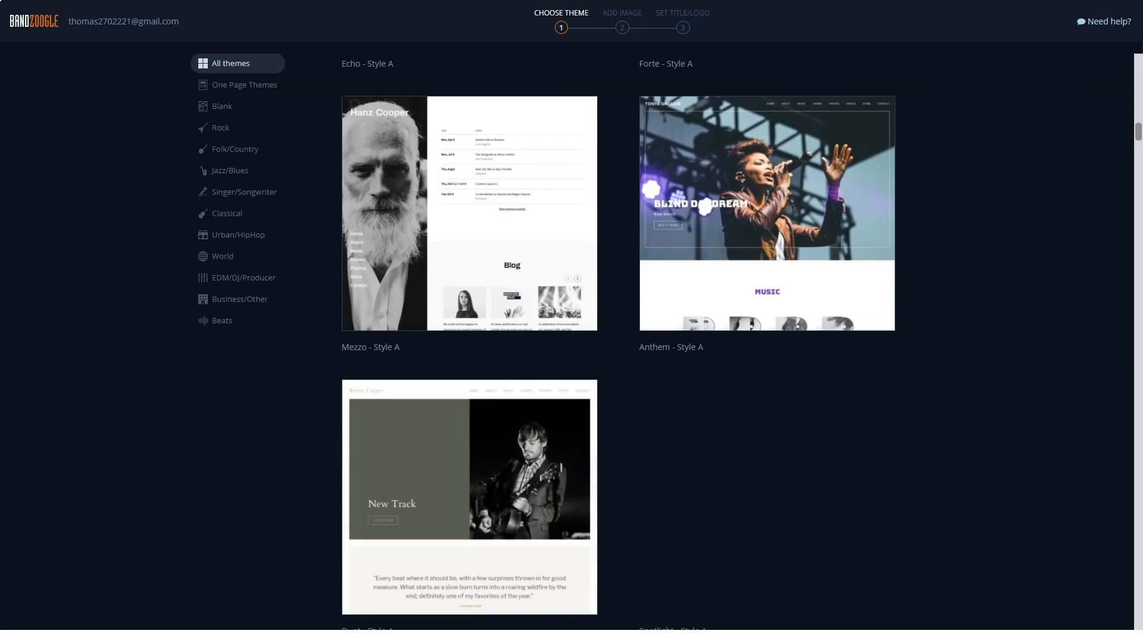
{"action": "scroll", "scroll_direction": "down", "scroll_amount": 3}
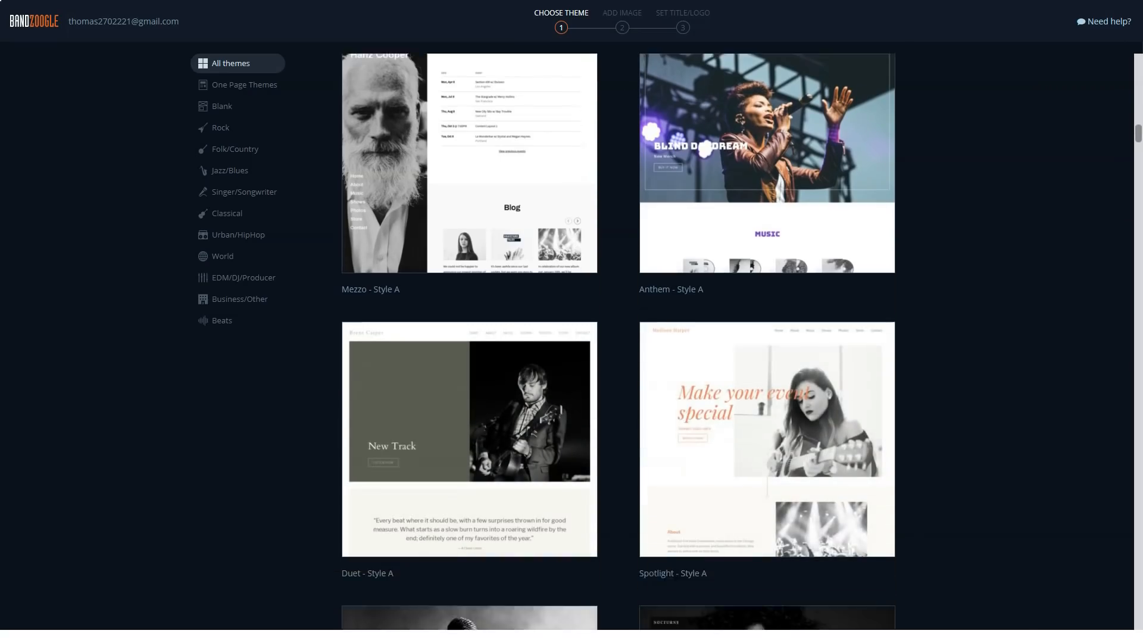
{"action": "scroll", "scroll_direction": "down", "scroll_amount": 3}
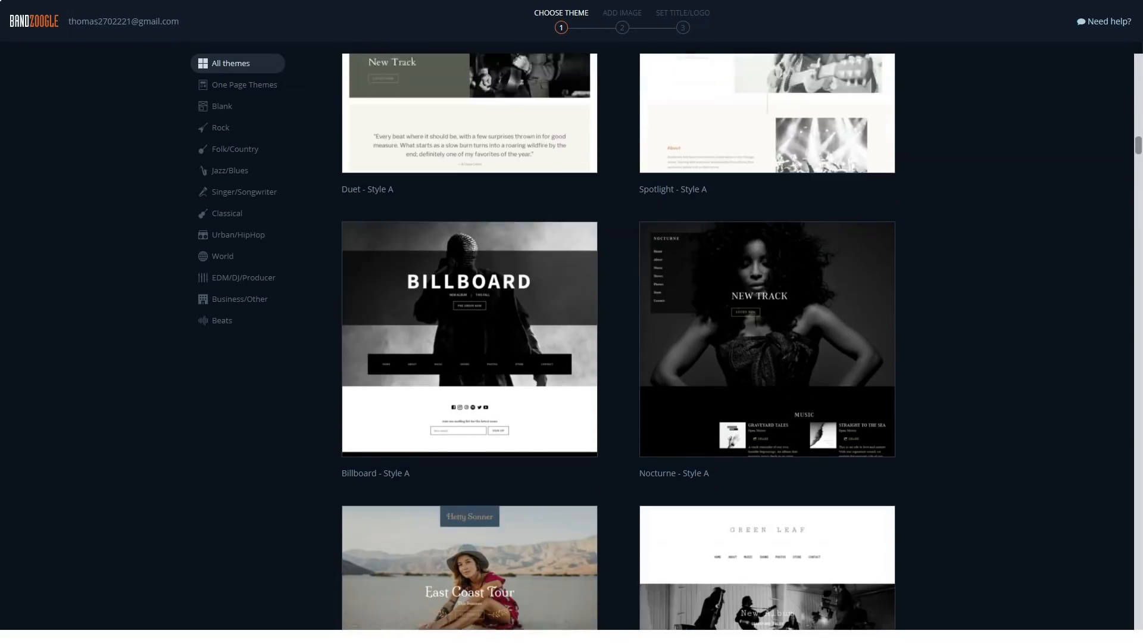
{"action": "scroll", "scroll_direction": "down", "scroll_amount": 3}
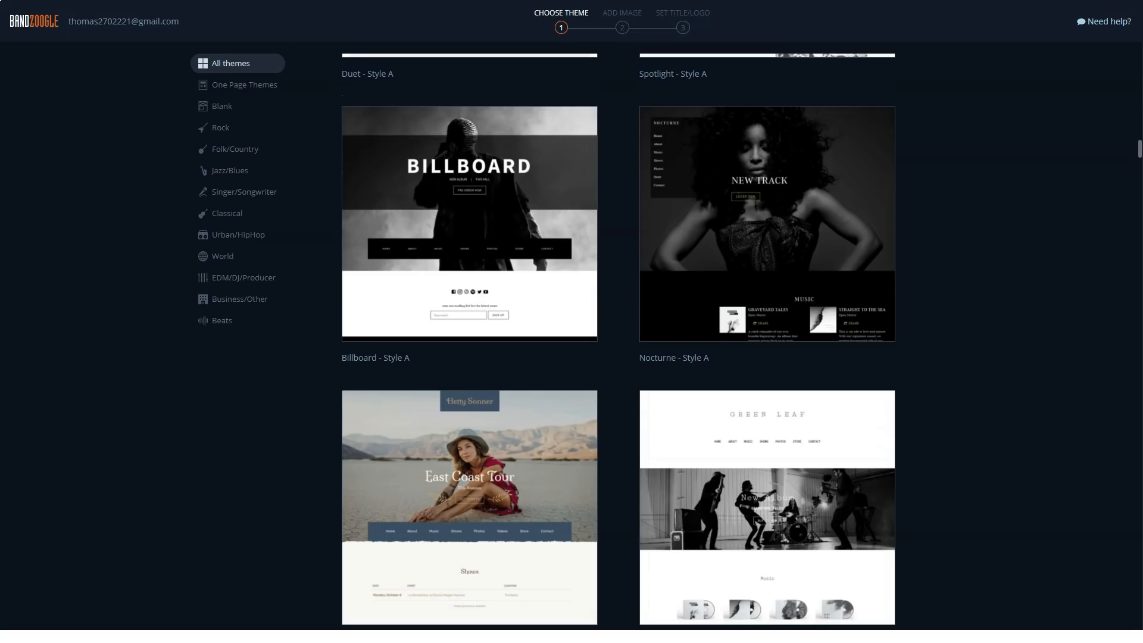
{"action": "scroll", "scroll_direction": "down", "scroll_amount": 3}
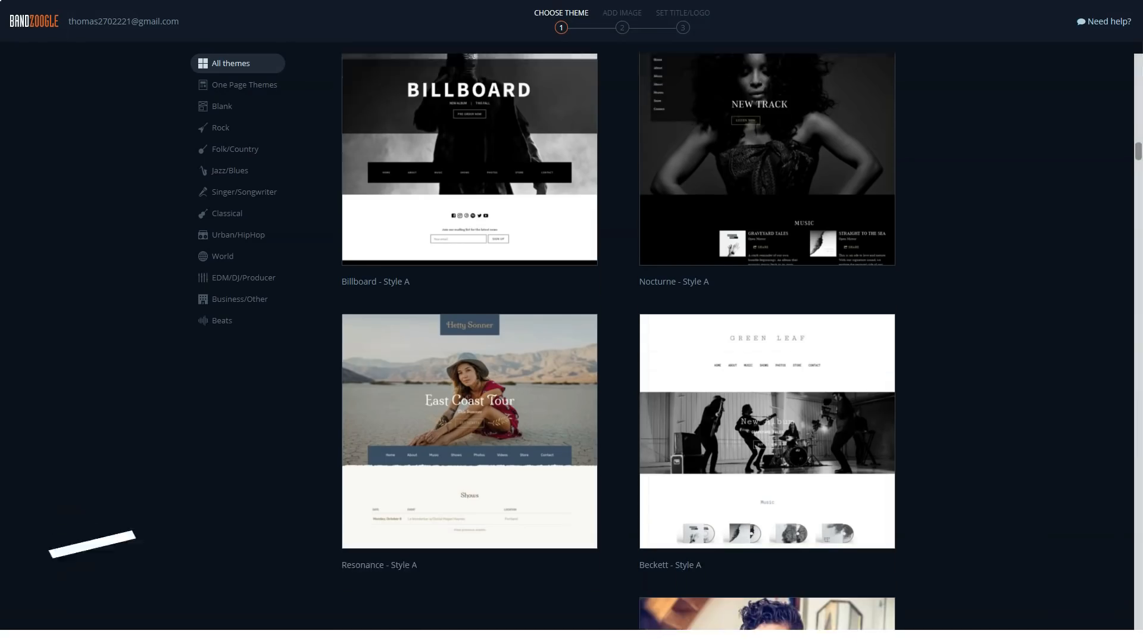
{"action": "scroll", "scroll_direction": "down", "scroll_amount": 3}
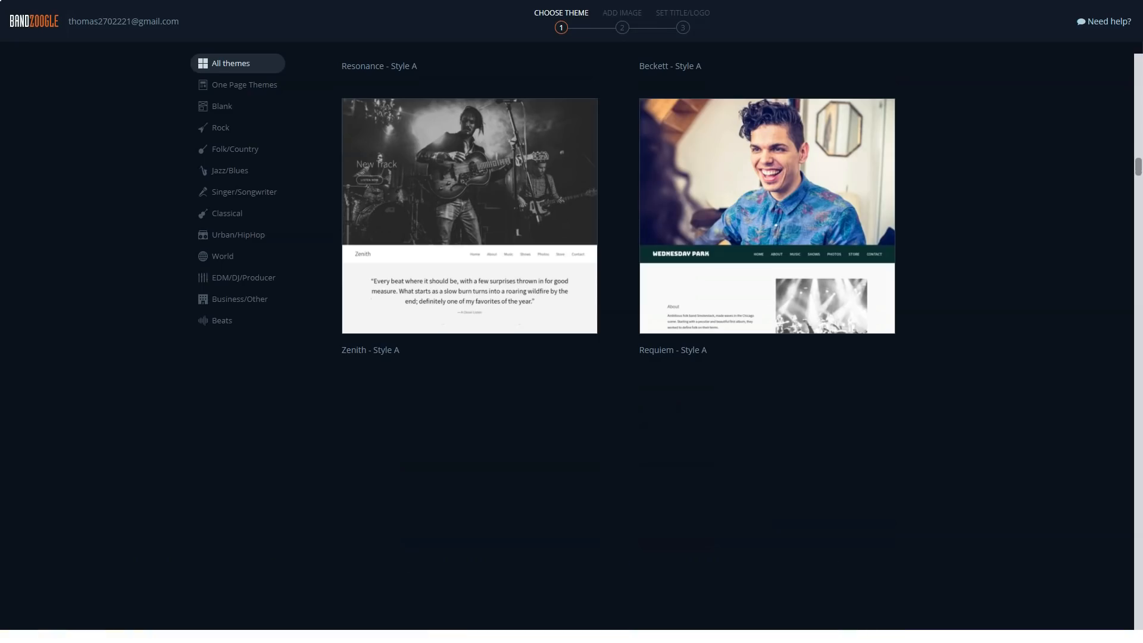
{"action": "scroll", "scroll_direction": "down", "scroll_amount": 3}
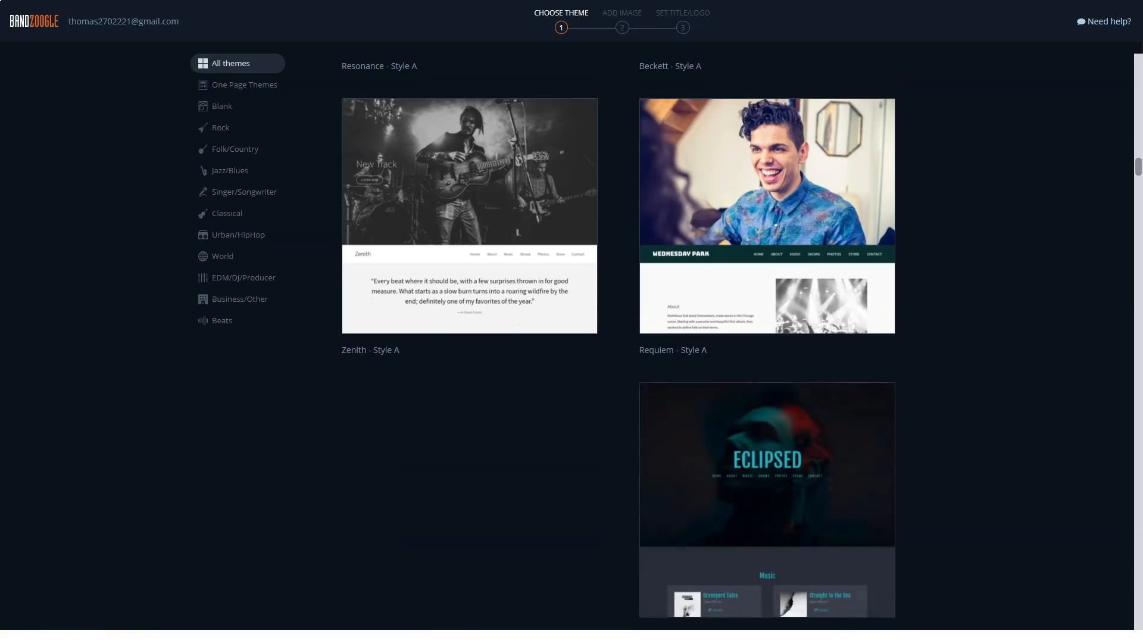
{"action": "scroll", "scroll_direction": "down", "scroll_amount": 3}
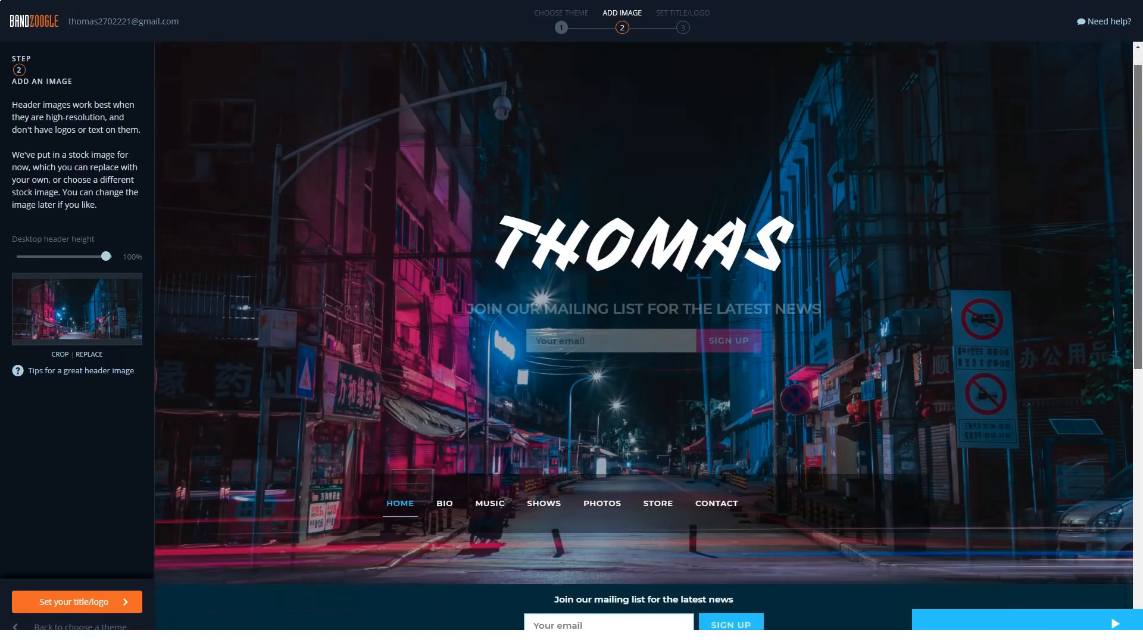
- Review the THOMAS header image preview and continue into the Edit Theme editor
{"action": "scroll", "scroll_direction": "down", "scroll_amount": 3}
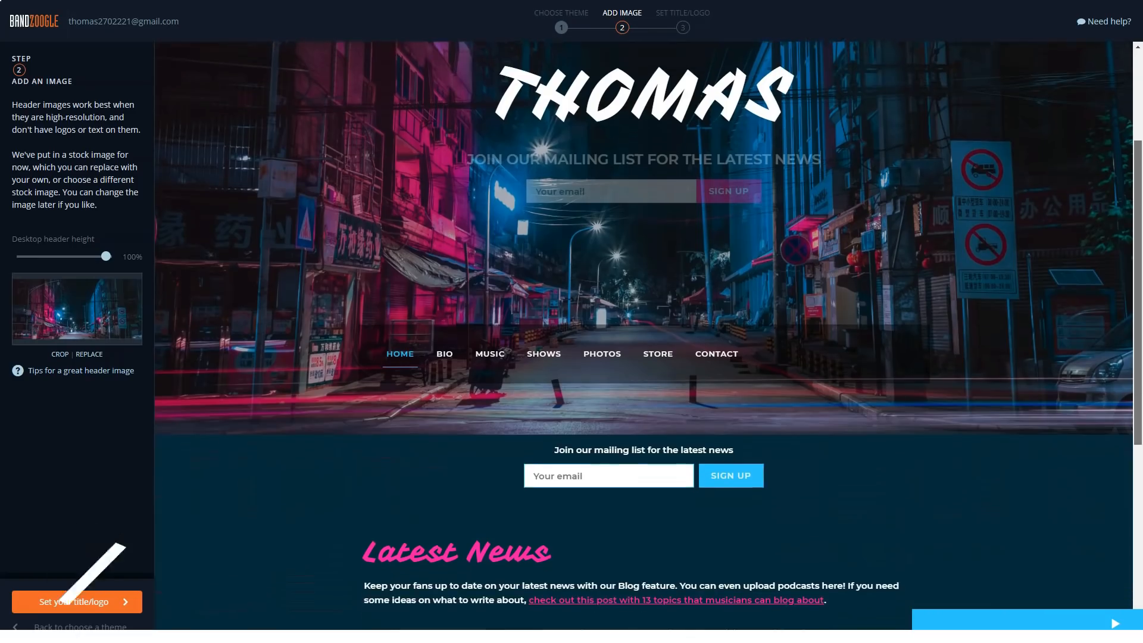
{"action": "scroll", "scroll_direction": "down", "scroll_amount": 3}
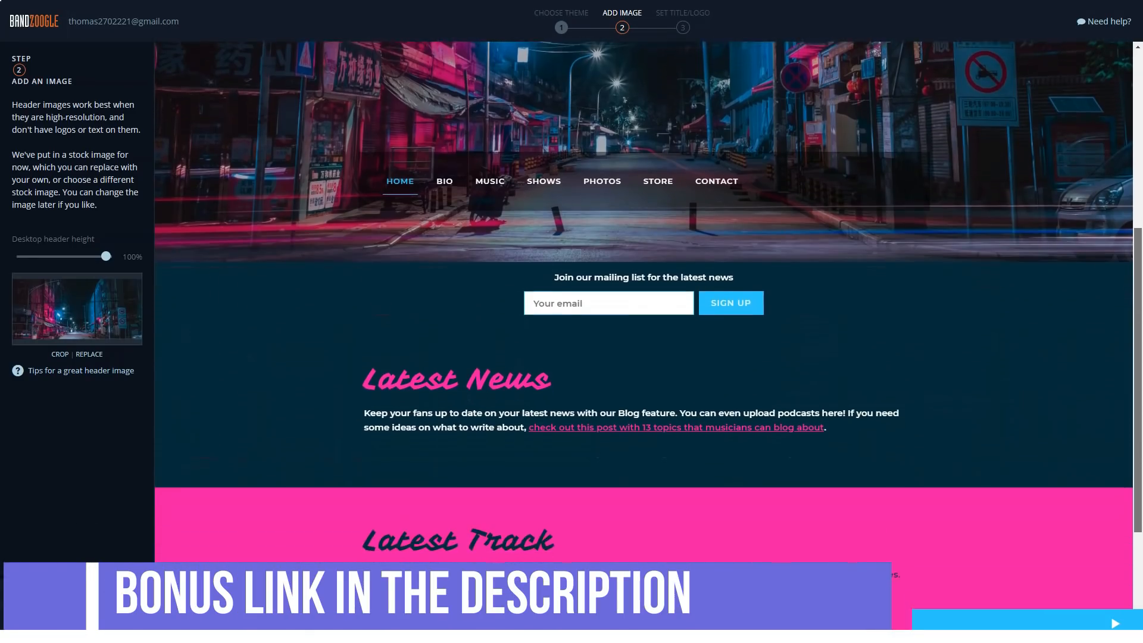
{"action": "scroll", "scroll_direction": "down", "scroll_amount": 3}
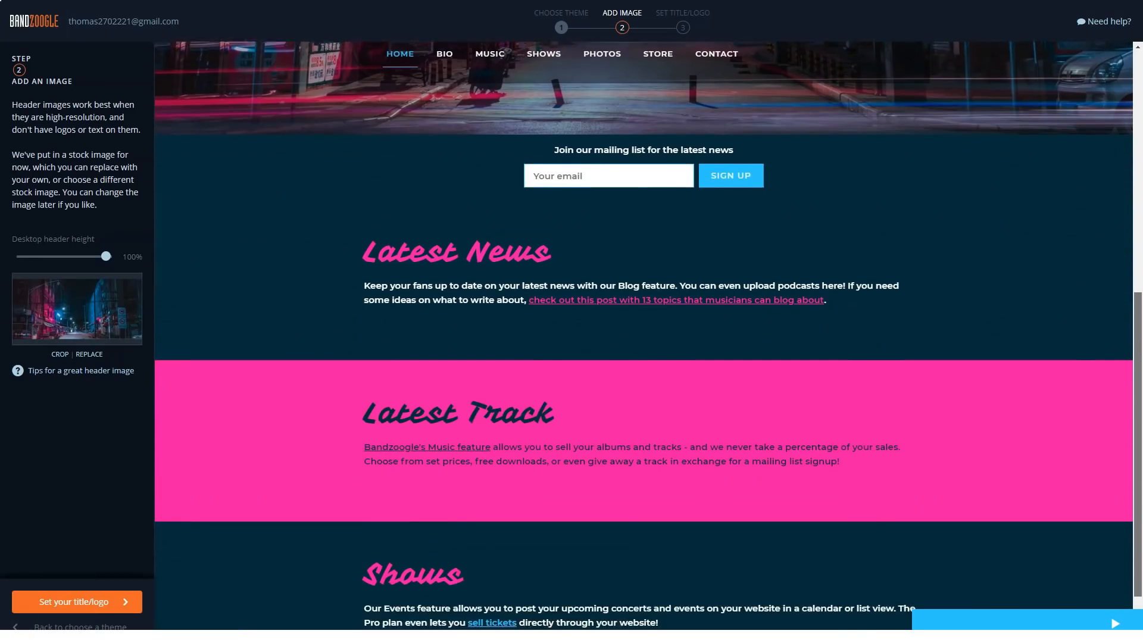
{"action": "scroll", "scroll_direction": "down", "scroll_amount": 3}
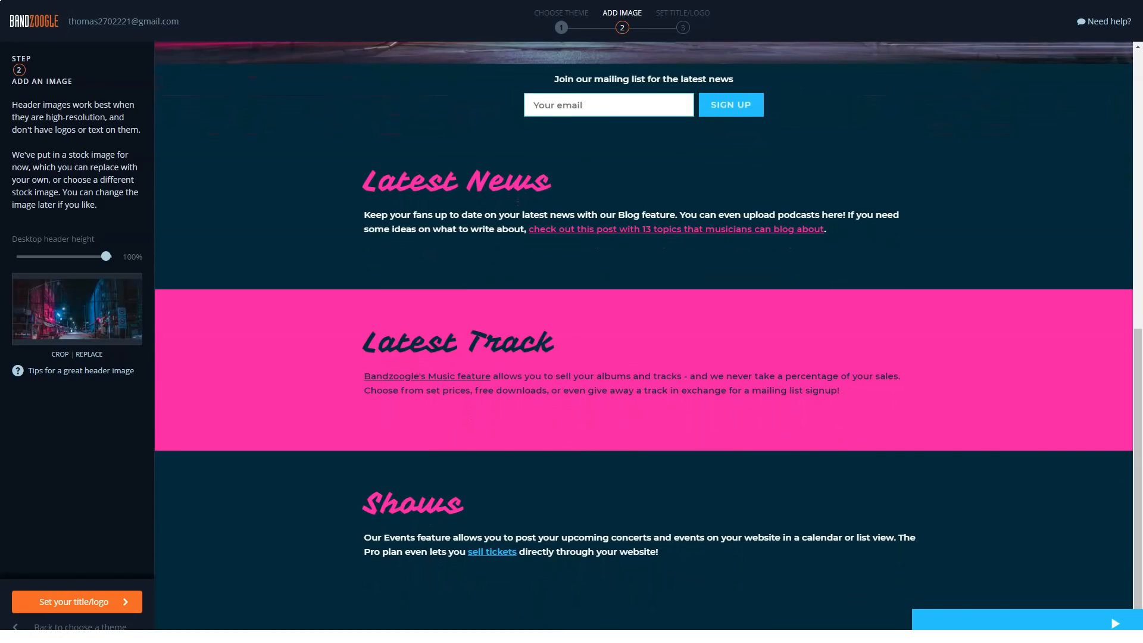
{"action": "left_click", "coordinate": [76, 601]}
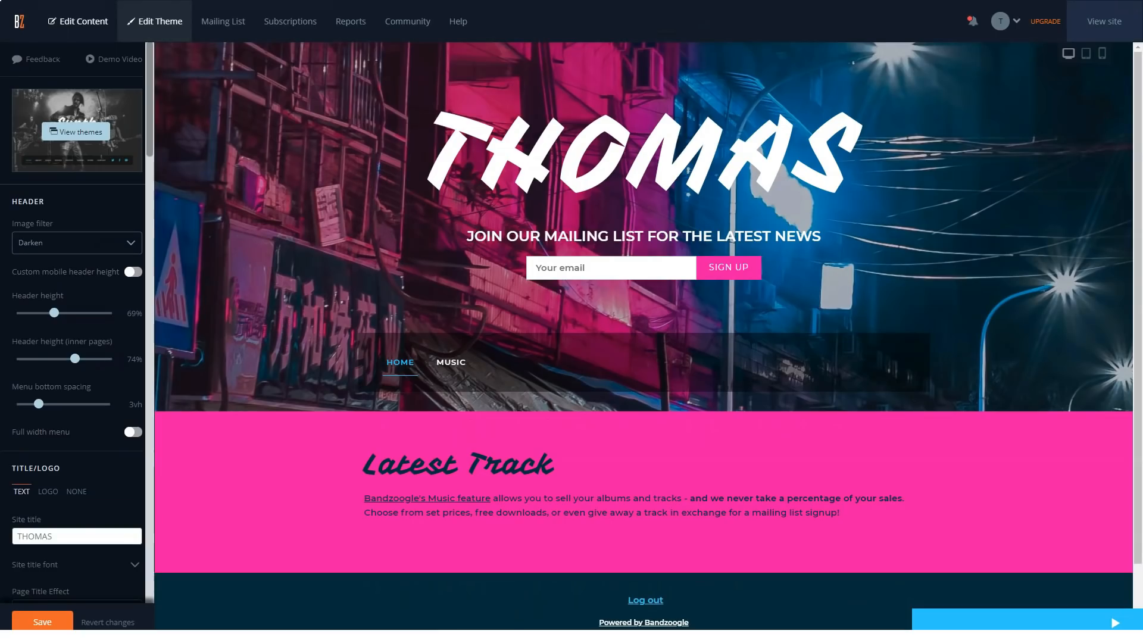
- Pick a dark red shade for the Menu font colour and confirm it with Choose
{"action": "scroll", "scroll_direction": "down", "scroll_amount": 3}
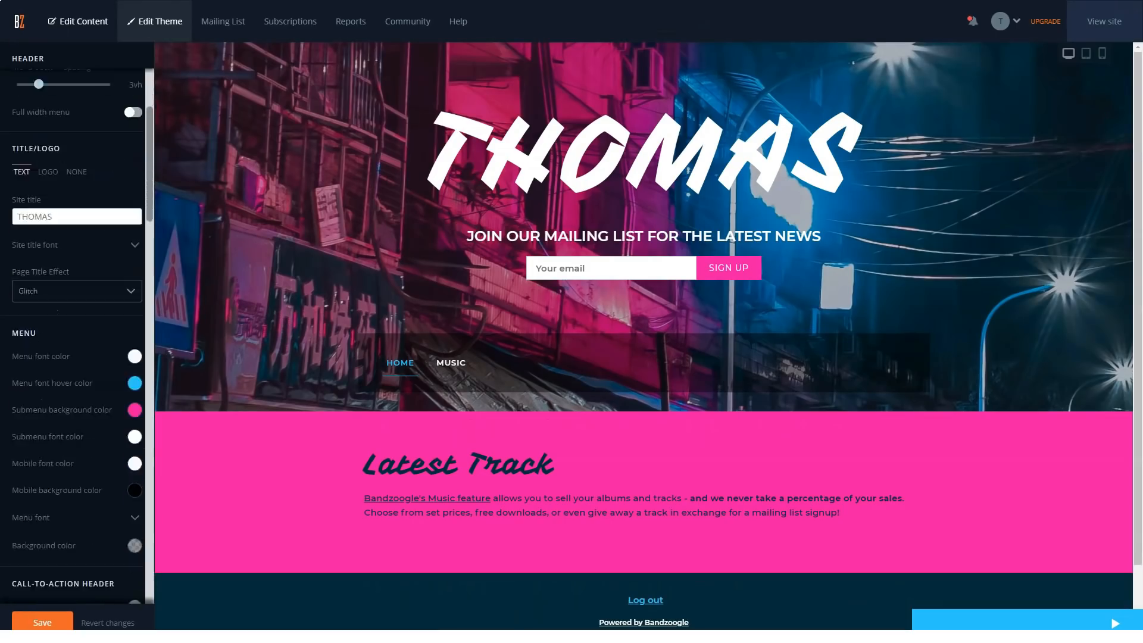
{"action": "scroll", "scroll_direction": "down", "scroll_amount": 3}
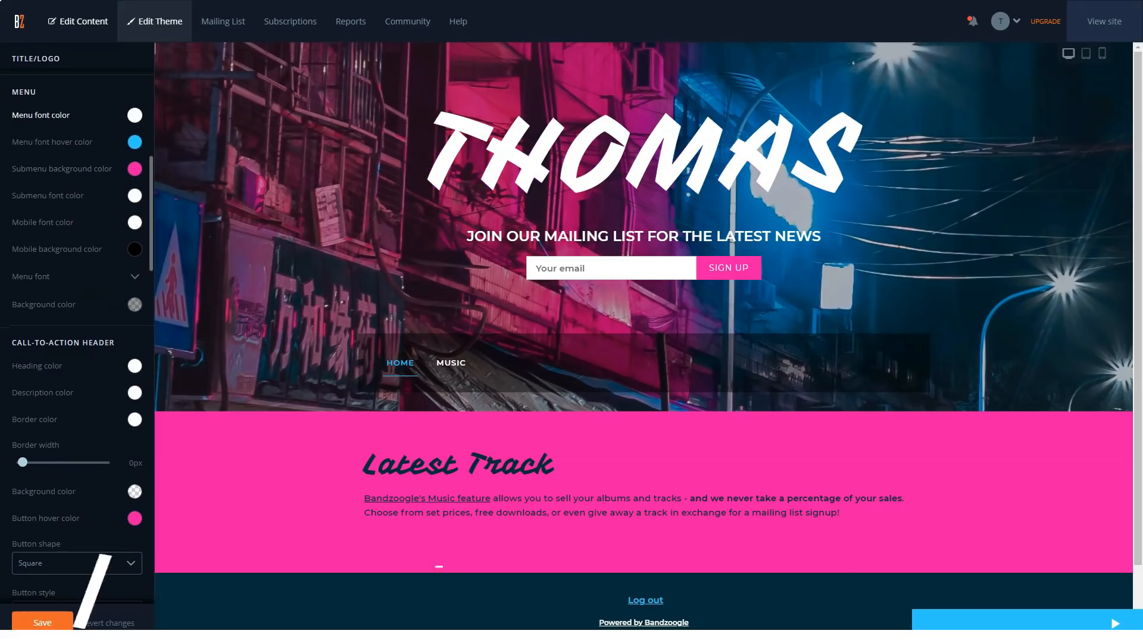
{"action": "left_click", "coordinate": [135, 116]}
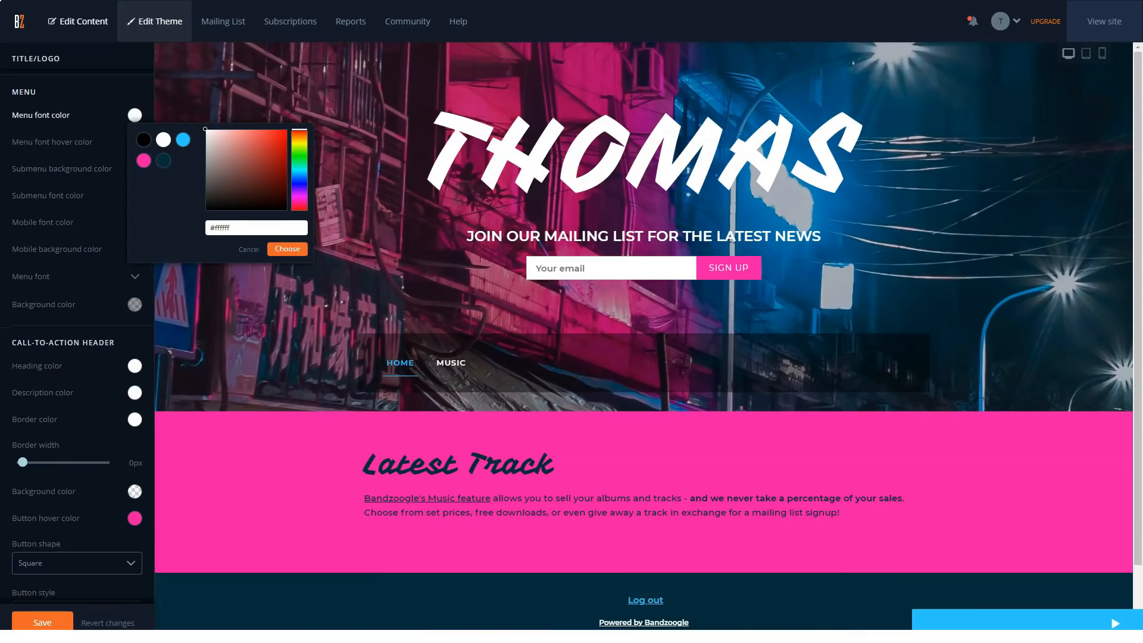
{"action": "left_click", "coordinate": [278, 150]}
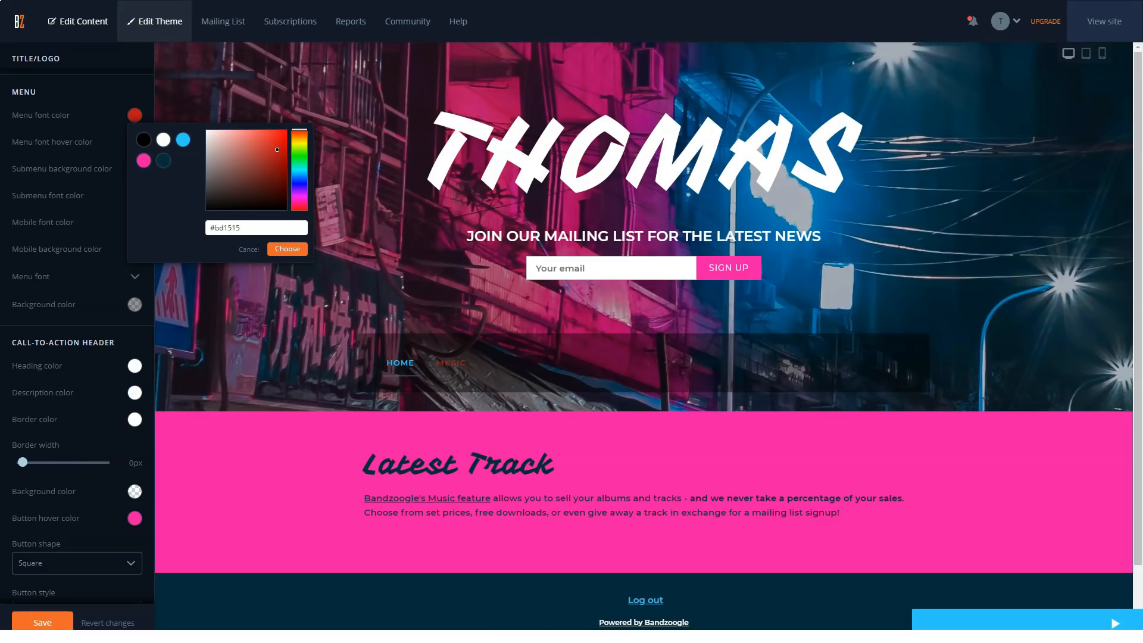
{"action": "left_click", "coordinate": [287, 249]}
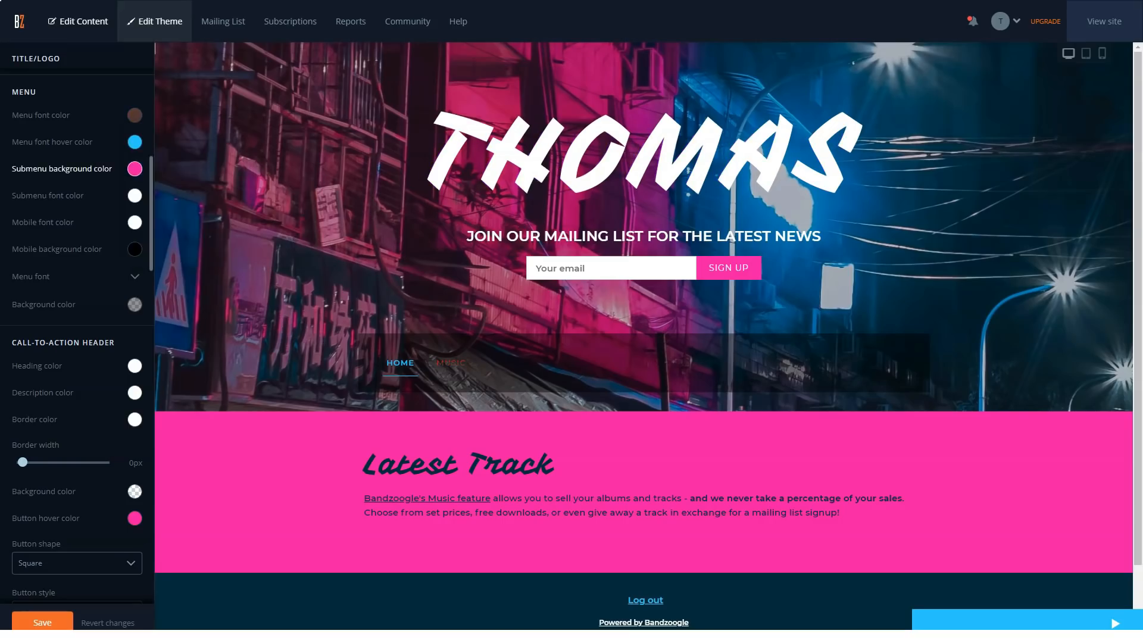
- Scroll through the remaining Edit Theme sections — section styles, buttons, site-wide options, Customize CSS
{"action": "scroll", "scroll_direction": "down", "scroll_amount": 3}
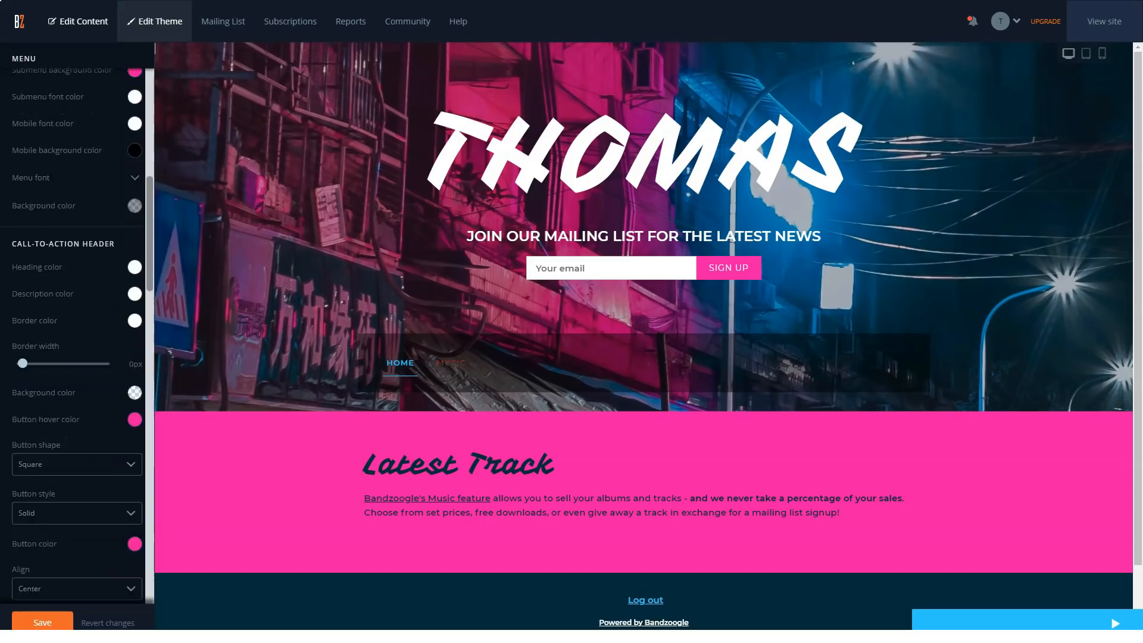
{"action": "scroll", "scroll_direction": "down", "scroll_amount": 3}
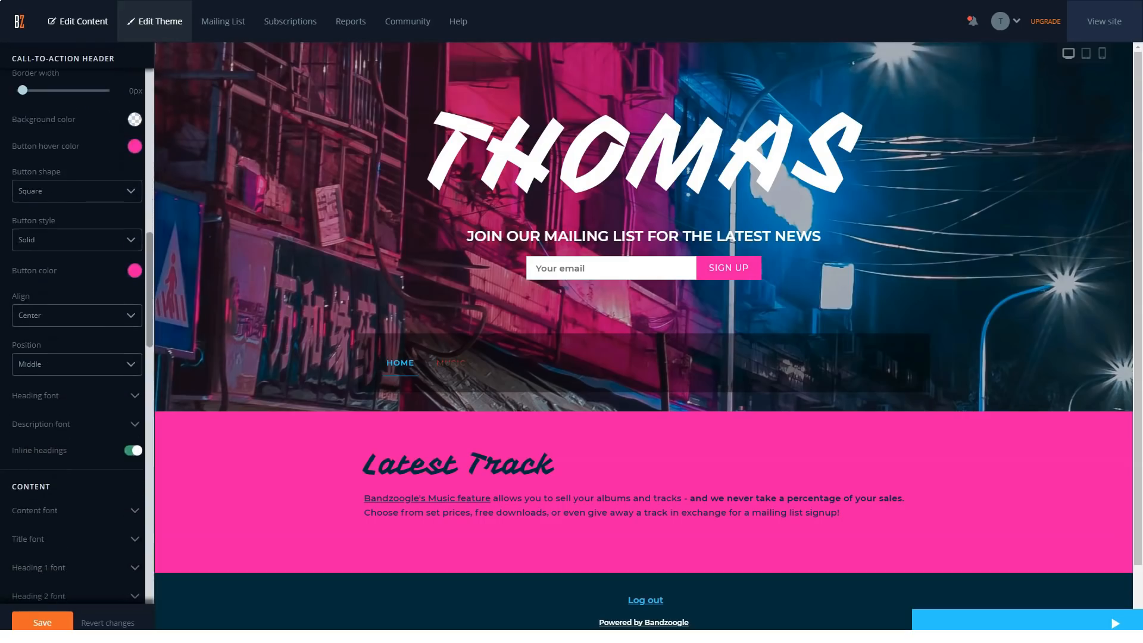
{"action": "scroll", "scroll_direction": "down", "scroll_amount": 3}
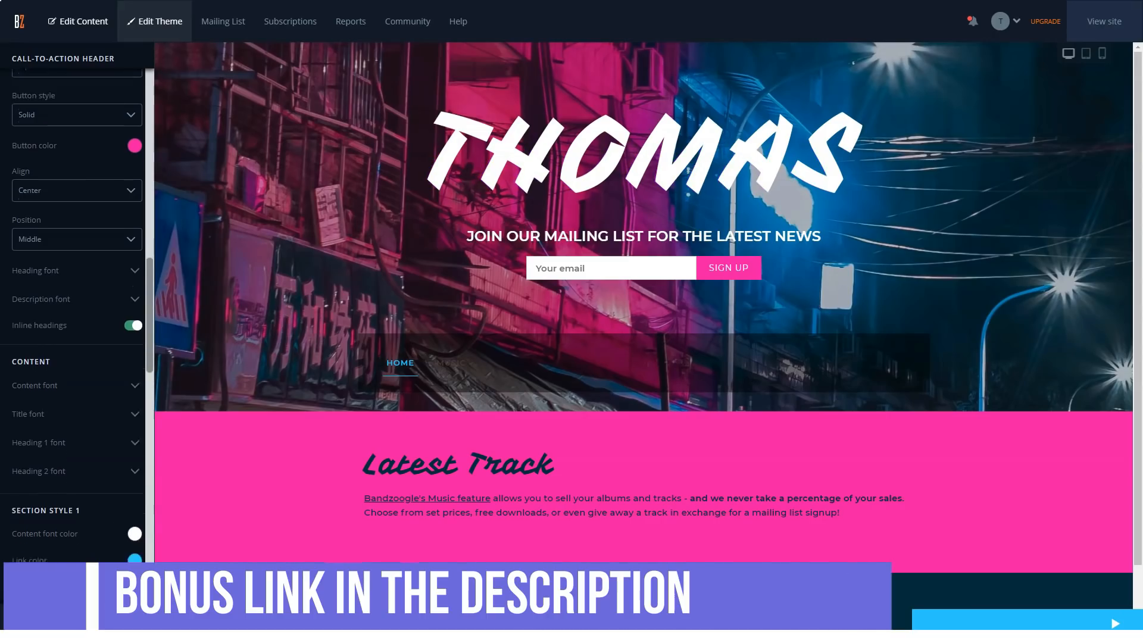
{"action": "scroll", "scroll_direction": "down", "scroll_amount": 3}
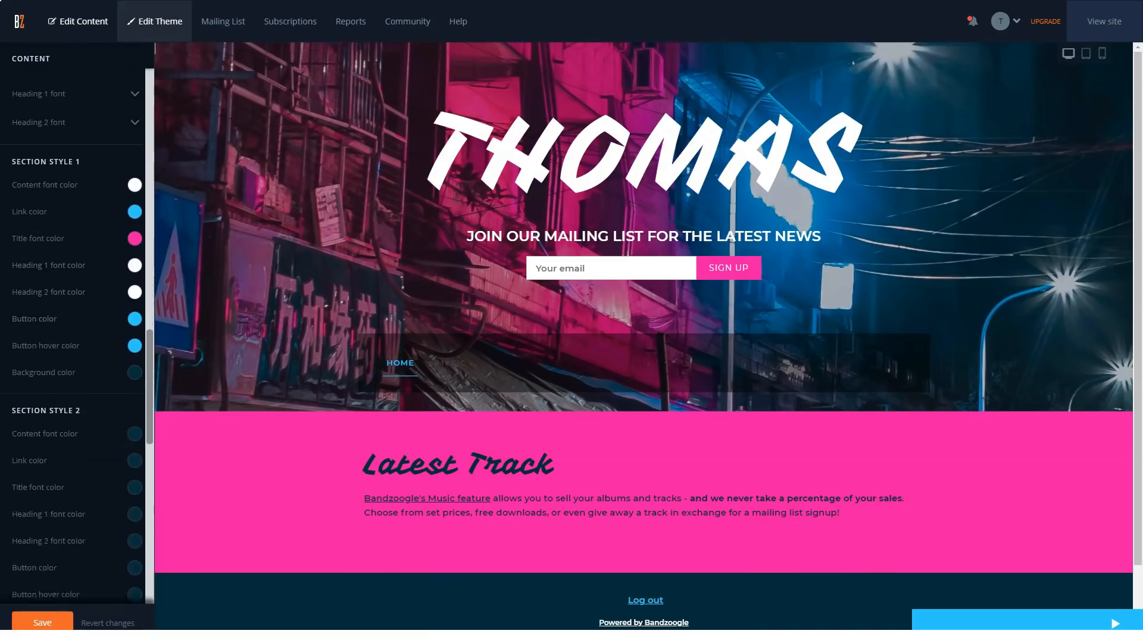
{"action": "scroll", "scroll_direction": "down", "scroll_amount": 3}
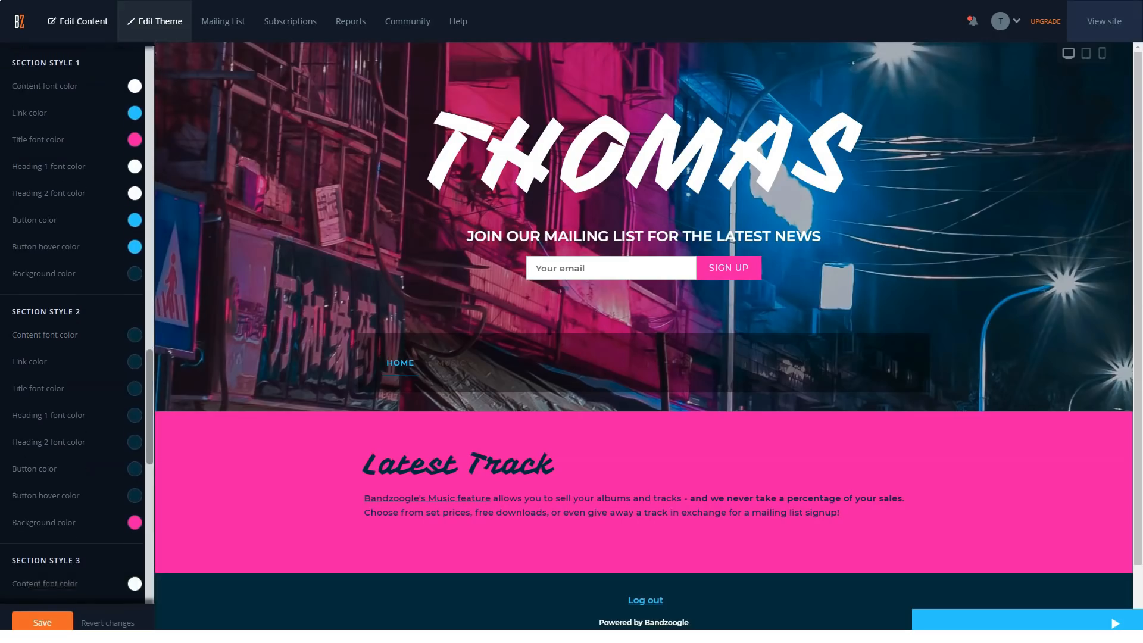
{"action": "scroll", "scroll_direction": "down", "scroll_amount": 3}
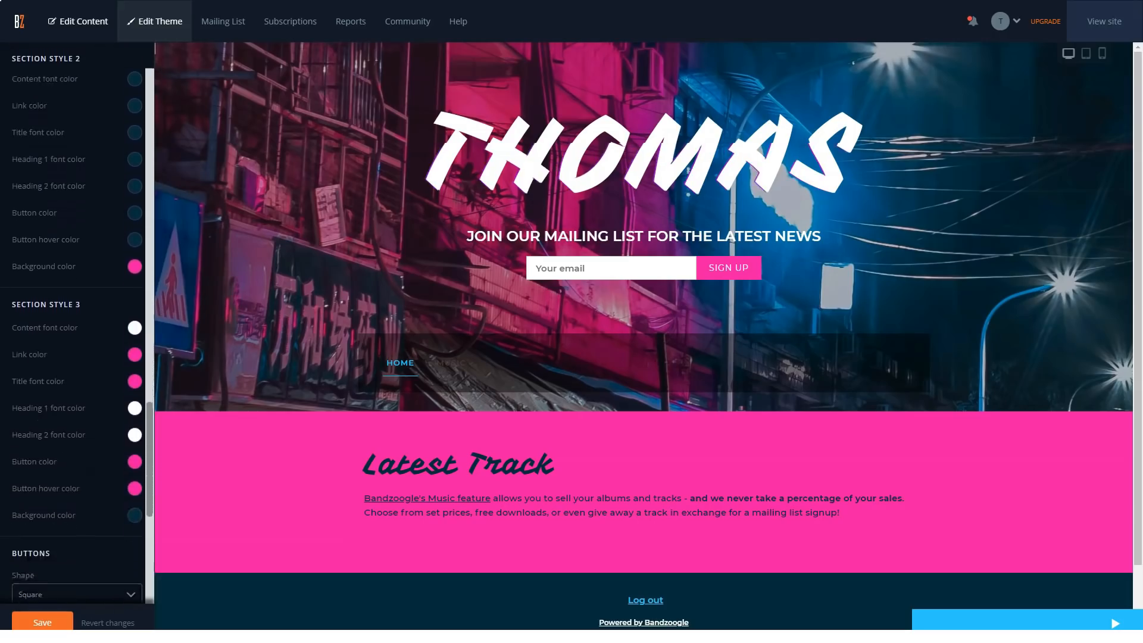
{"action": "scroll", "scroll_direction": "down", "scroll_amount": 3}
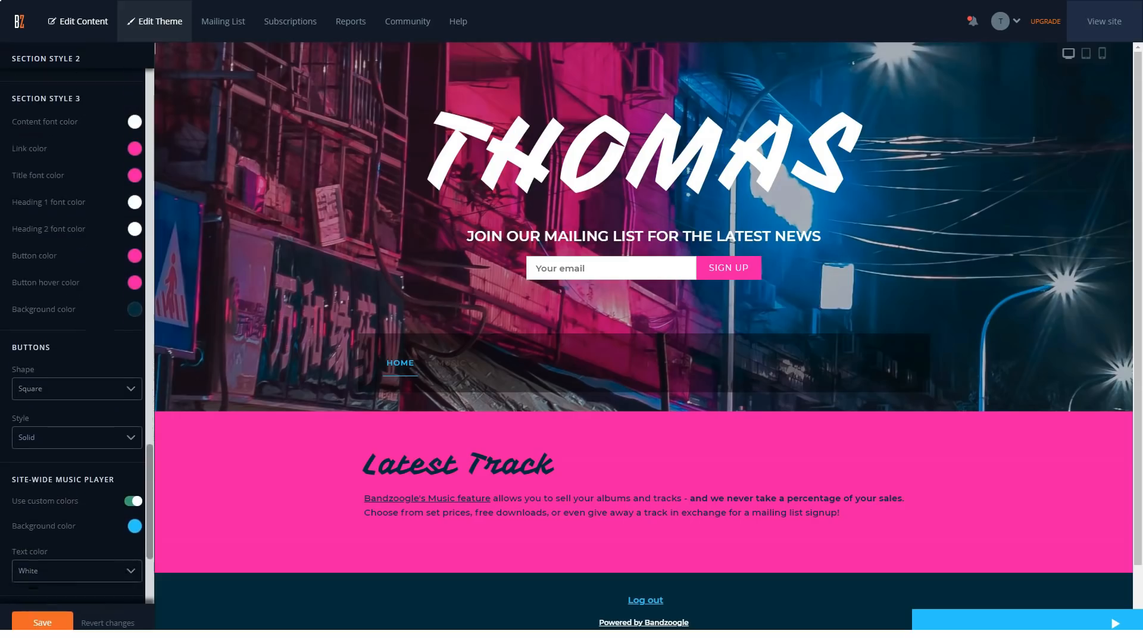
{"action": "scroll", "scroll_direction": "down", "scroll_amount": 3}
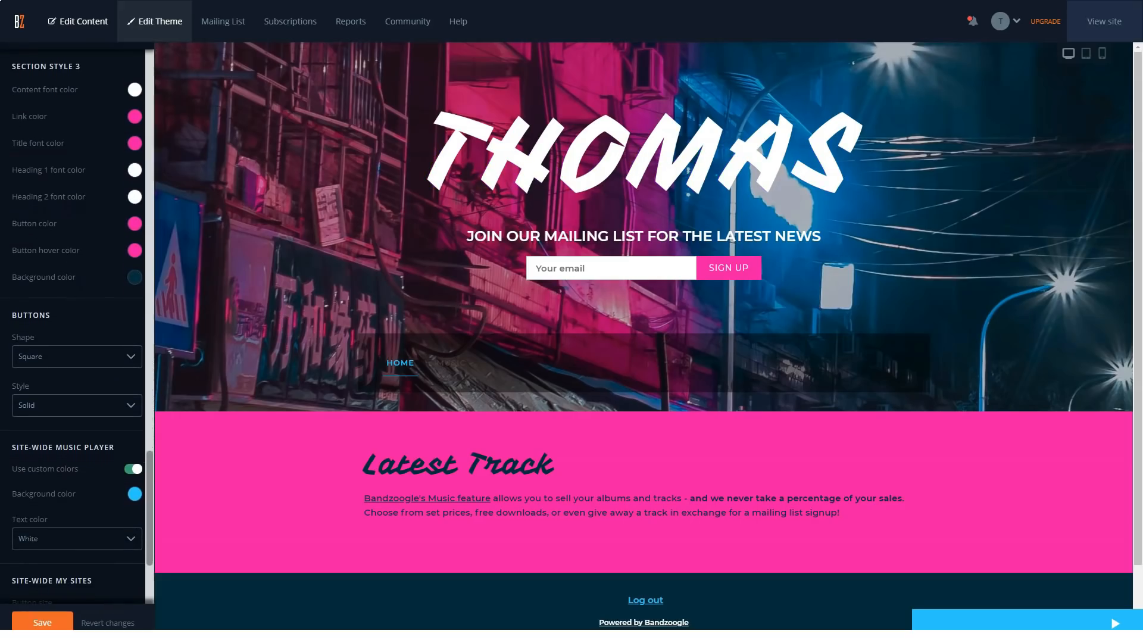
{"action": "scroll", "scroll_direction": "down", "scroll_amount": 3}
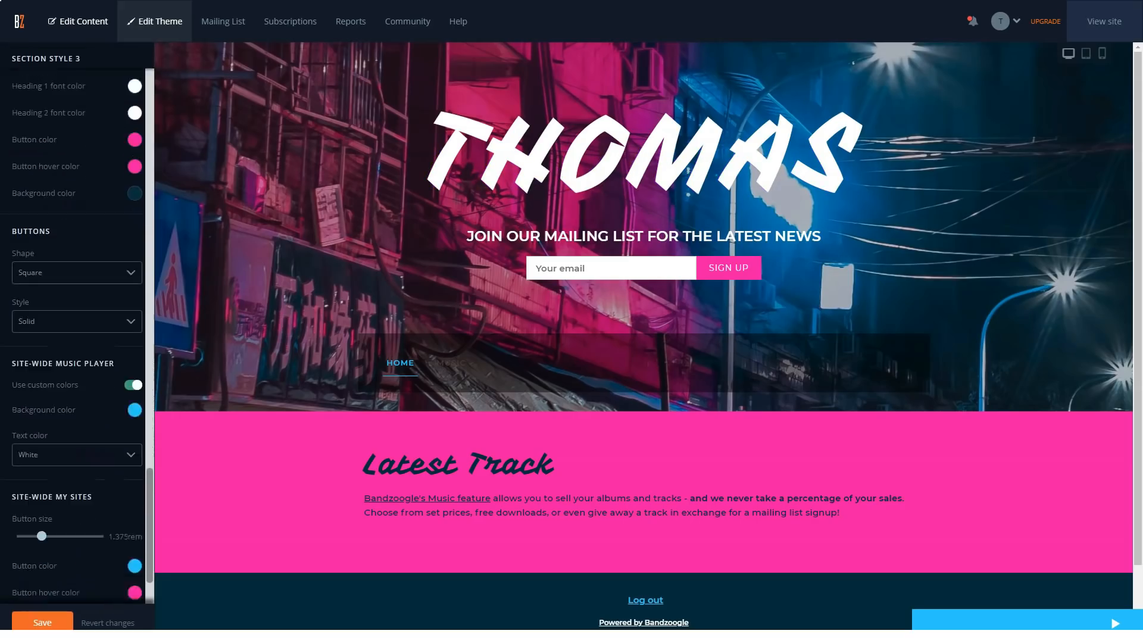
{"action": "scroll", "scroll_direction": "down", "scroll_amount": 3}
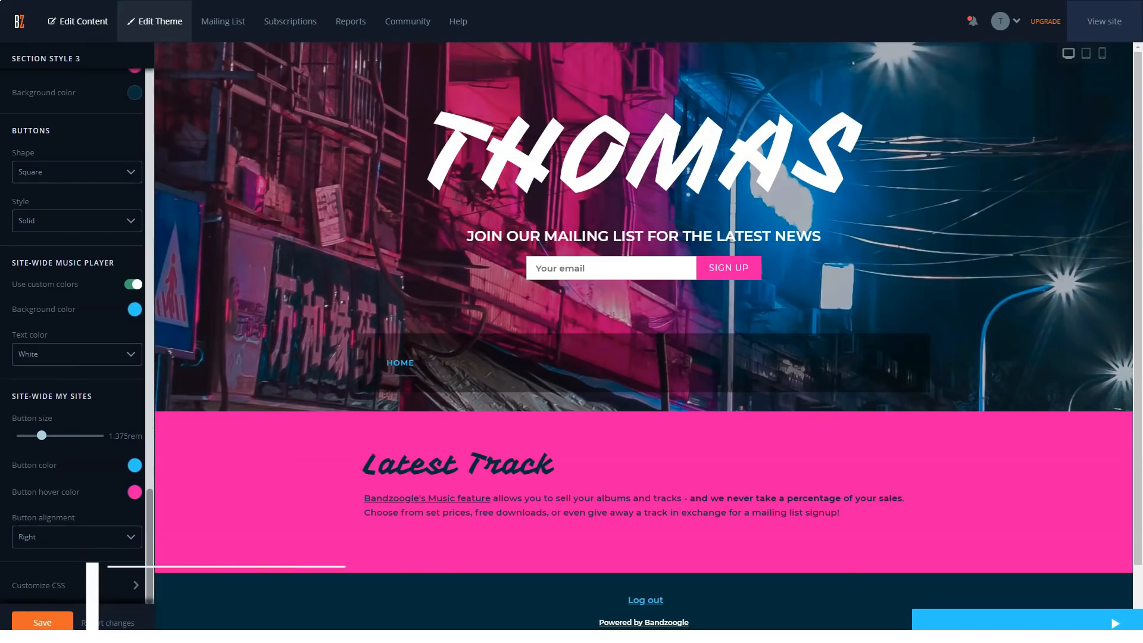
- Switch to the Reports overview of site visitors
{"action": "left_click", "coordinate": [350, 22]}
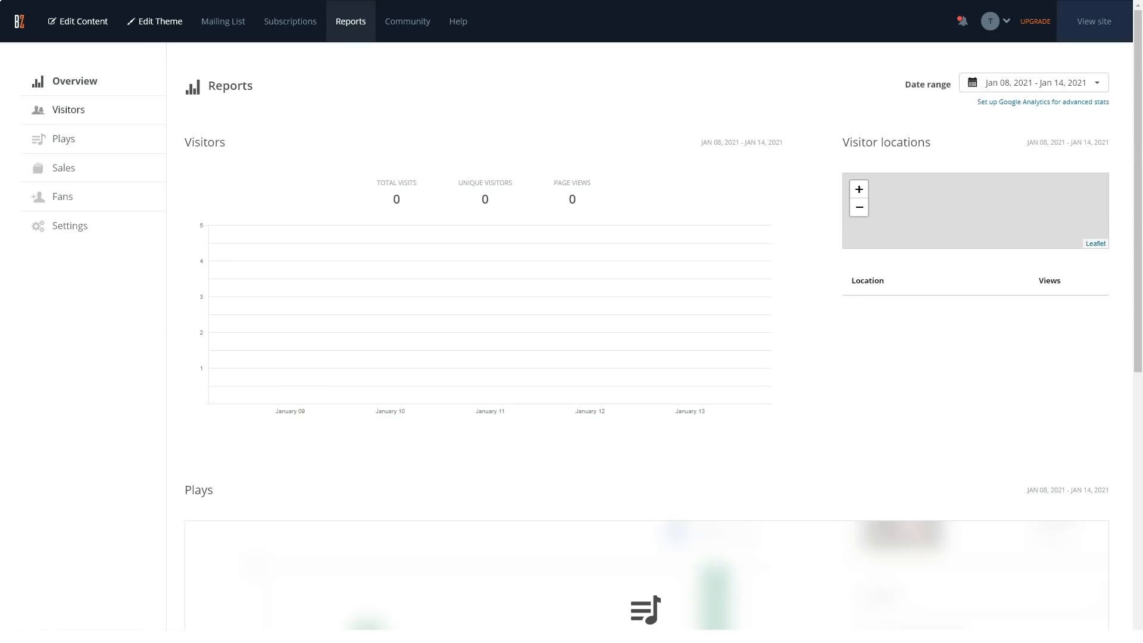
- Review the Visitors report's locations, top pages and sources, then show the empty Plays report
{"action": "left_click", "coordinate": [69, 110]}
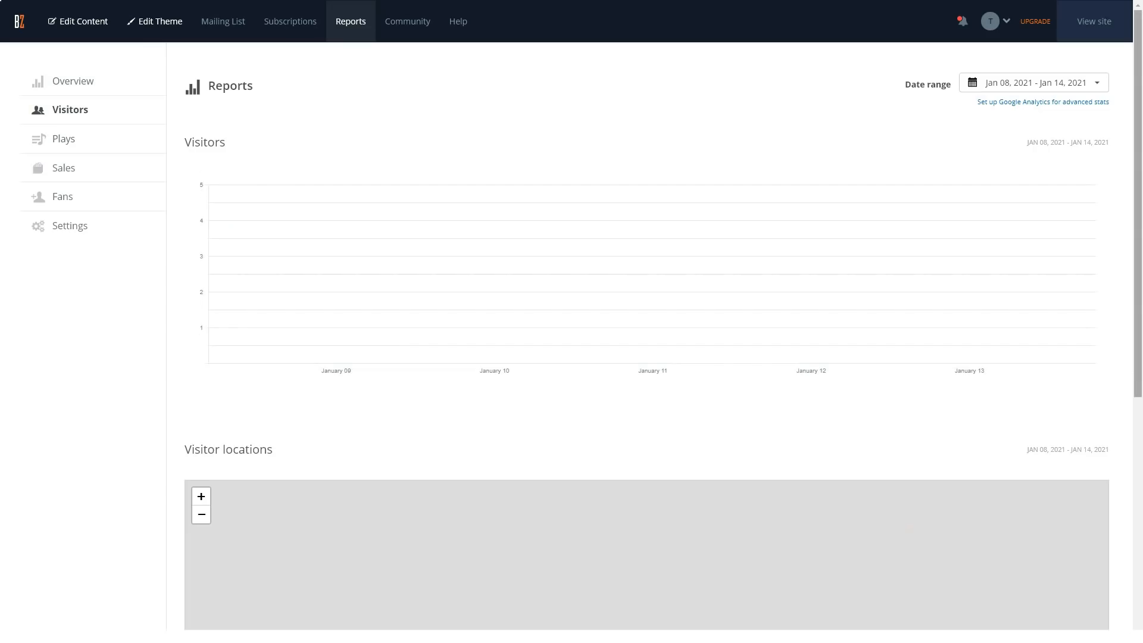
{"action": "scroll", "scroll_direction": "down", "scroll_amount": 3}
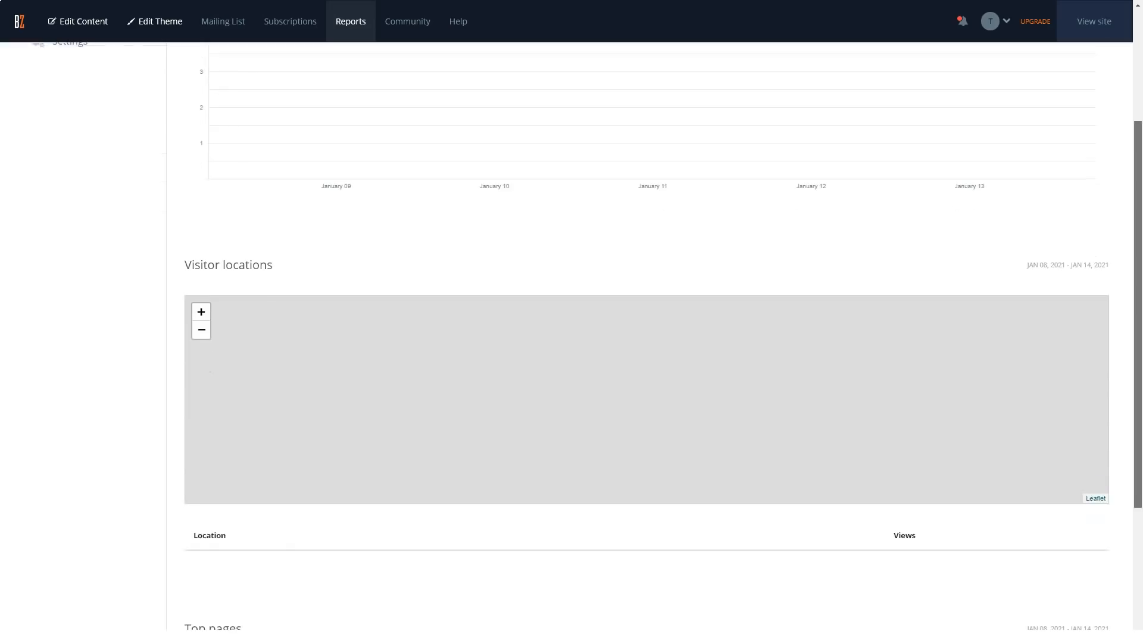
{"action": "scroll", "scroll_direction": "down", "scroll_amount": 3}
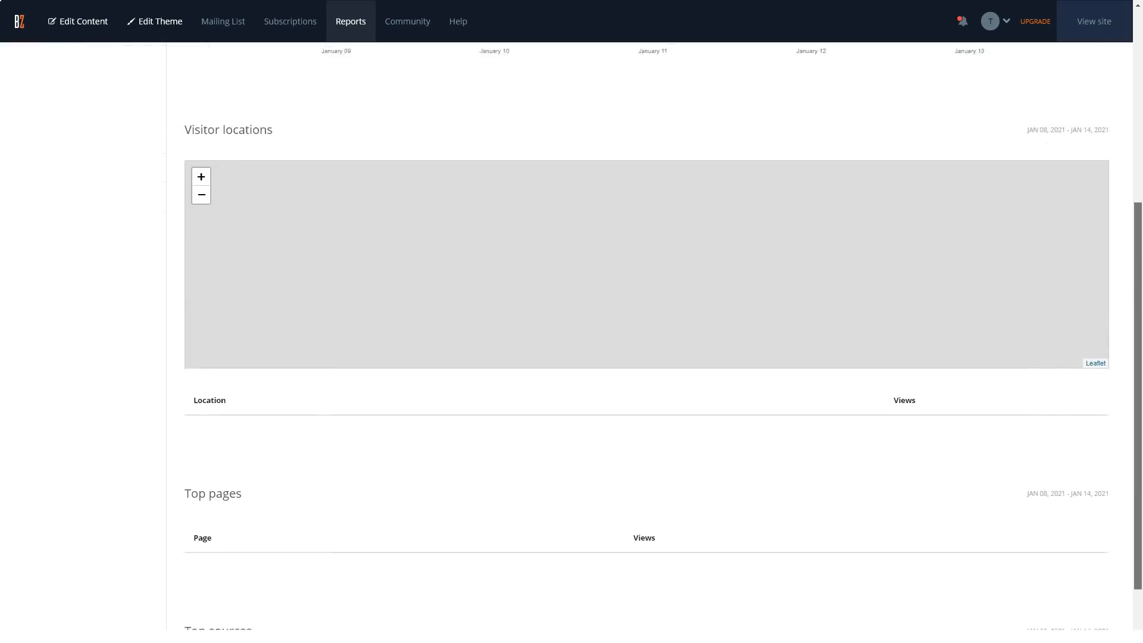
{"action": "scroll", "scroll_direction": "down", "scroll_amount": 3}
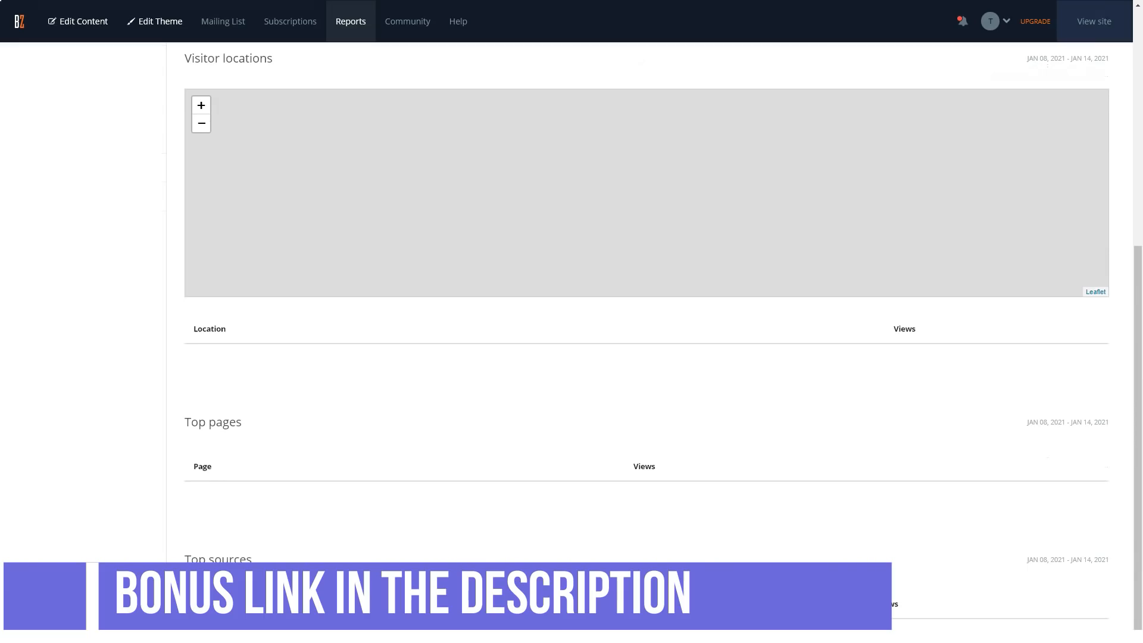
{"action": "left_click", "coordinate": [64, 139]}
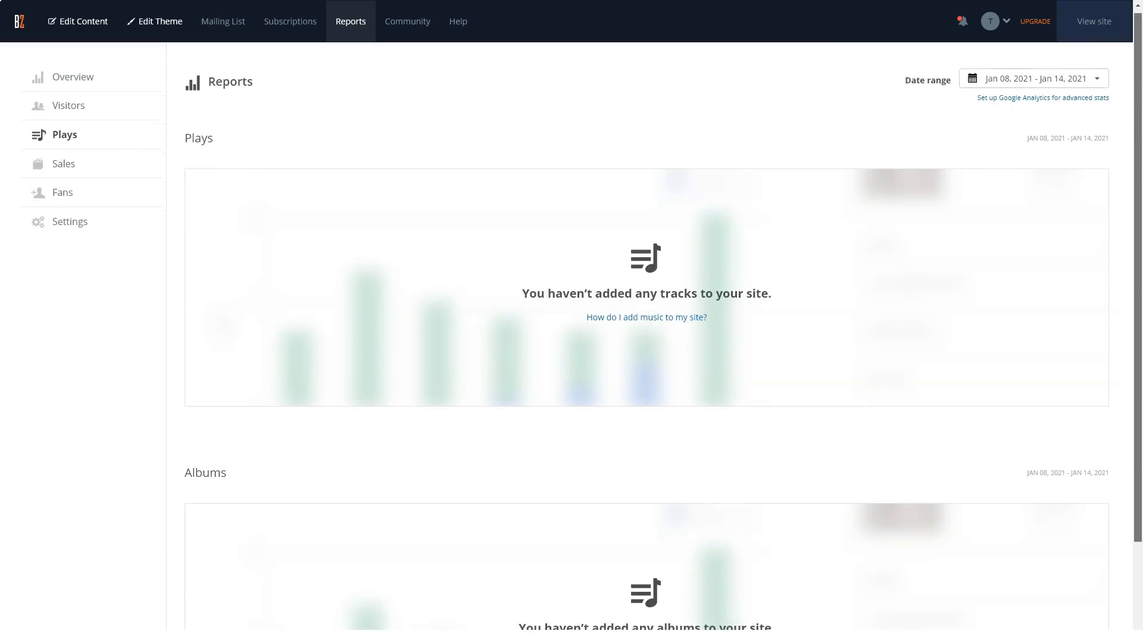
- Scroll the Plays and Sales reports, then show the Fans report down to Campaigns
{"action": "scroll", "scroll_direction": "down", "scroll_amount": 3}
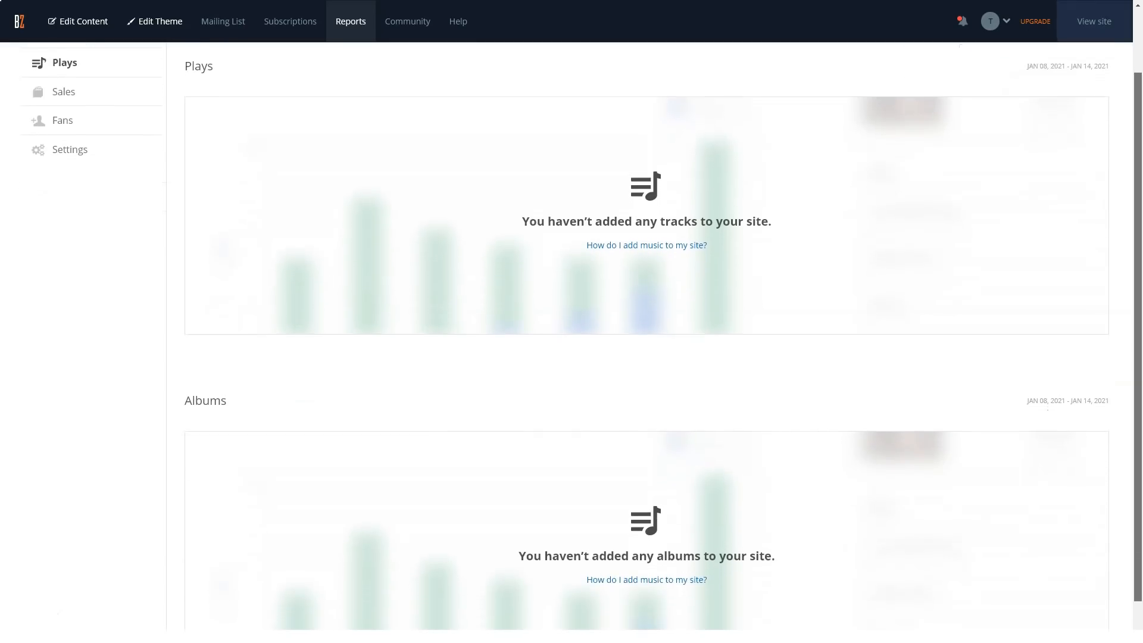
{"action": "scroll", "scroll_direction": "down", "scroll_amount": 3}
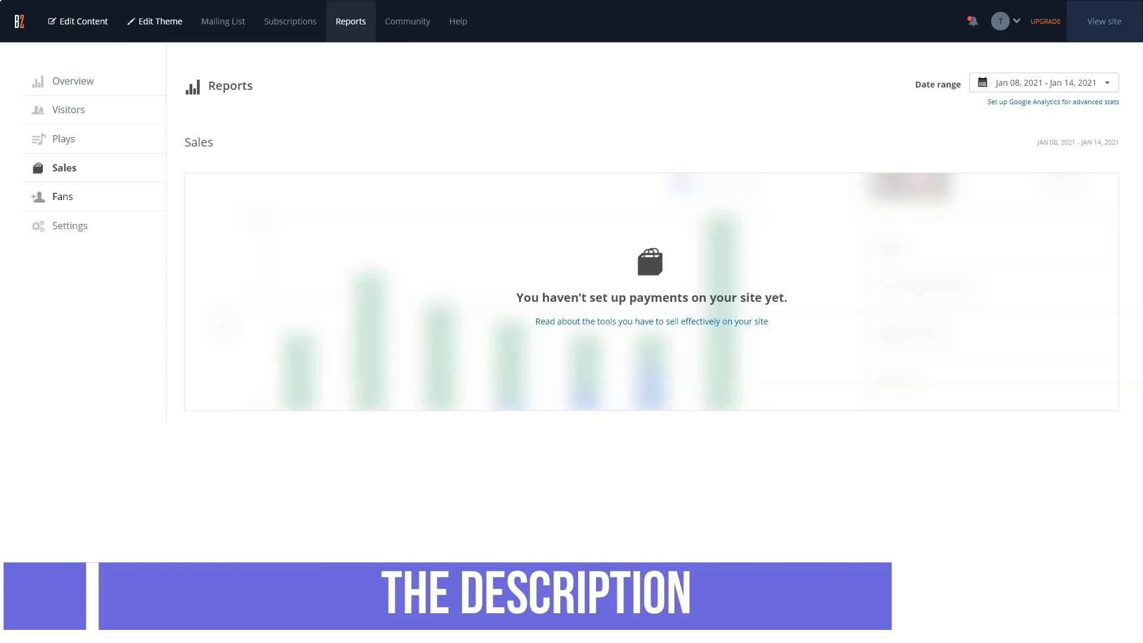
{"action": "left_click", "coordinate": [63, 196]}
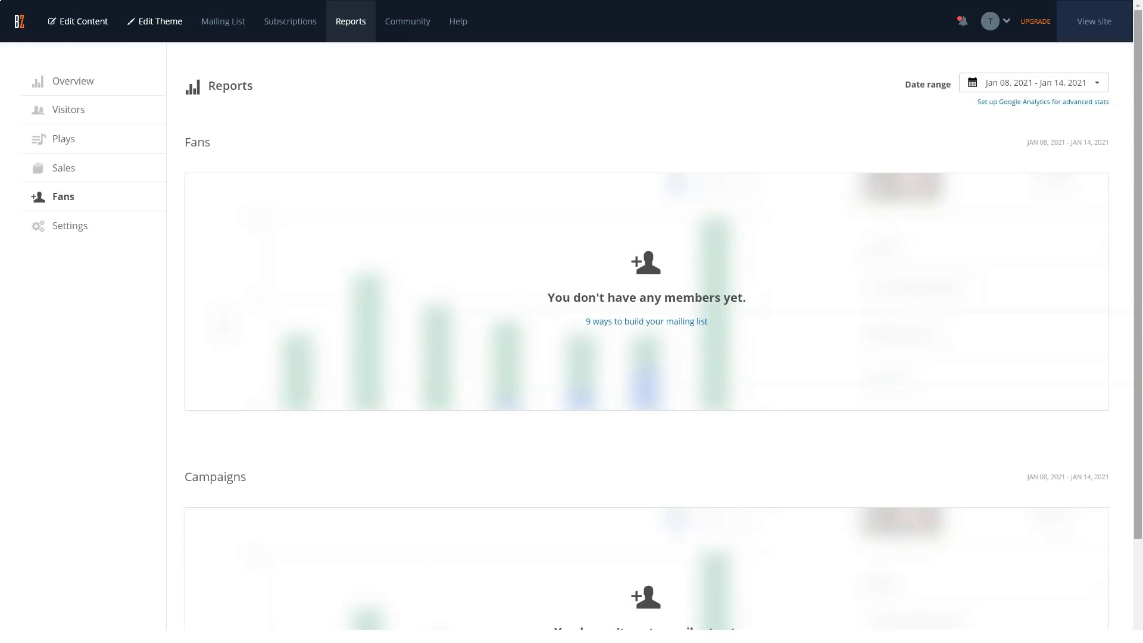
{"action": "scroll", "scroll_direction": "down", "scroll_amount": 3}
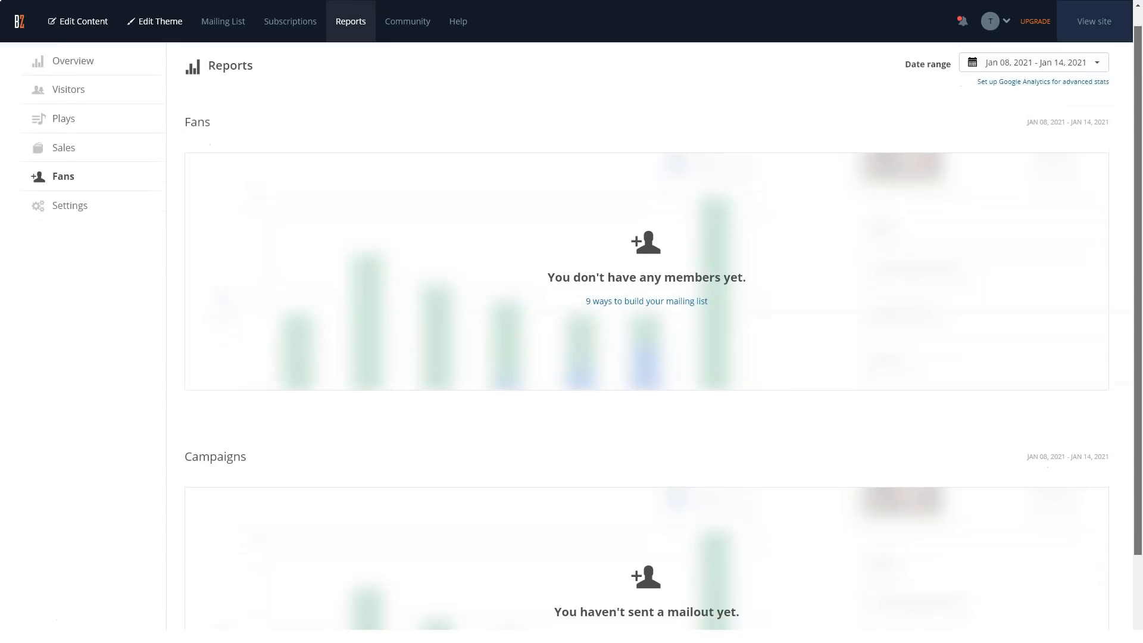
{"action": "scroll", "scroll_direction": "down", "scroll_amount": 3}
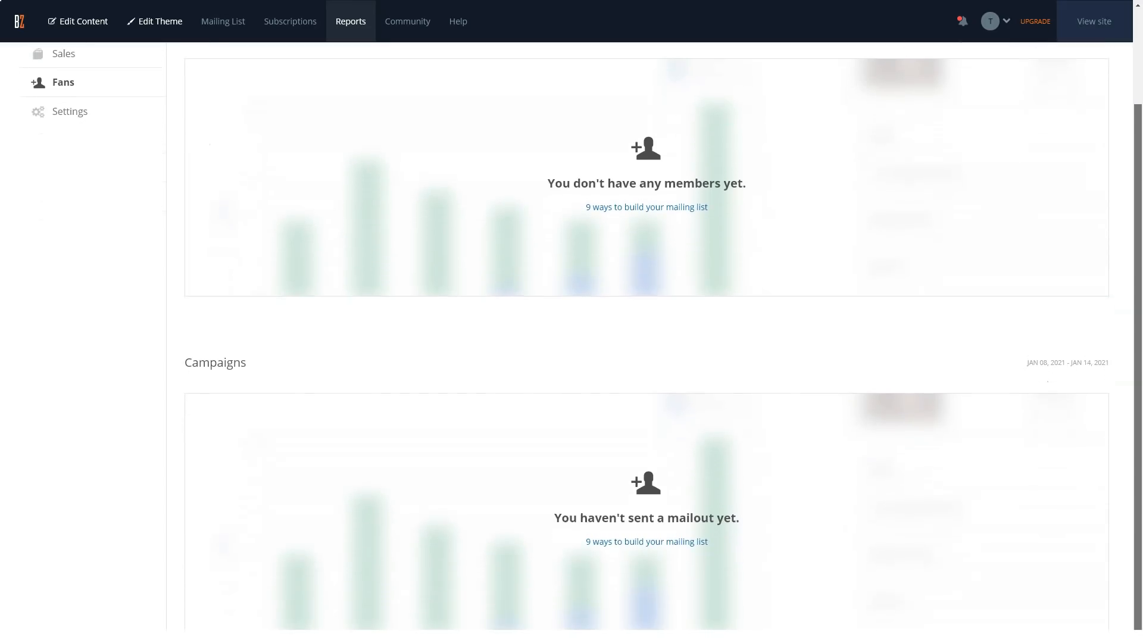